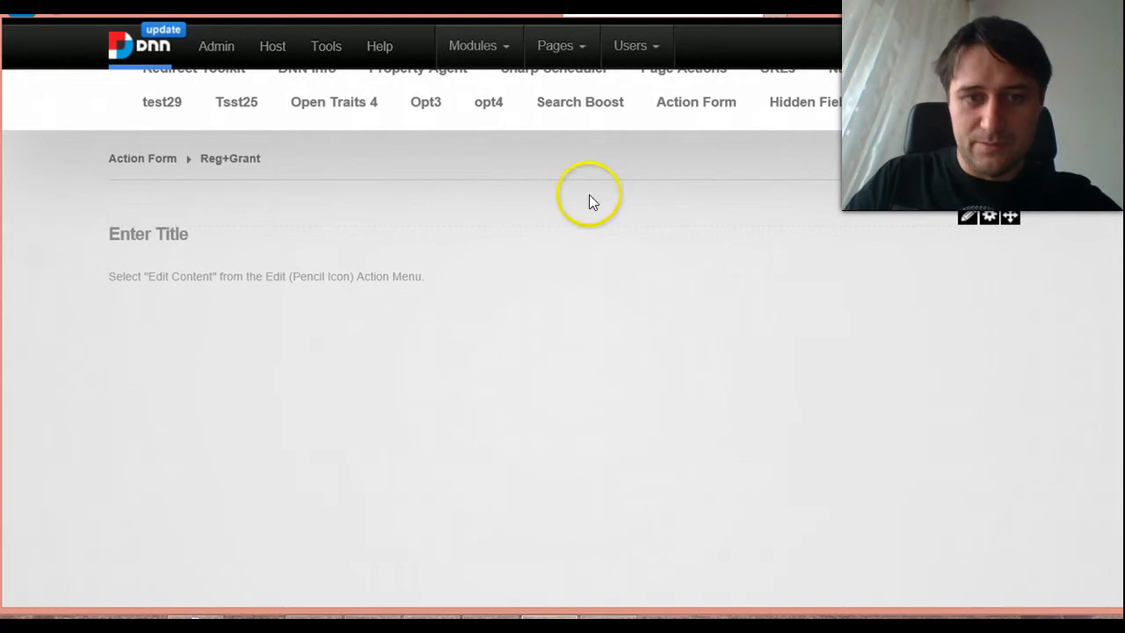
# Step: Add an Action Form module to the Reg+Grant page and scroll its templates to Registration Form
pyautogui.click(473, 45)
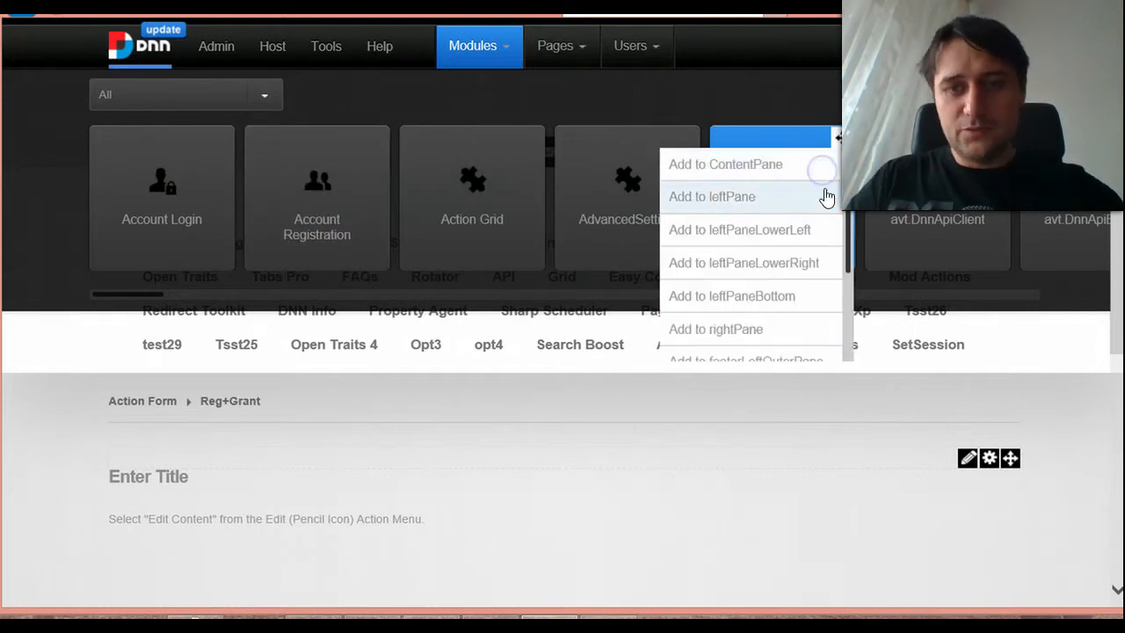
pyautogui.click(712, 196)
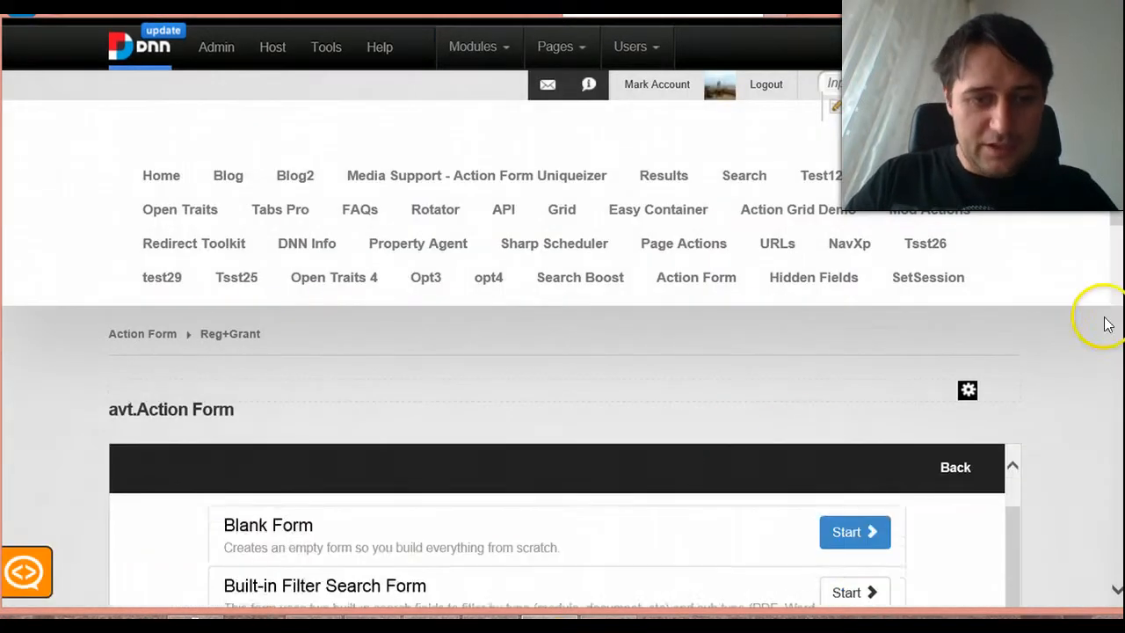
pyautogui.scroll(-3)
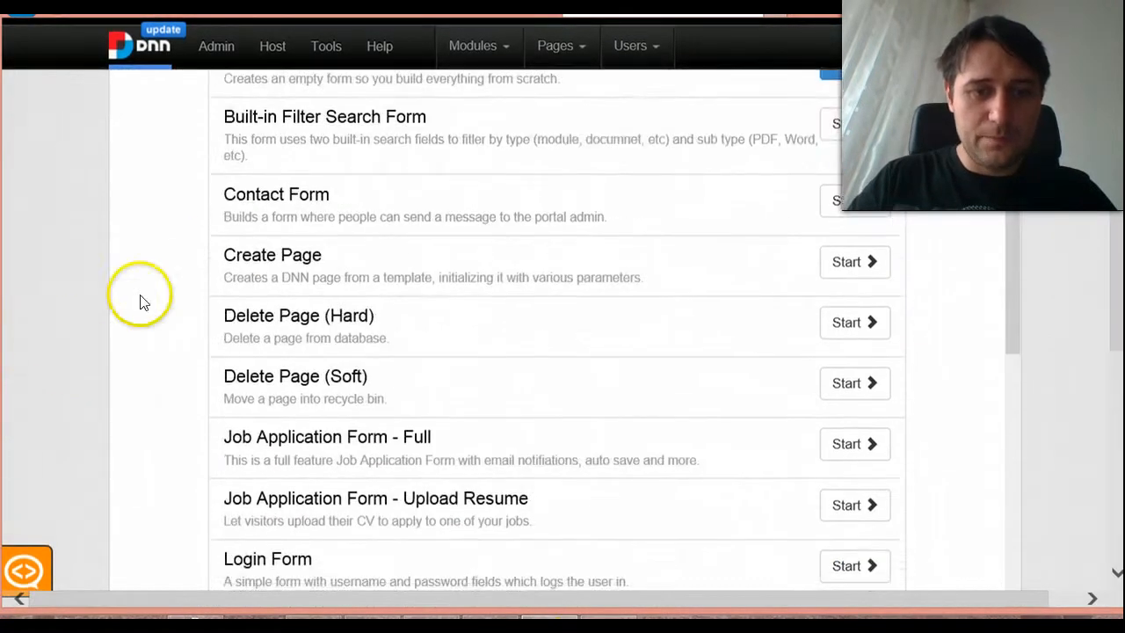
pyautogui.scroll(-3)
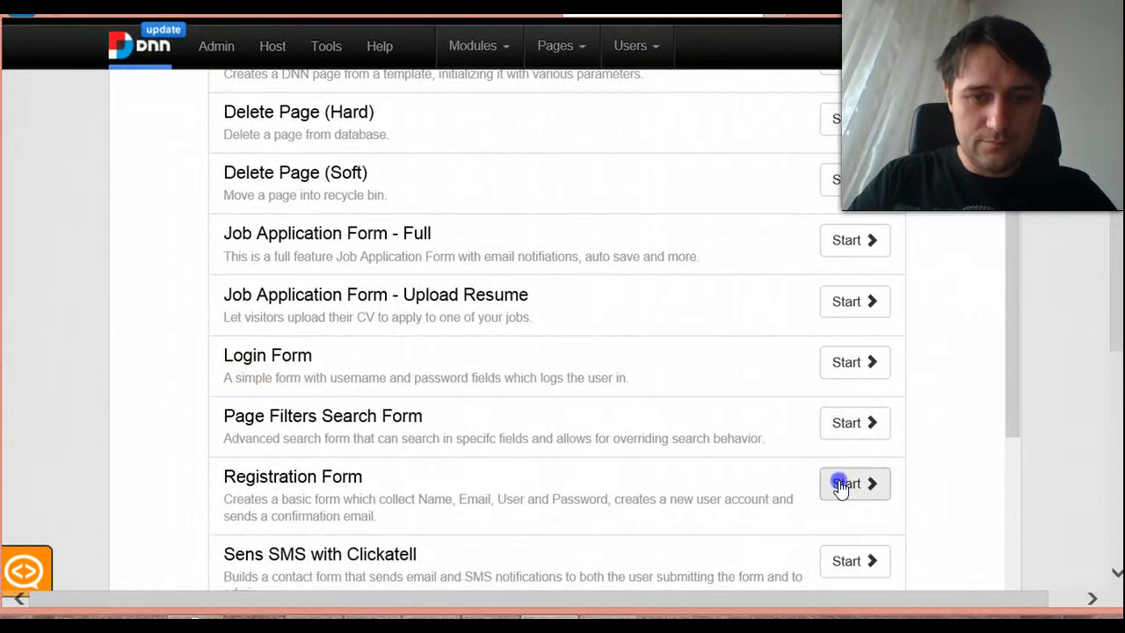
# Step: Start from the Registration Form template and add a Permission Grid field with empty Roles and Permissions
pyautogui.click(847, 484)
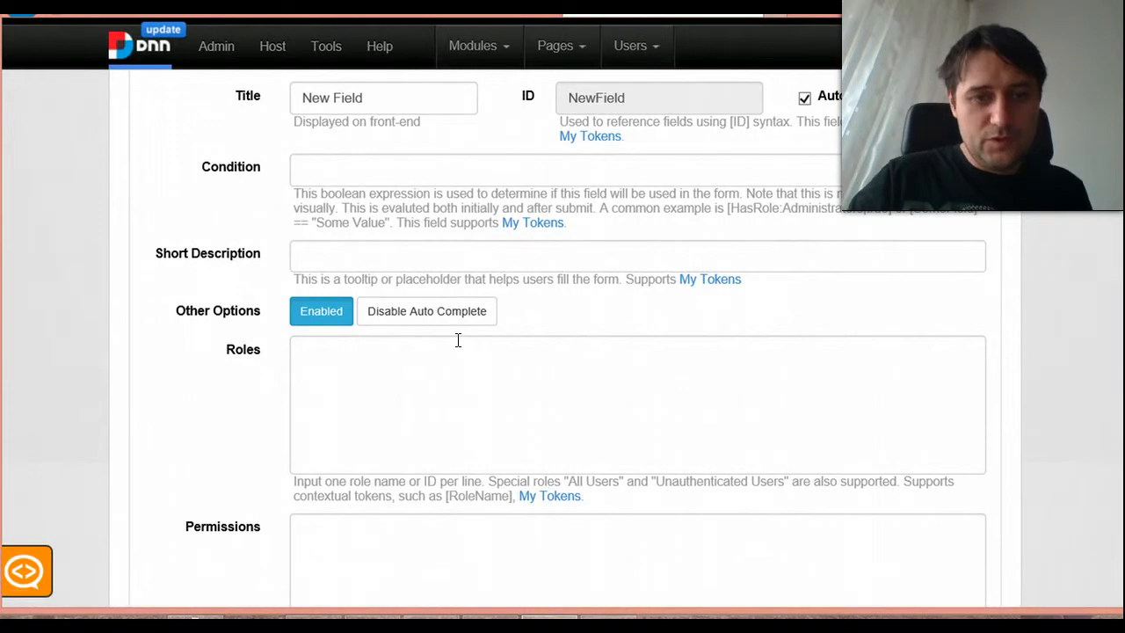
pyautogui.scroll(-3)
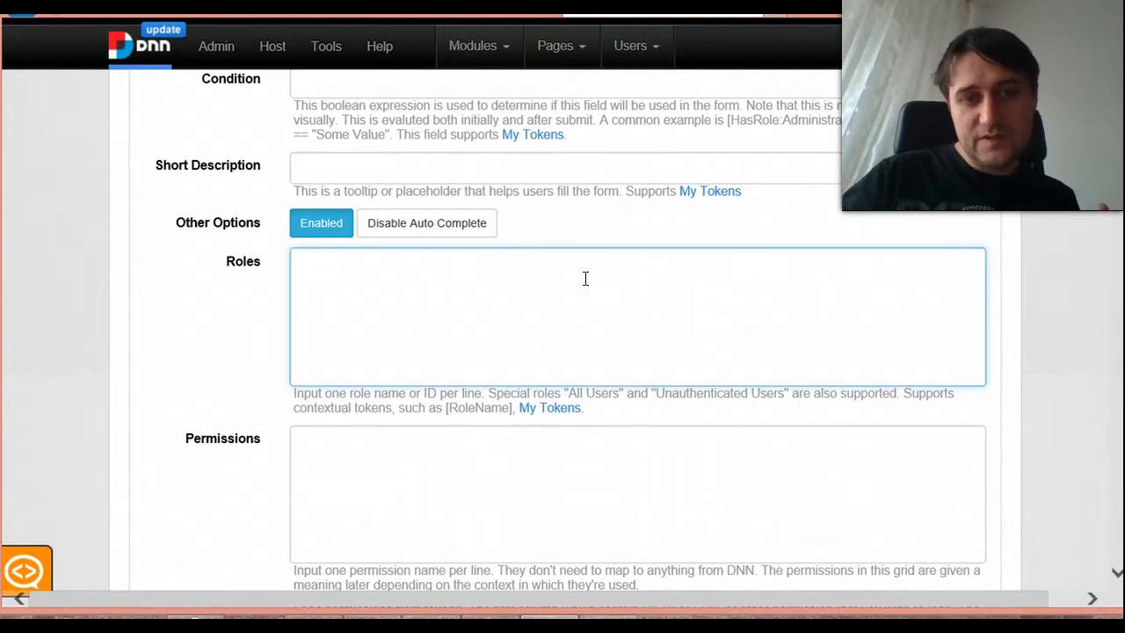
pyautogui.click(584, 278)
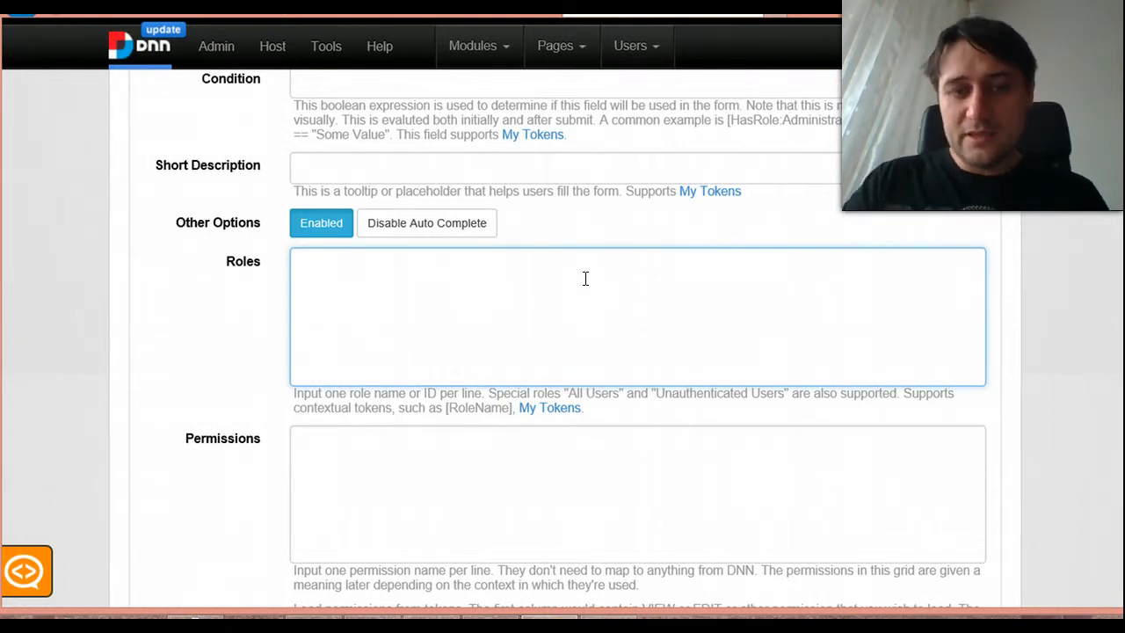
pyautogui.click(584, 278)
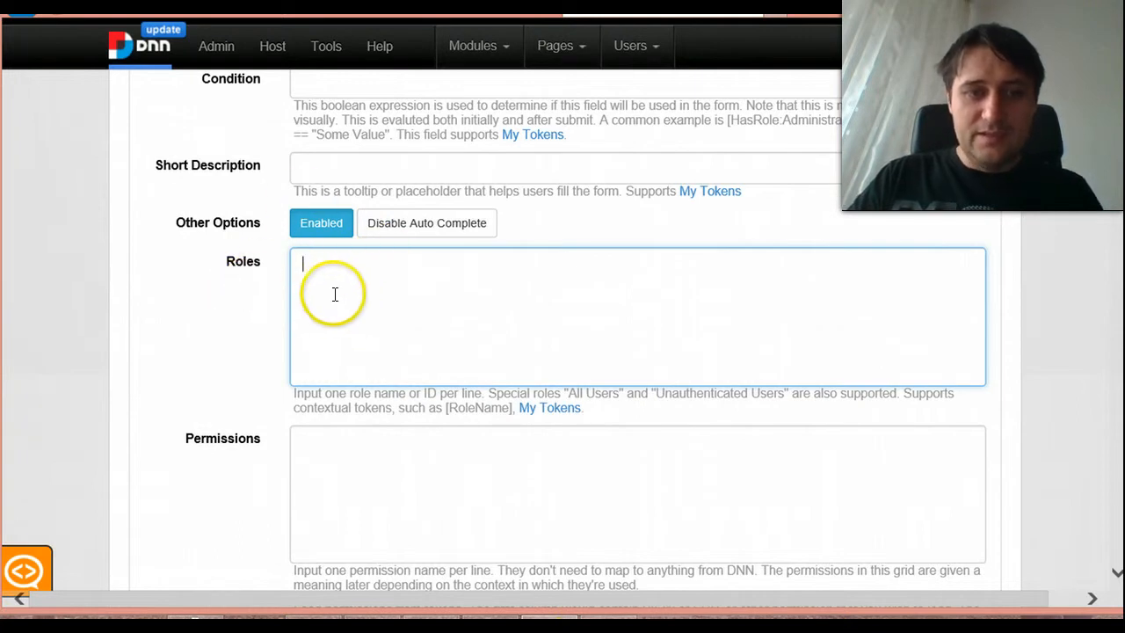
pyautogui.click(326, 449)
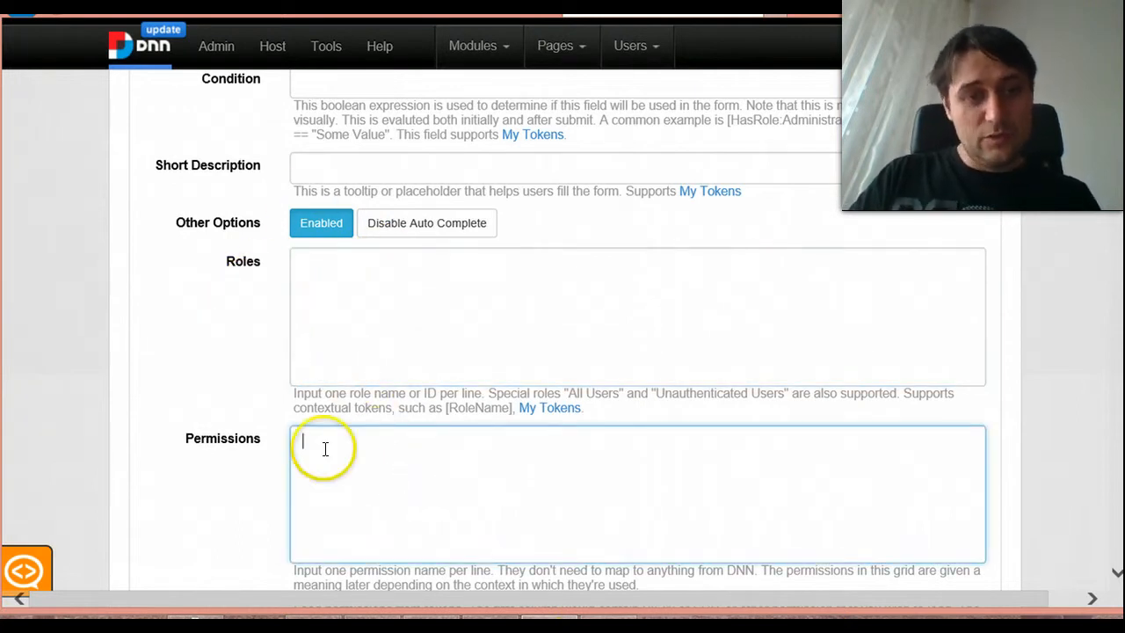
pyautogui.click(633, 317)
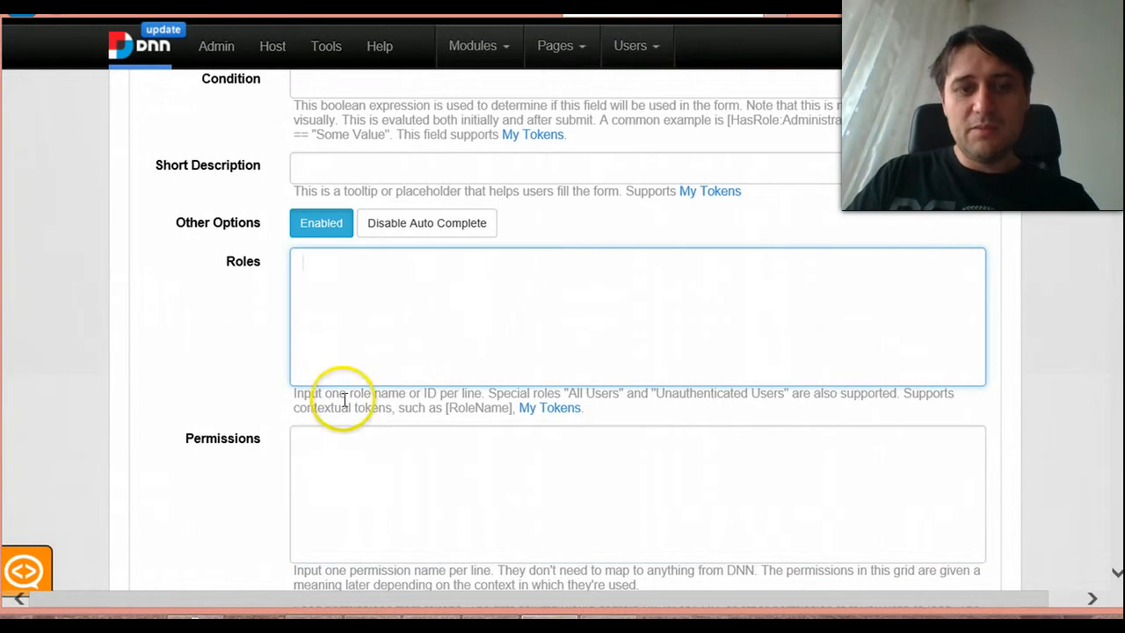
pyautogui.scroll(-3)
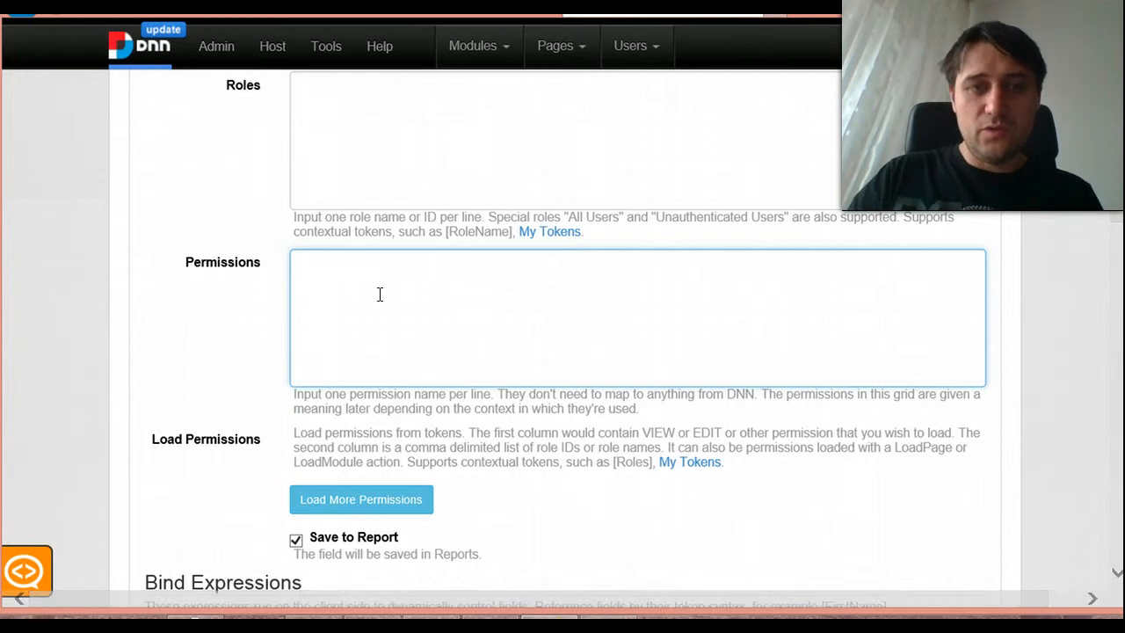
pyautogui.click(216, 46)
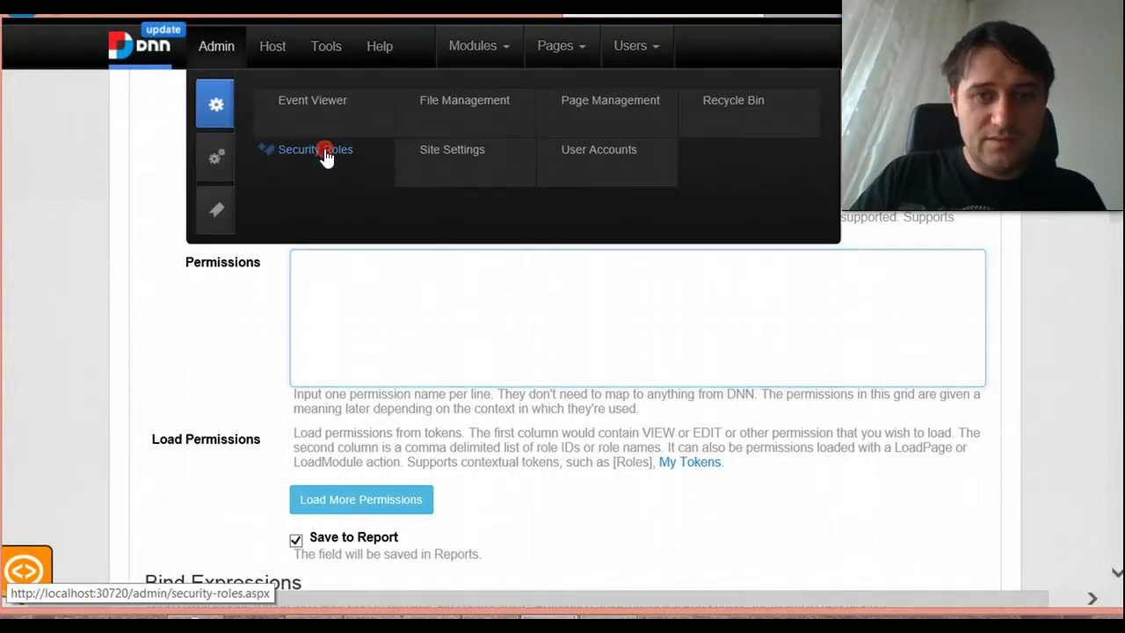
pyautogui.click(315, 149)
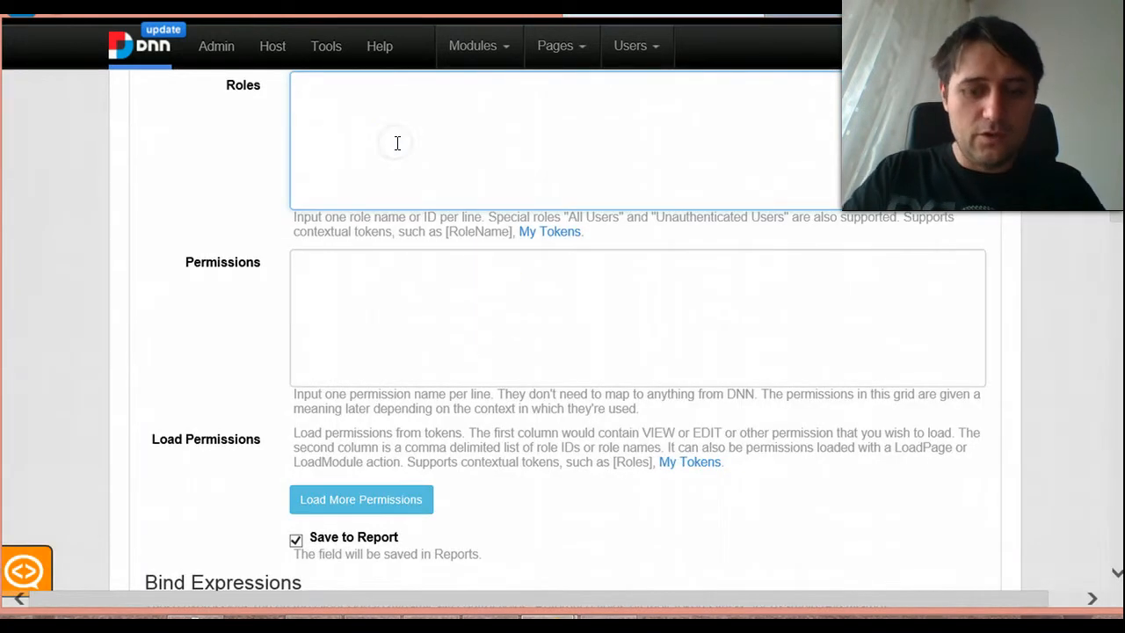
# Step: Enter Role1 and Role2 as grid roles, and 'Permissions' and 'Page Permissions' as permissions
pyautogui.write('Role1')
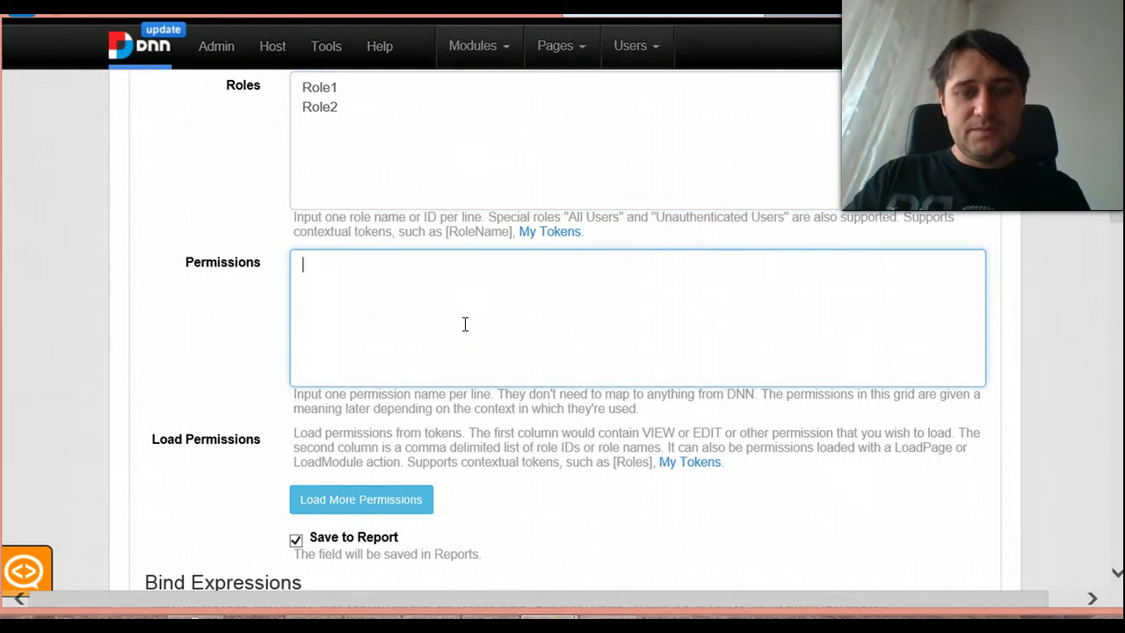
pyautogui.write('Gra')
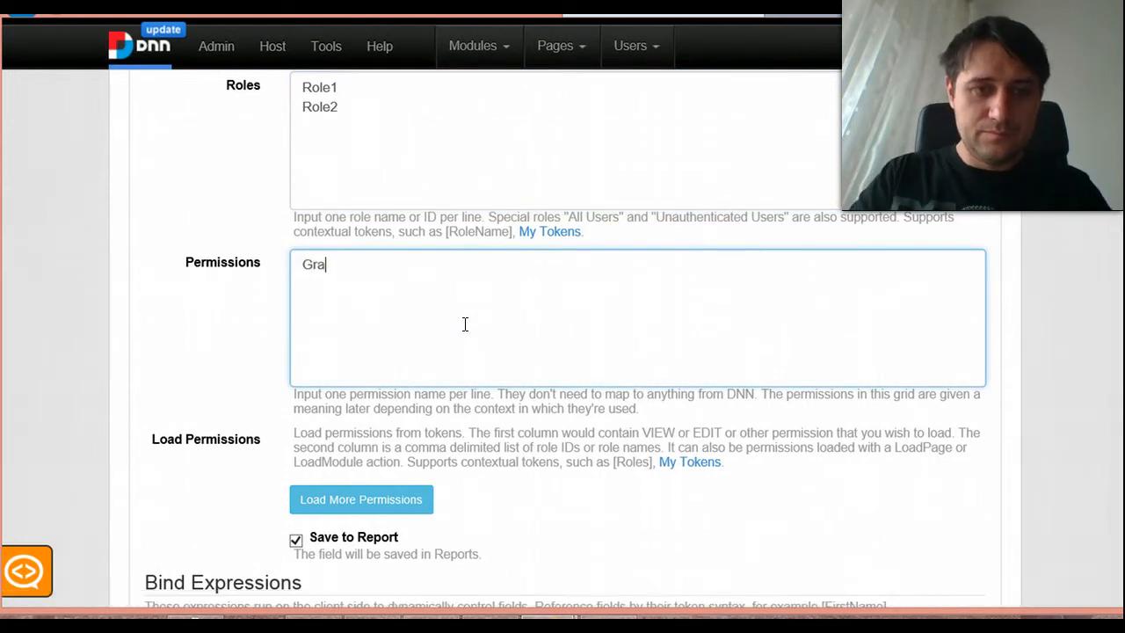
pyautogui.write('nt')
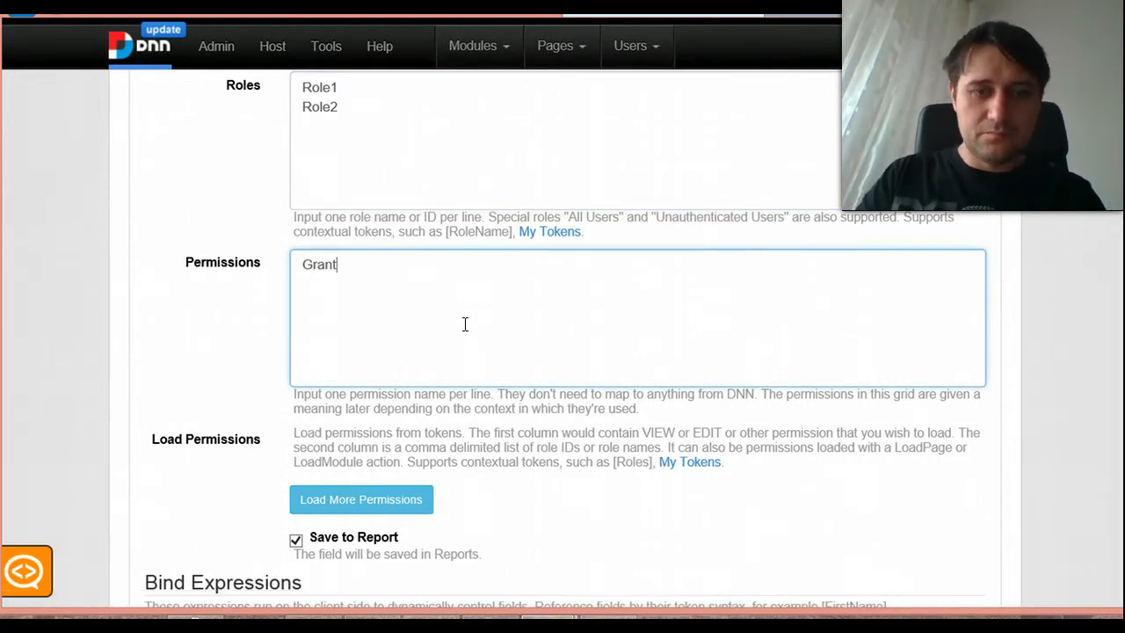
pyautogui.press('Backspace')
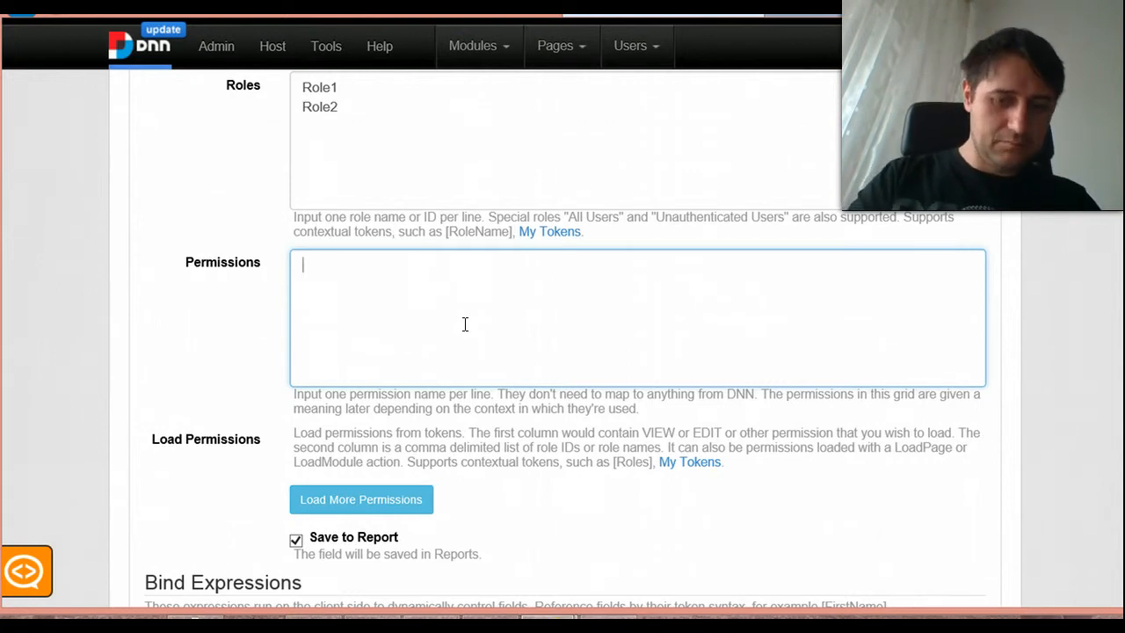
pyautogui.write('Permissions')
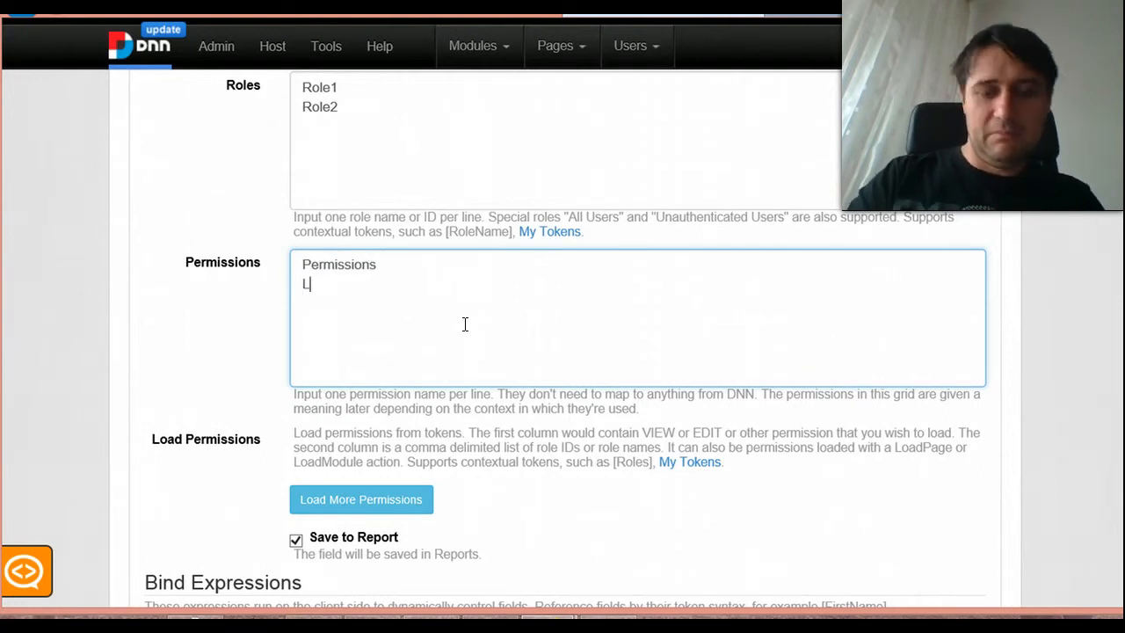
pyautogui.write('Page Permissi')
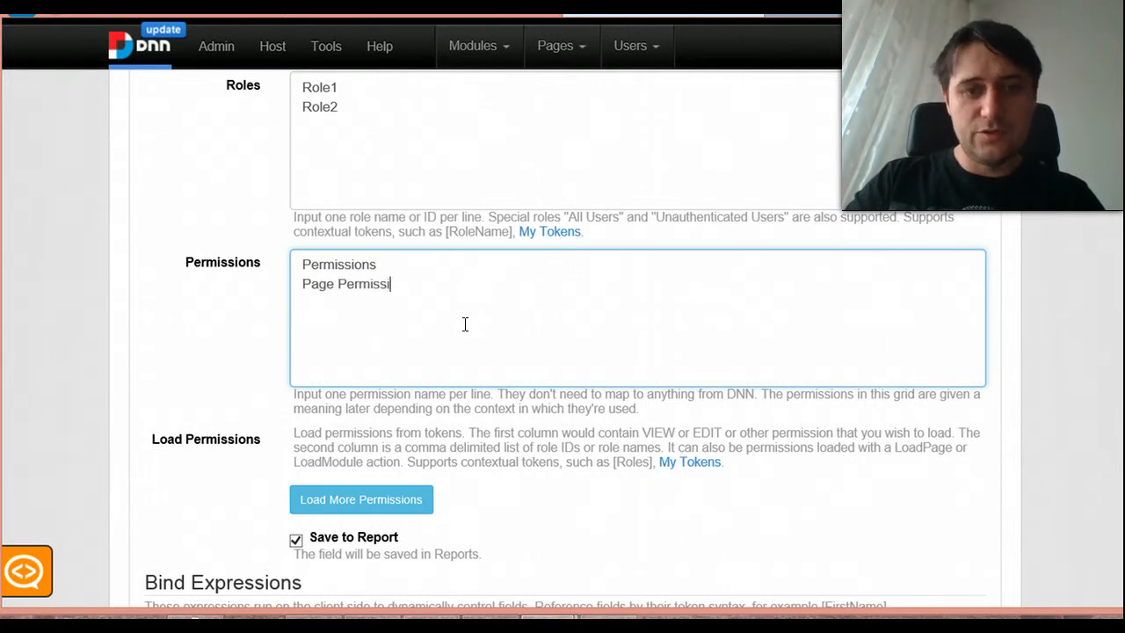
pyautogui.write('ons')
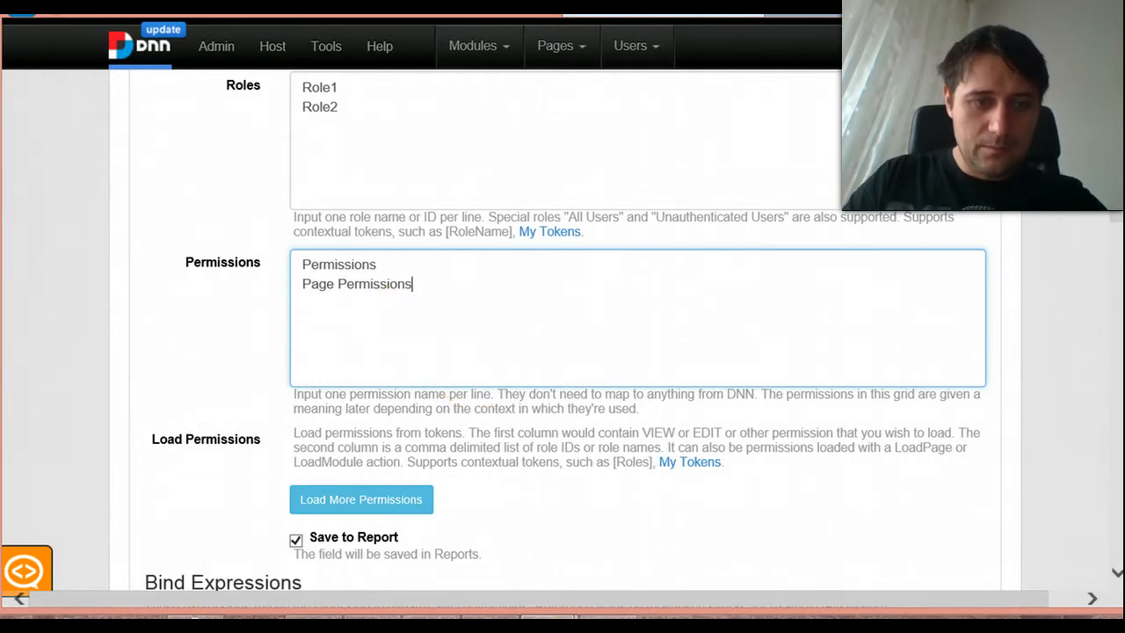
pyautogui.scroll(-3)
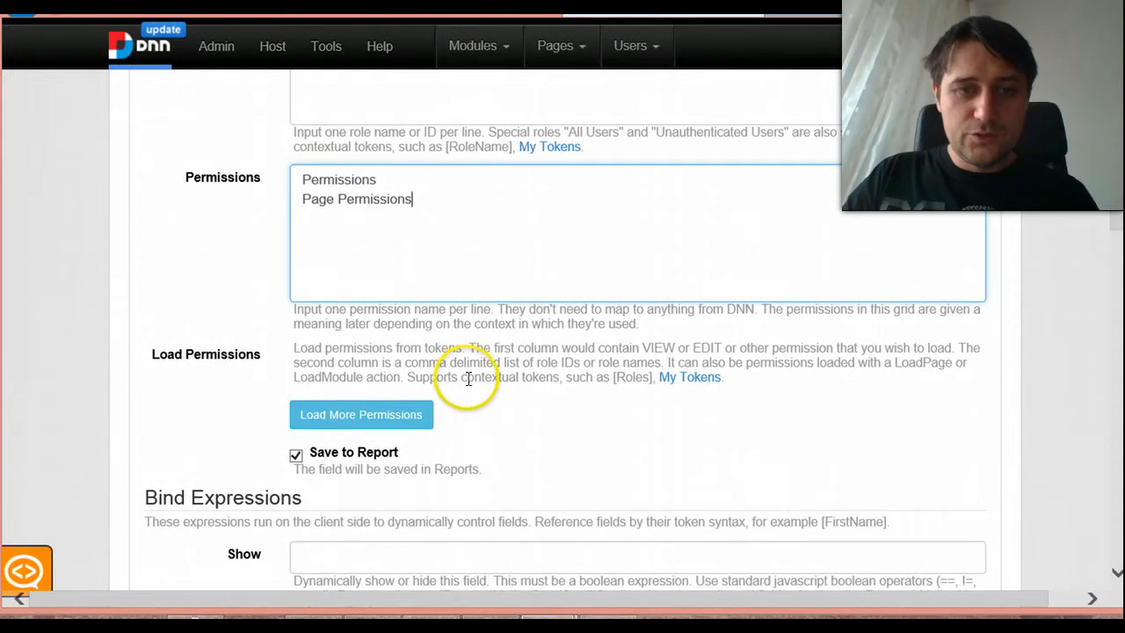
pyautogui.moveTo(173, 369)
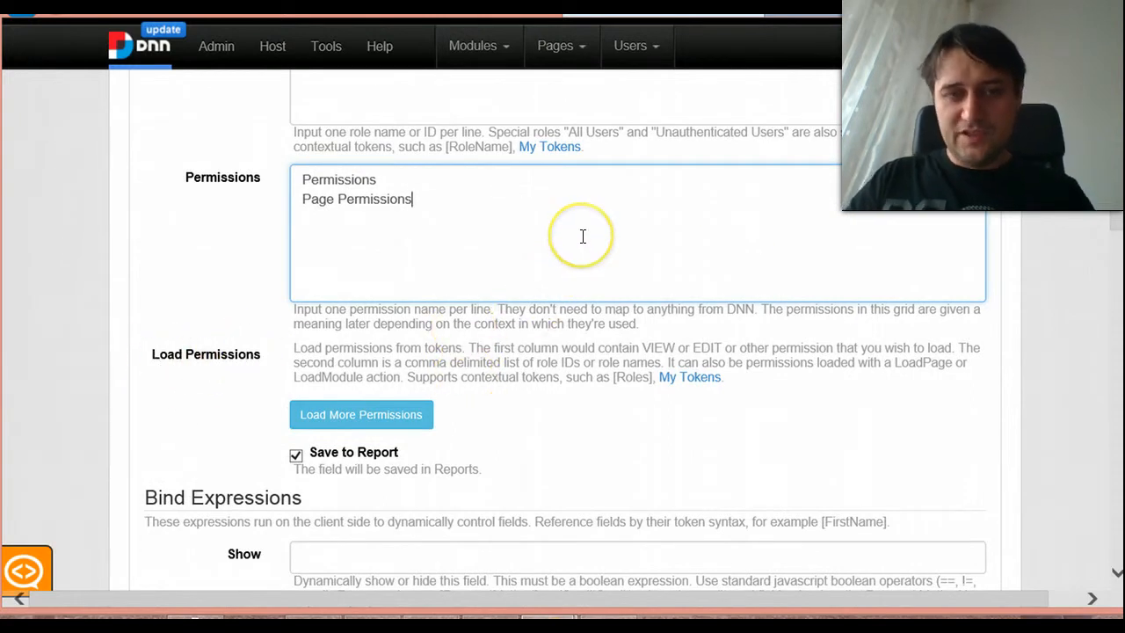
pyautogui.moveTo(413, 397)
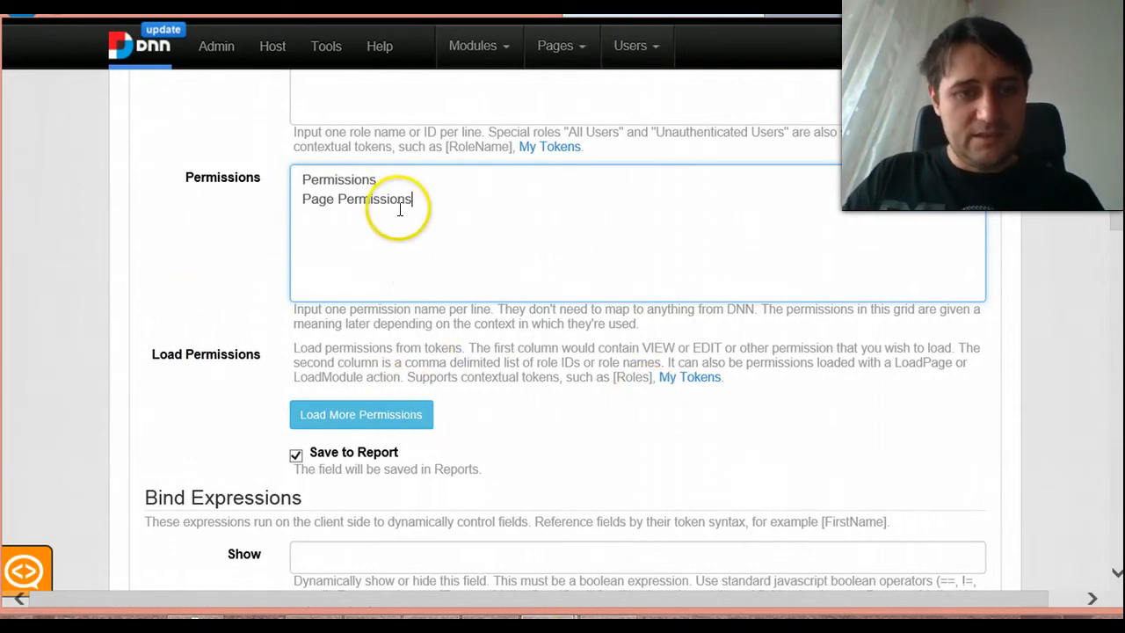
pyautogui.scroll(-3)
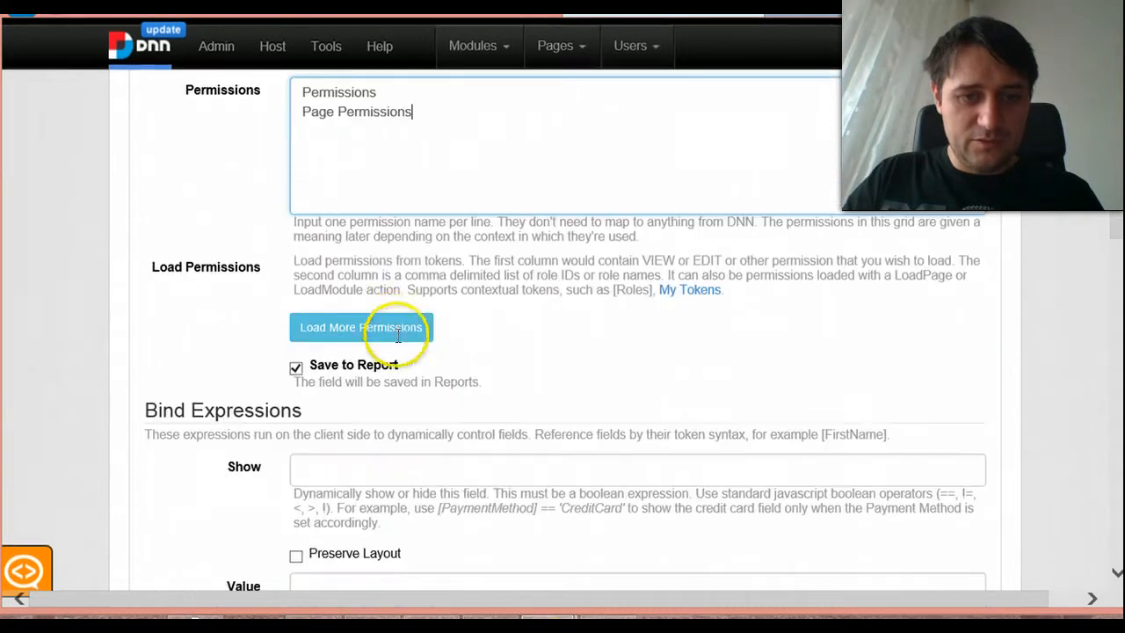
# Step: Title the permission grid field 'Select Your Role' and go back to the page
pyautogui.scroll(3)
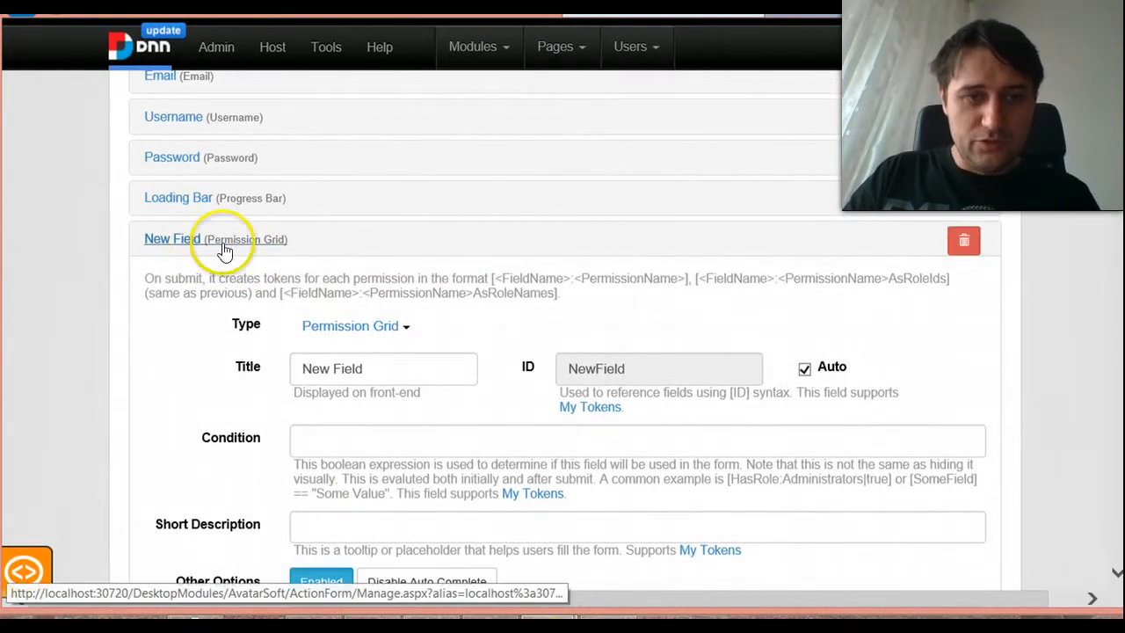
pyautogui.write('S')
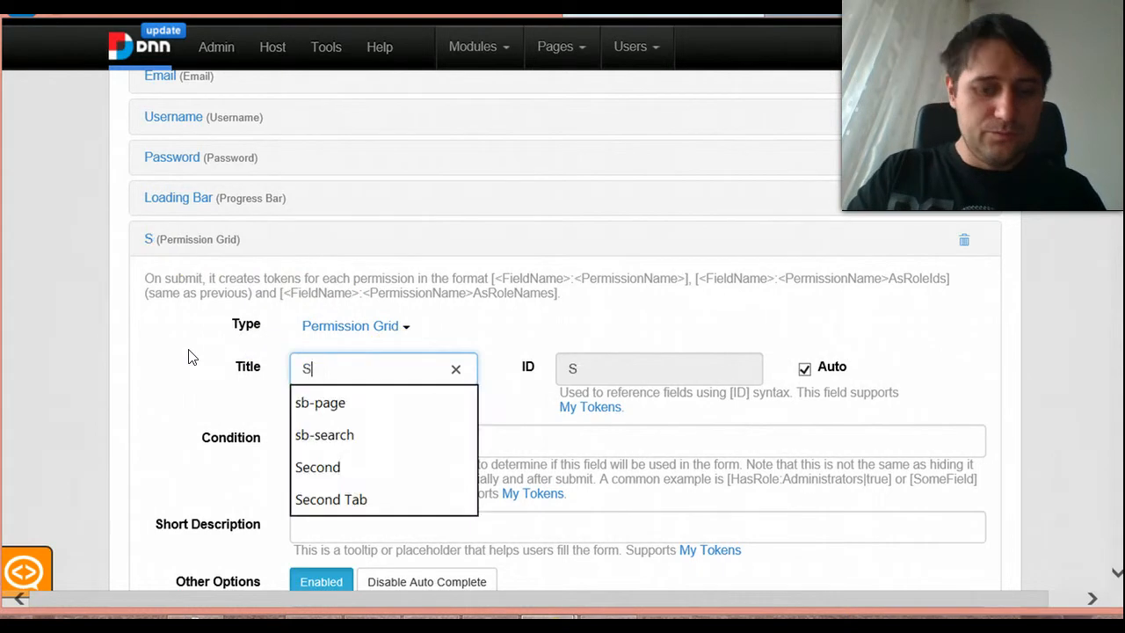
pyautogui.write('elect Your Role')
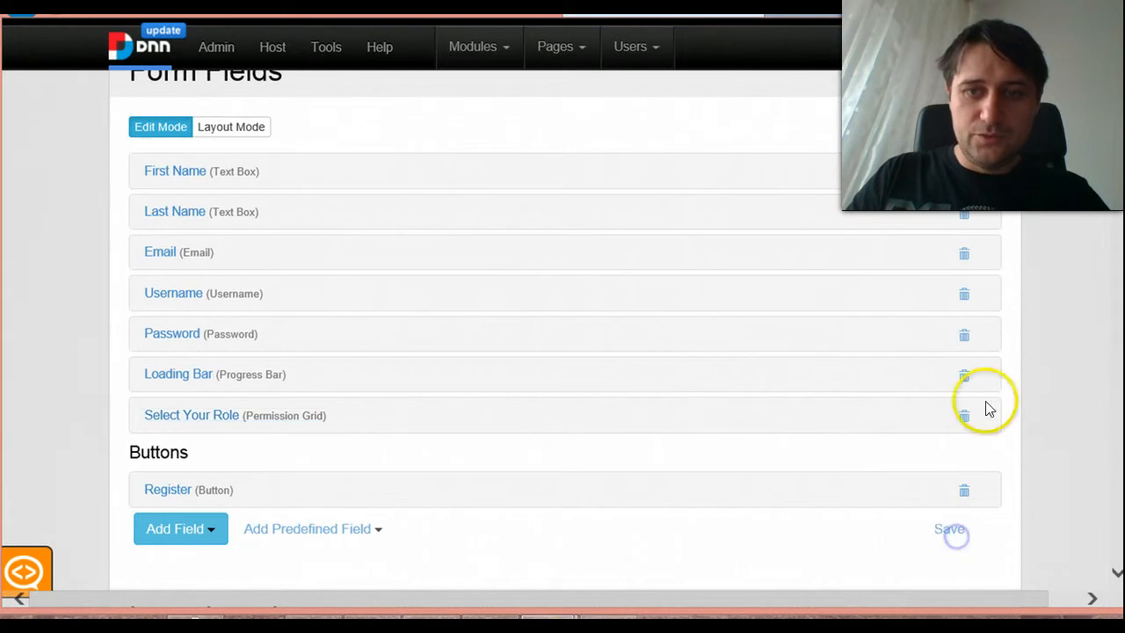
pyautogui.click(949, 528)
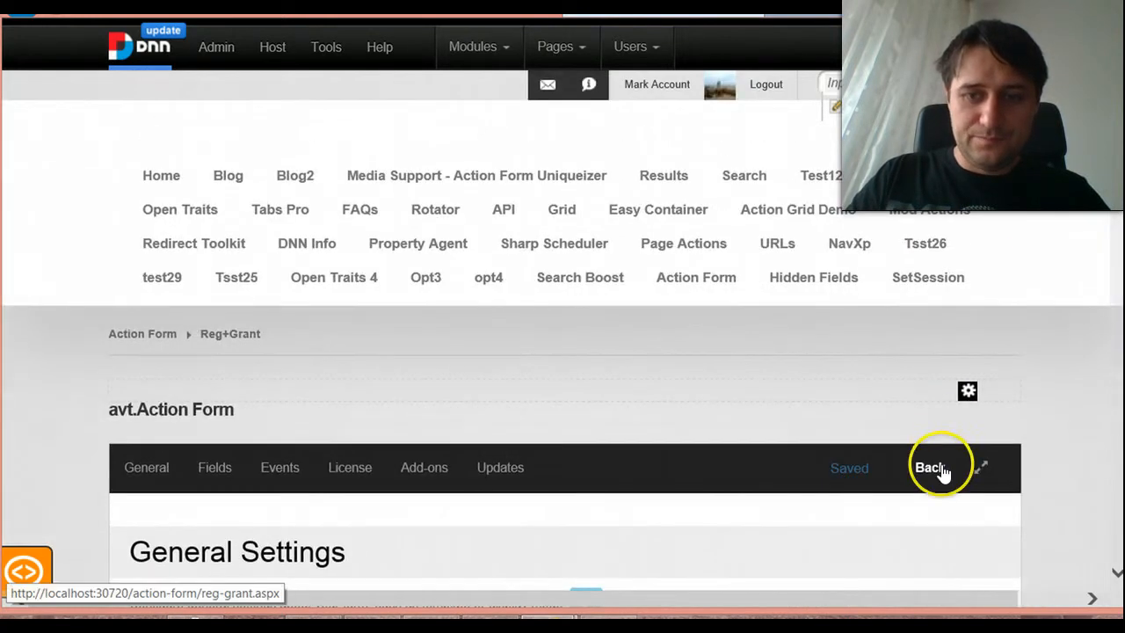
# Step: Tick the Select Your Role grid so Role2 has both permissions and Role1 has none
pyautogui.click(930, 466)
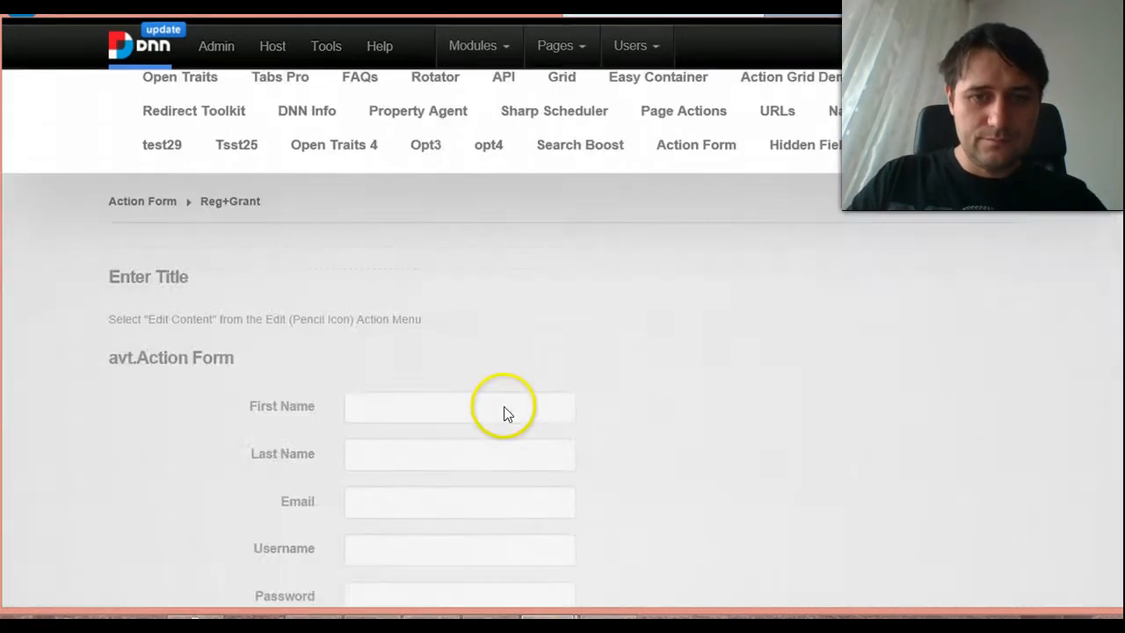
pyautogui.scroll(-3)
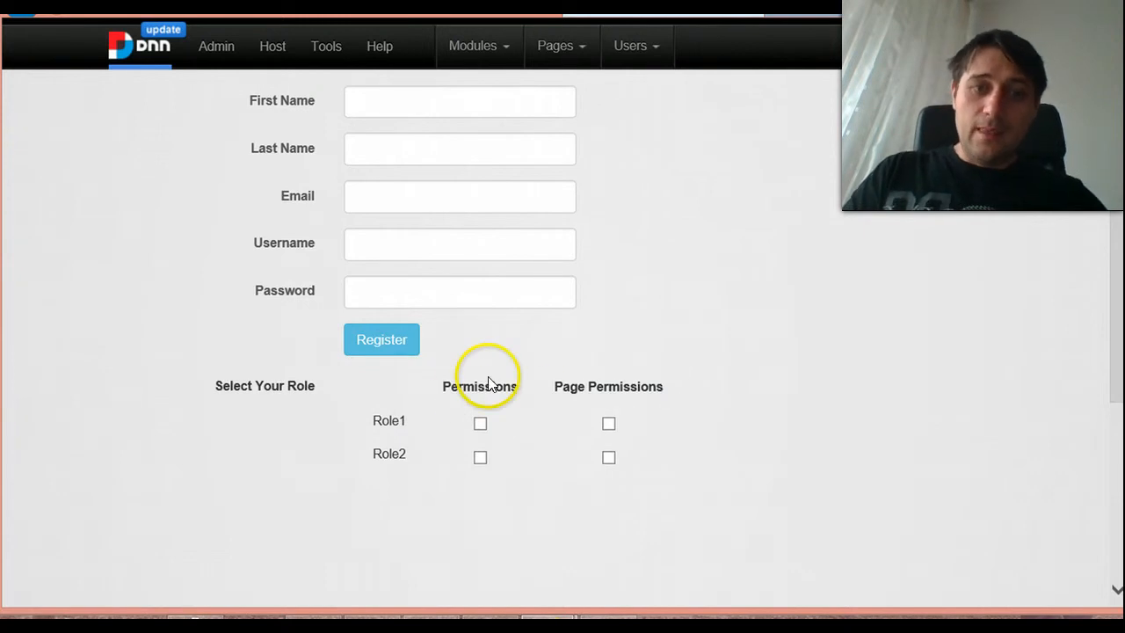
pyautogui.doubleClick(625, 386)
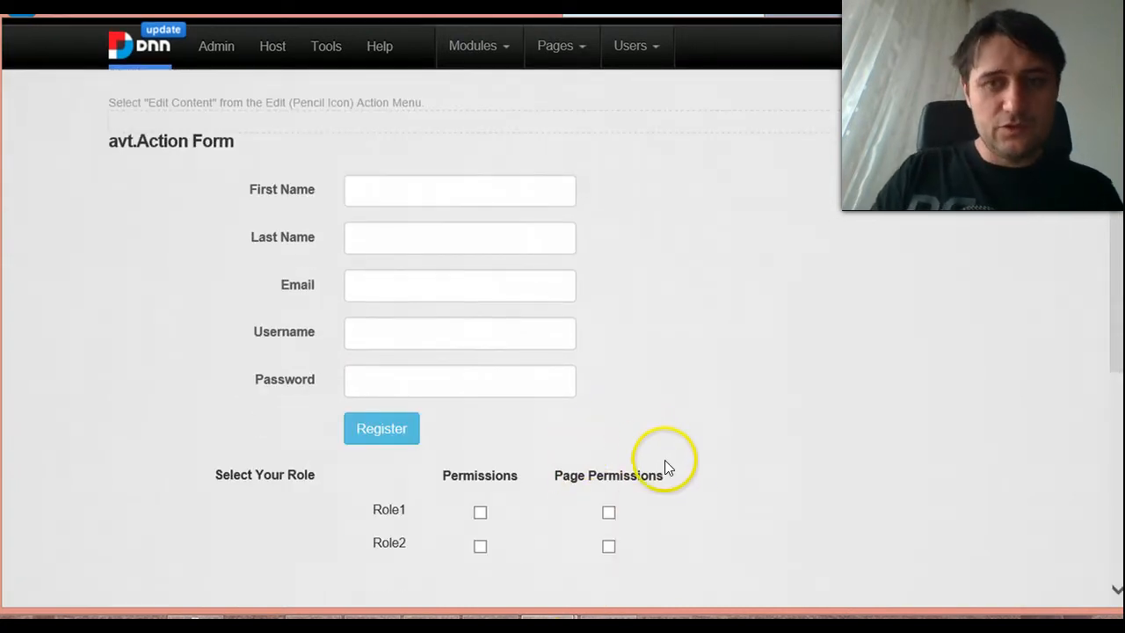
pyautogui.scroll(-3)
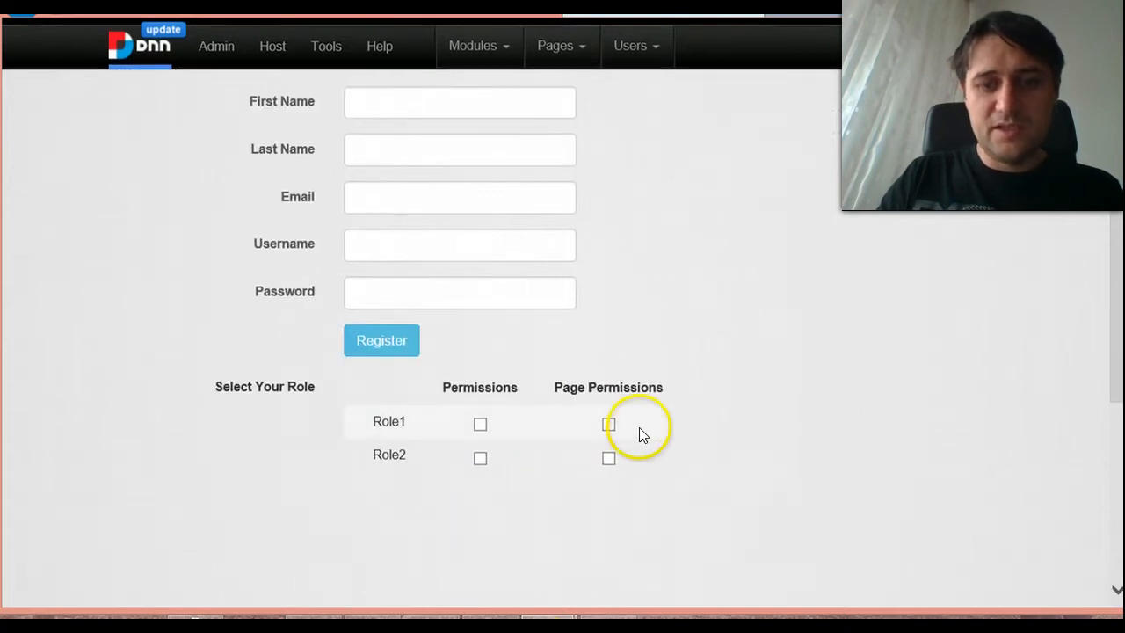
pyautogui.click(480, 423)
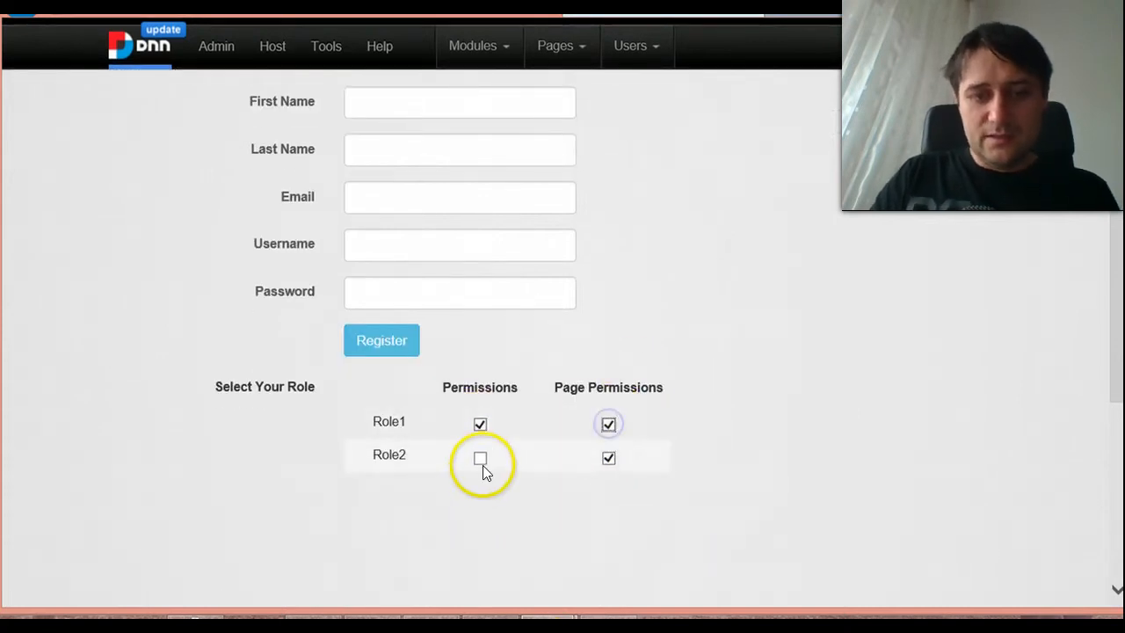
pyautogui.click(480, 458)
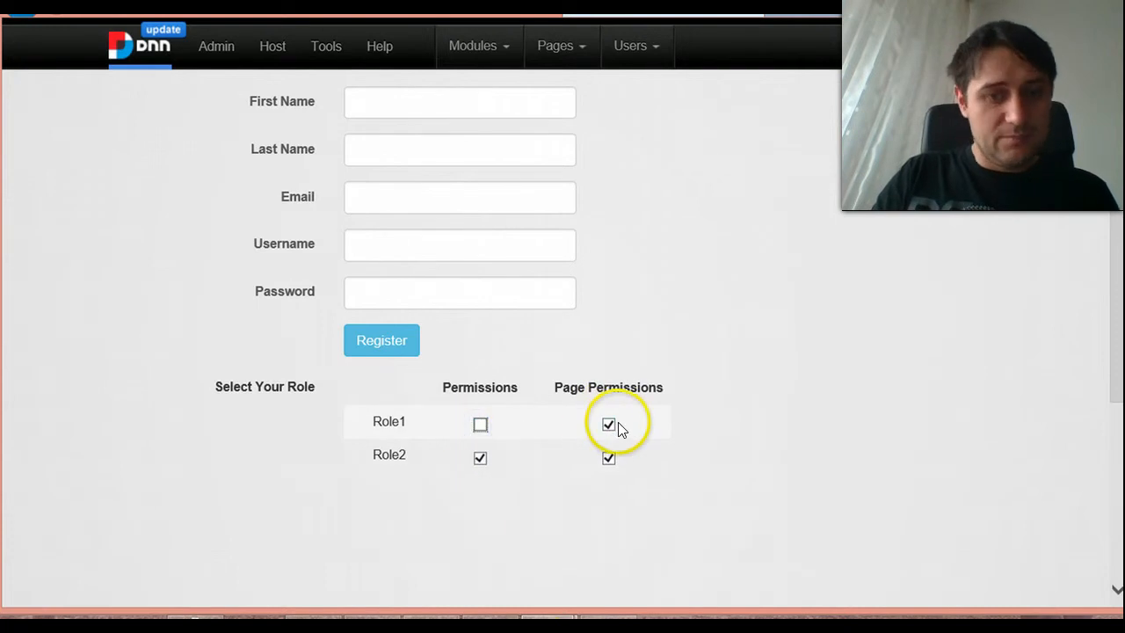
pyautogui.click(608, 424)
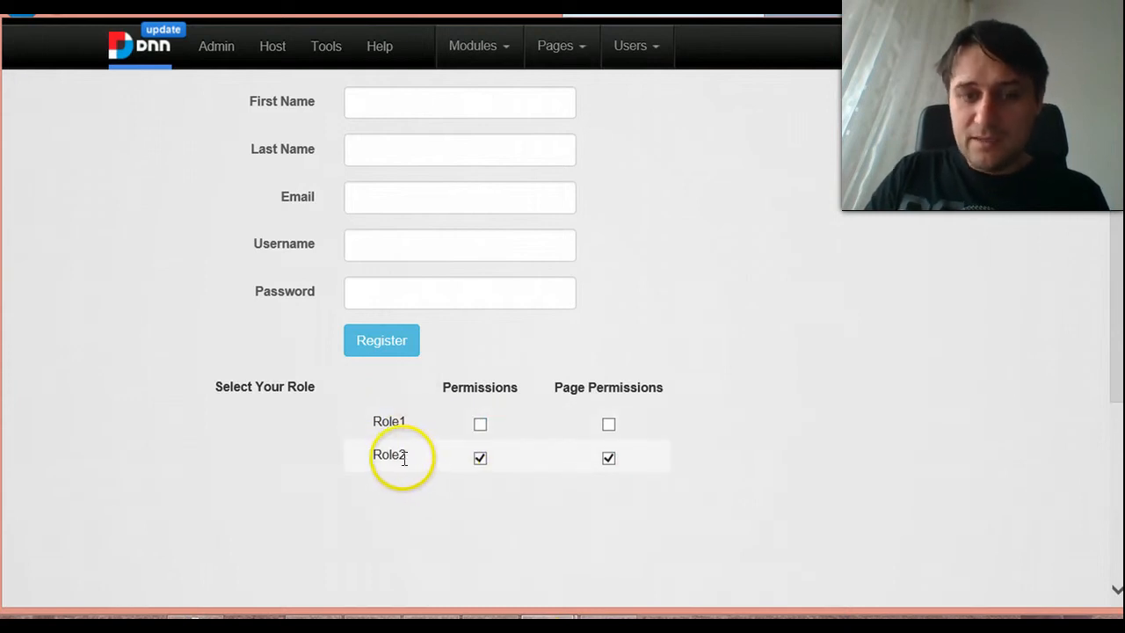
pyautogui.moveTo(456, 514)
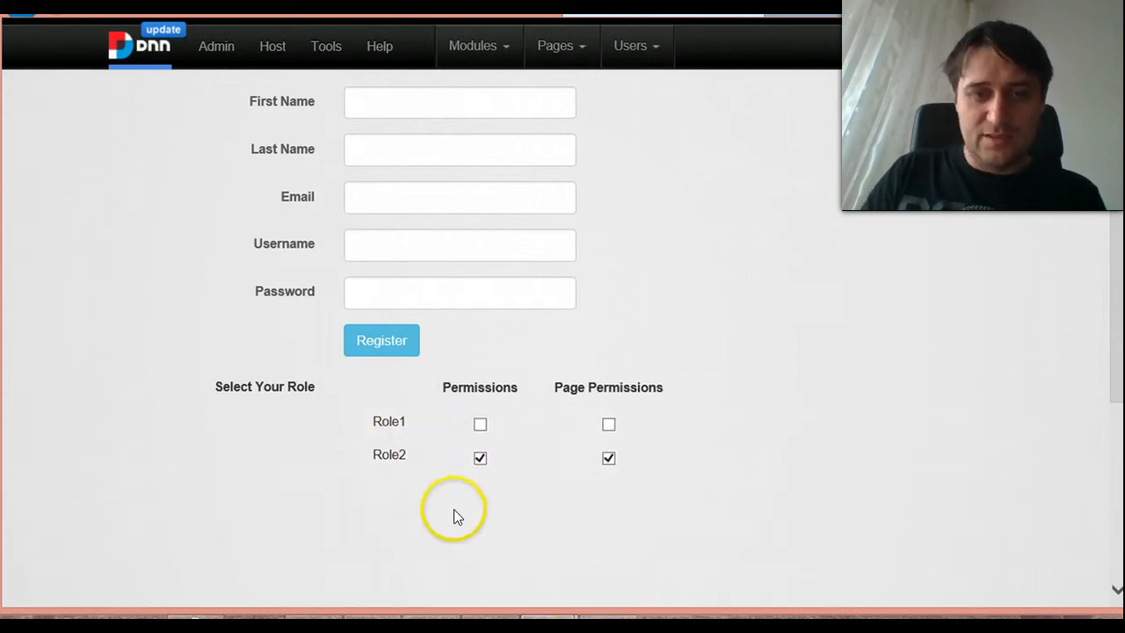
pyautogui.moveTo(721, 404)
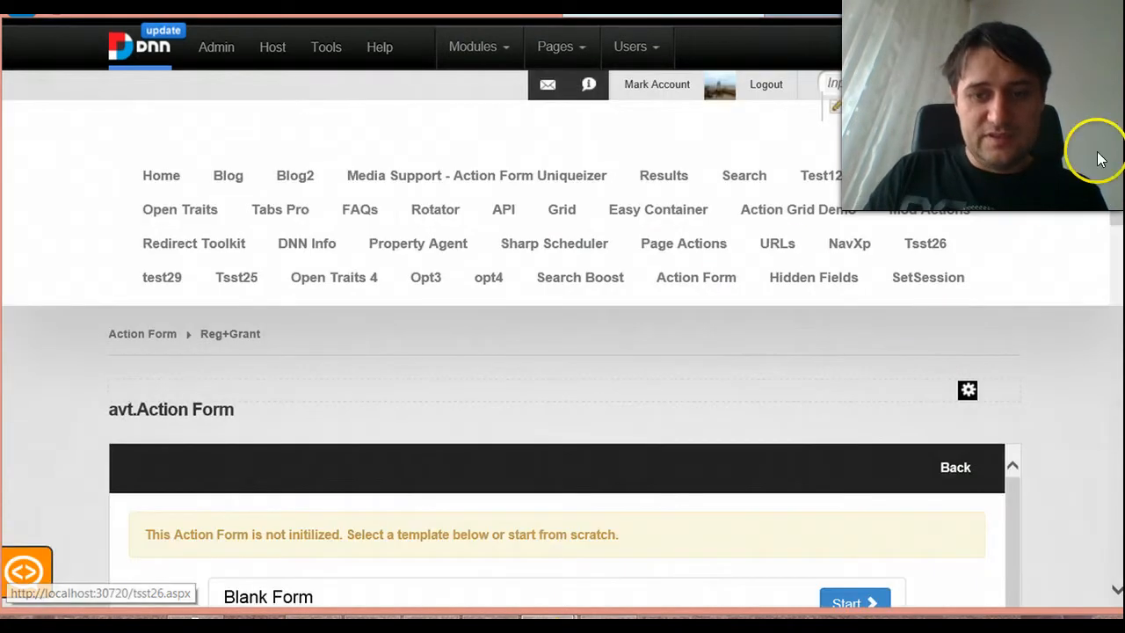
# Step: In Manage Form, expand the Register button to view its User Registration, Update Profile and Login actions
pyautogui.scroll(-3)
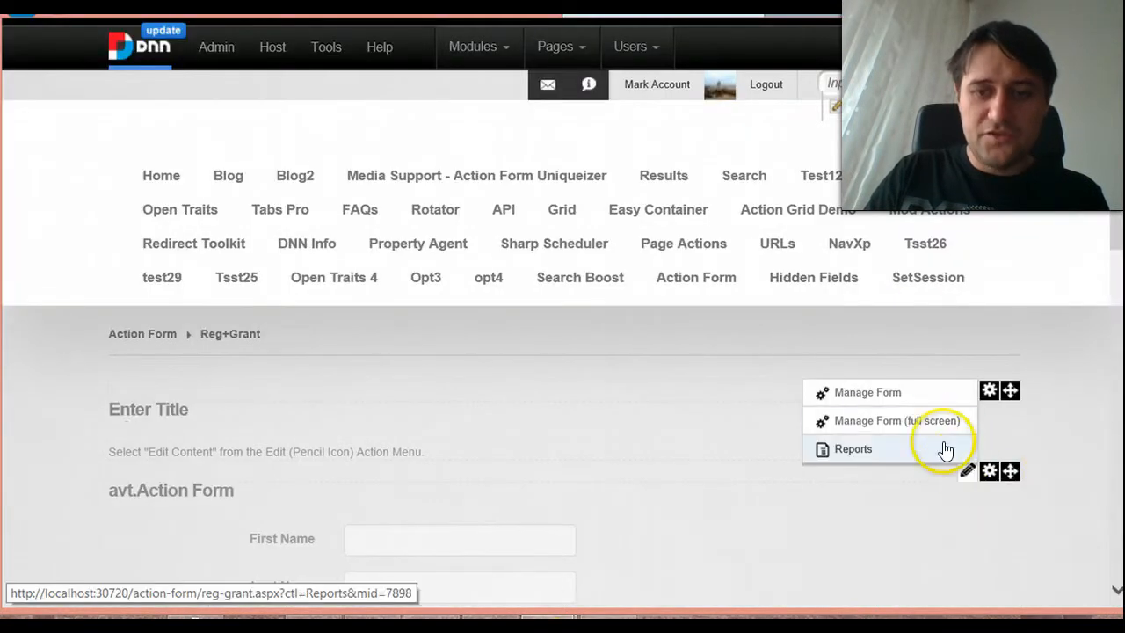
pyautogui.click(853, 449)
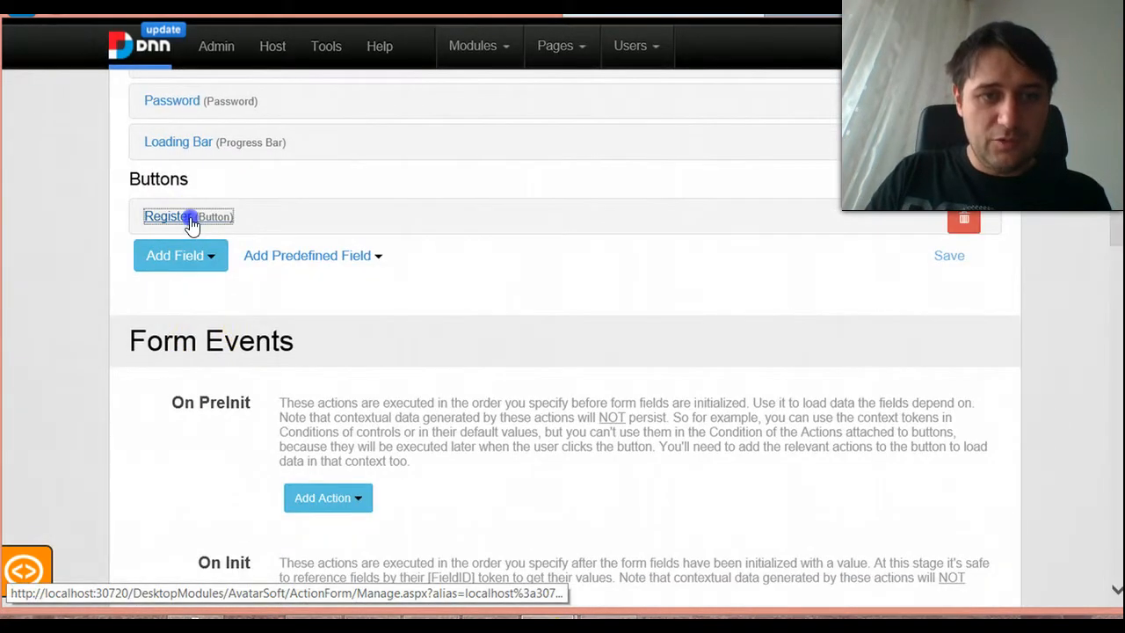
pyautogui.click(188, 217)
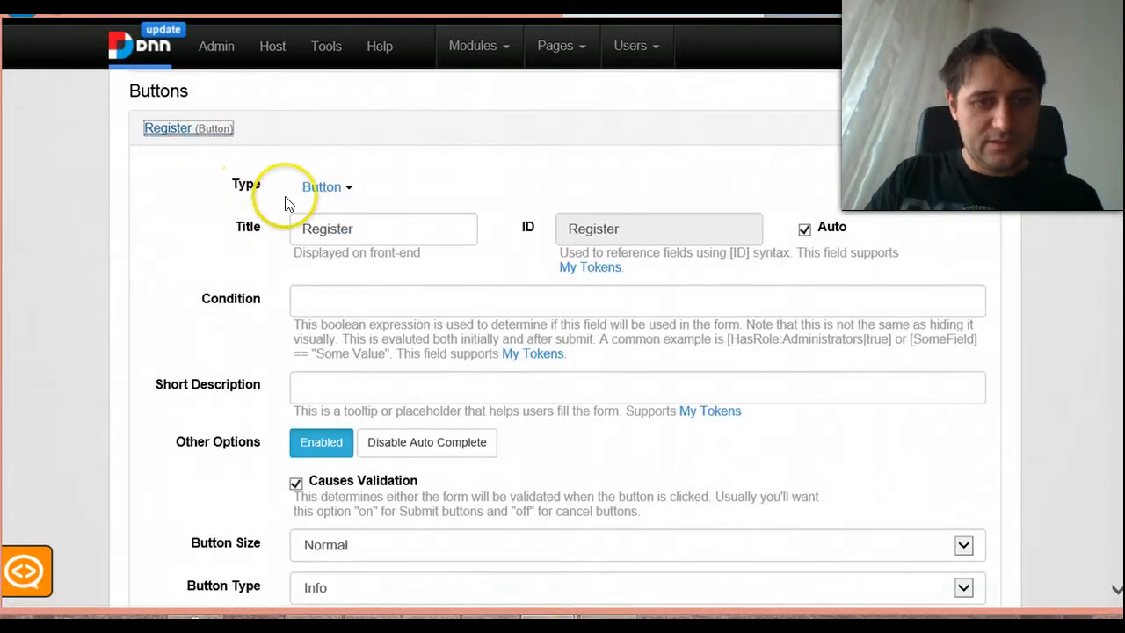
pyautogui.scroll(-3)
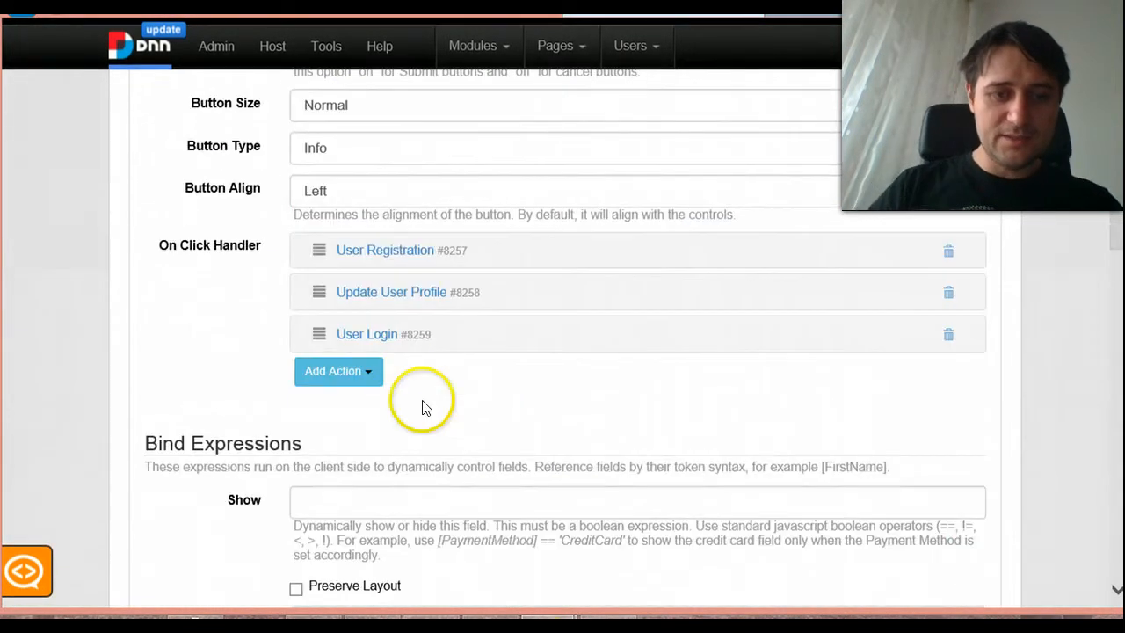
pyautogui.moveTo(455, 250)
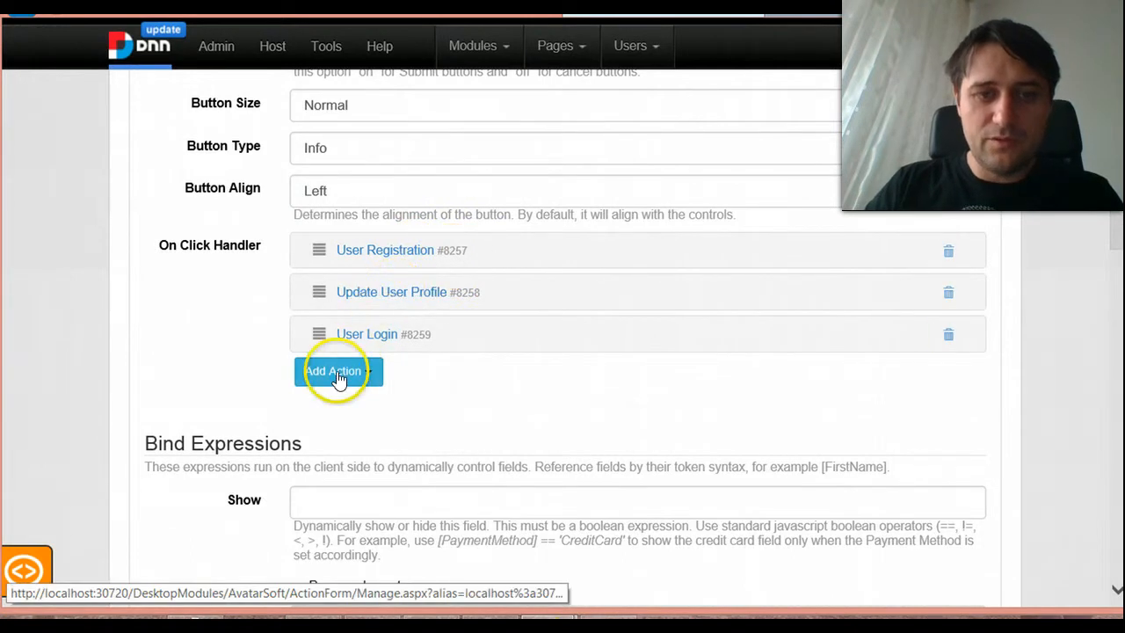
# Step: Add a Grant User Role action to the Register button, leaving its role unselected
pyautogui.click(339, 370)
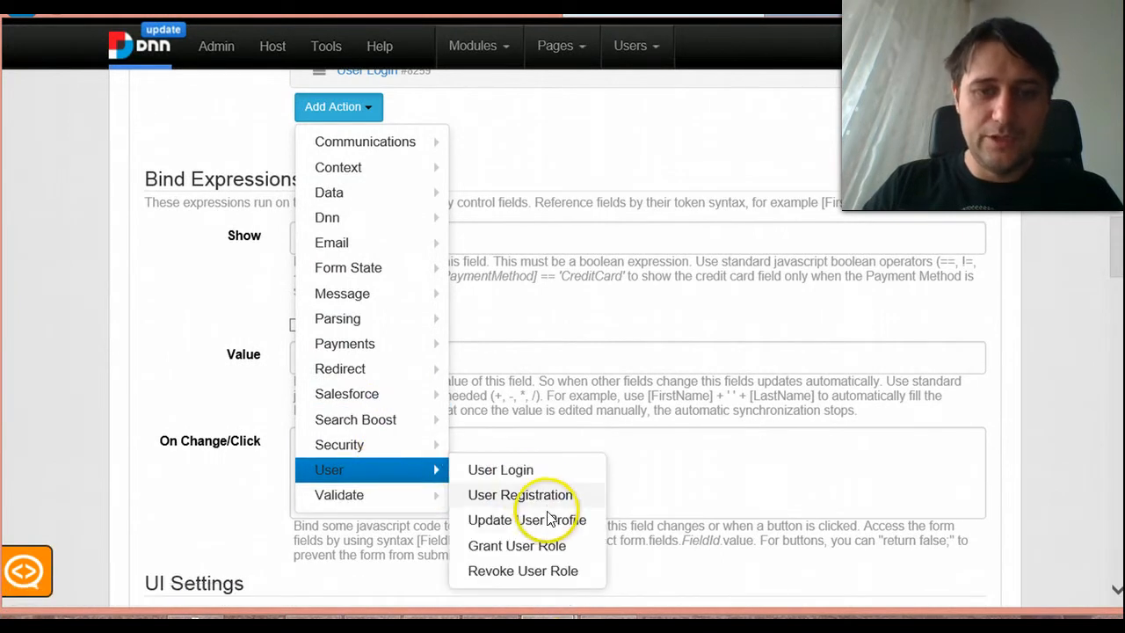
pyautogui.click(517, 545)
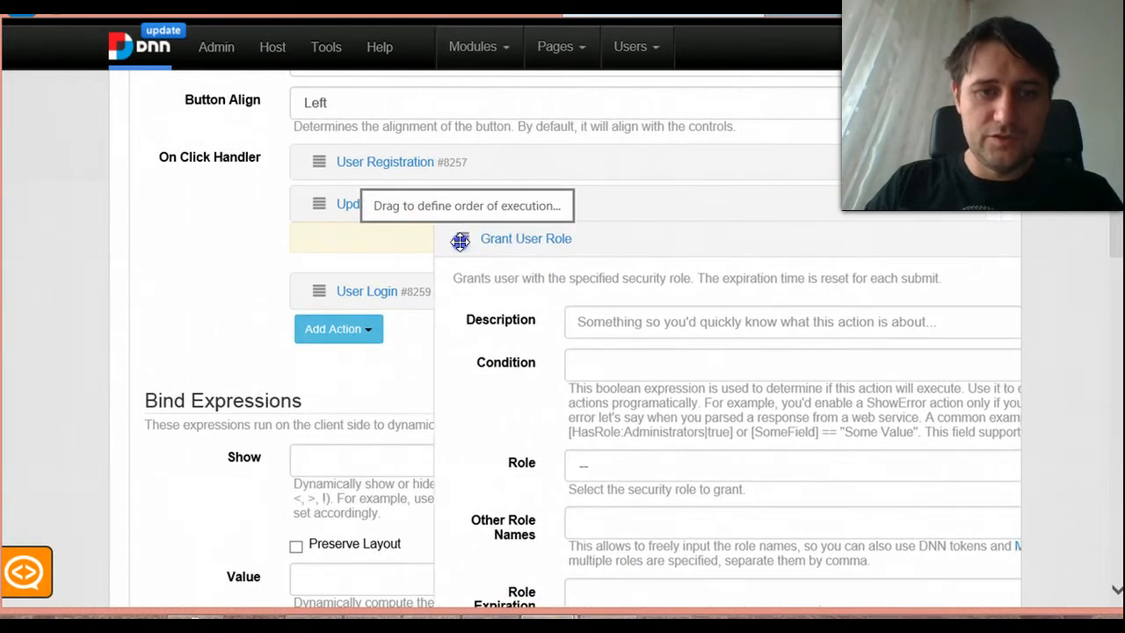
pyautogui.scroll(-3)
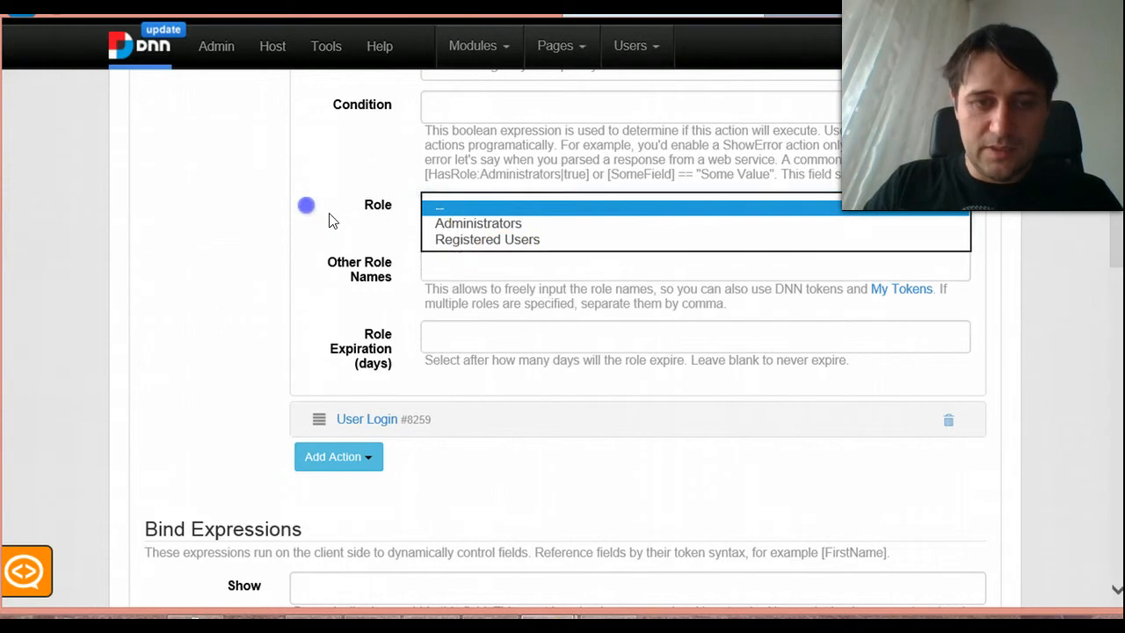
pyautogui.click(695, 265)
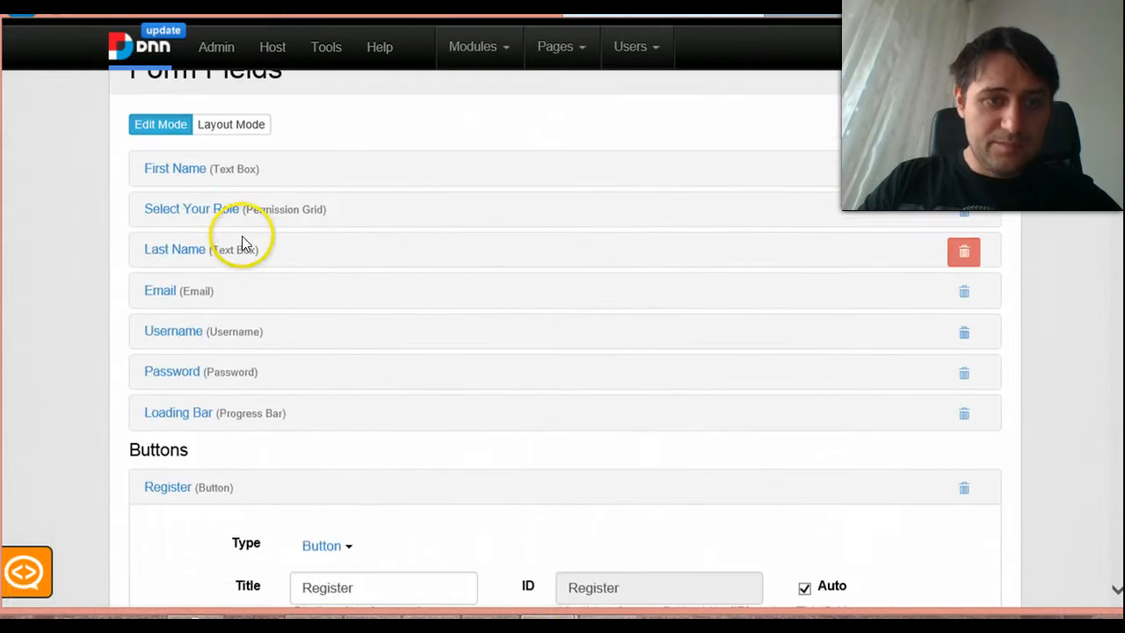
# Step: Expand the Select Your Role field to check its SelectYourRole ID and PermissionName token format
pyautogui.click(191, 208)
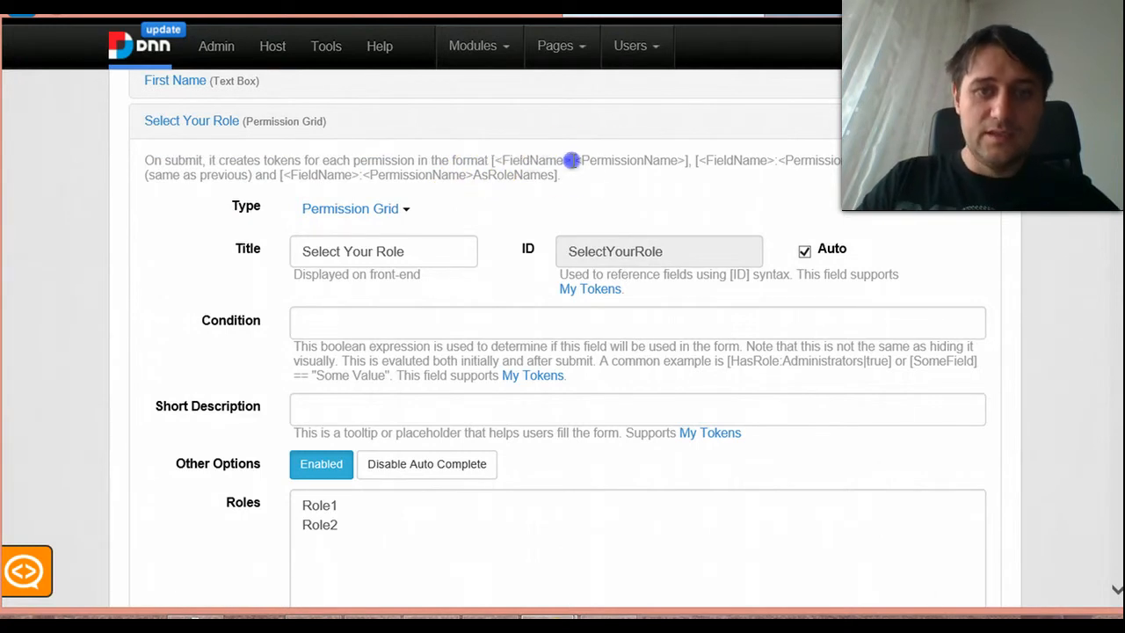
pyautogui.doubleClick(629, 160)
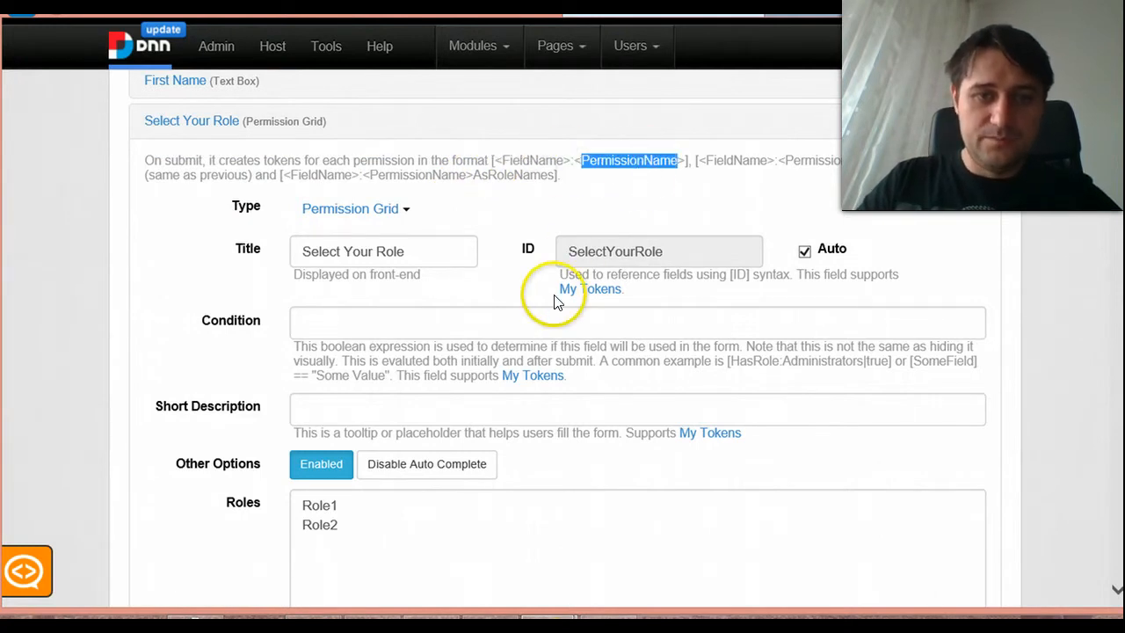
pyautogui.doubleClick(615, 252)
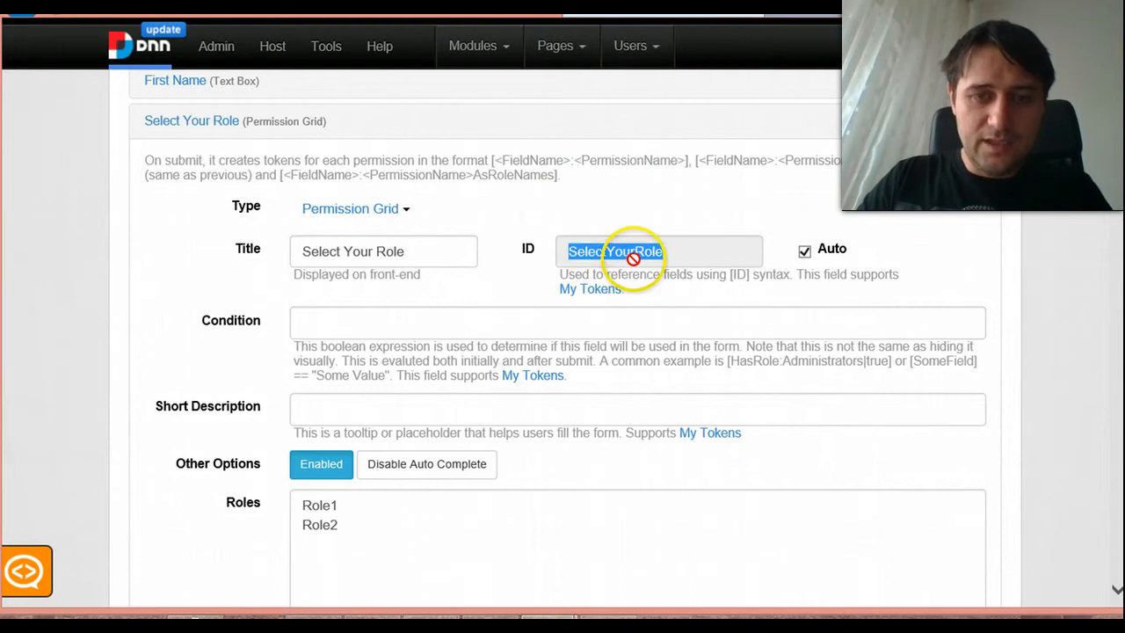
pyautogui.scroll(-3)
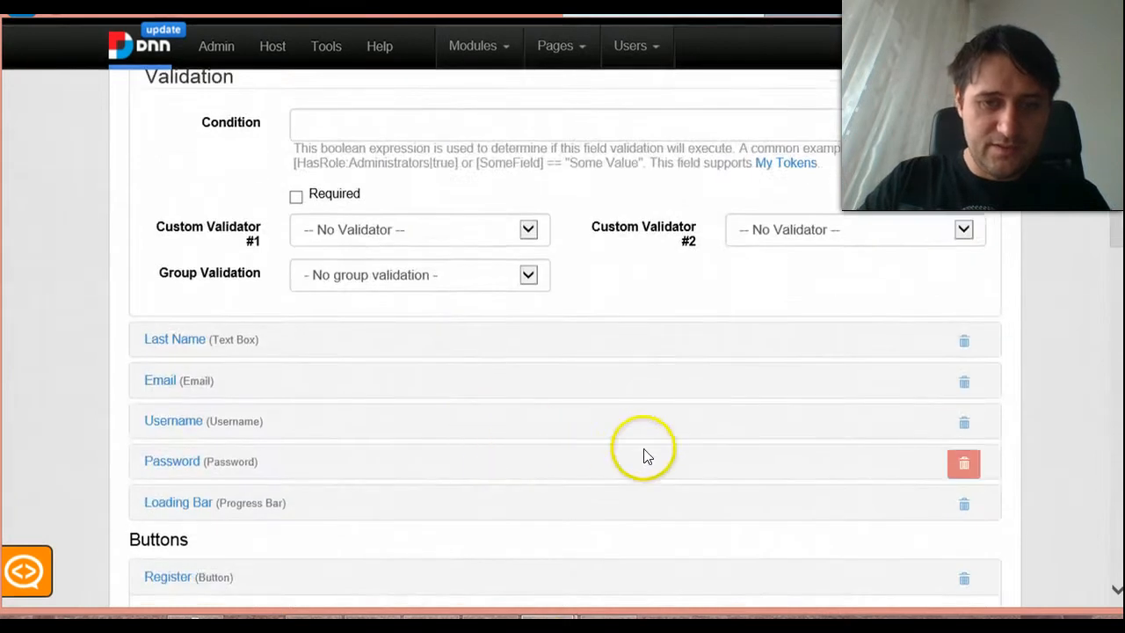
# Step: Set the Grant User Role action's Other Role Names to [SelectYourRole:Permissions]
pyautogui.scroll(-3)
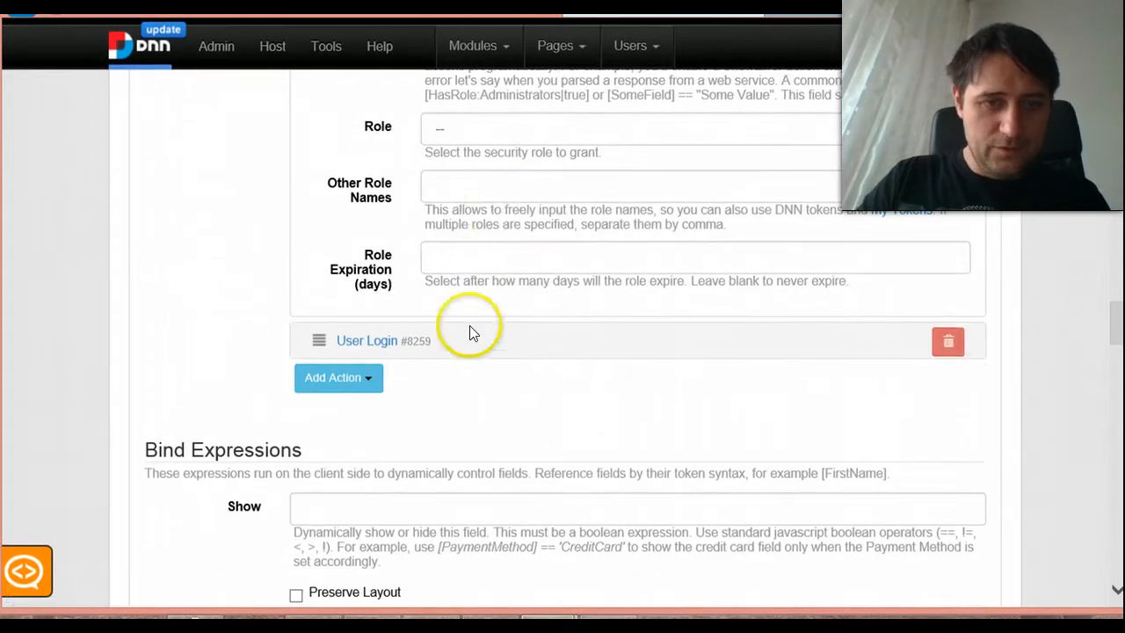
pyautogui.write('[SelectYourRole')
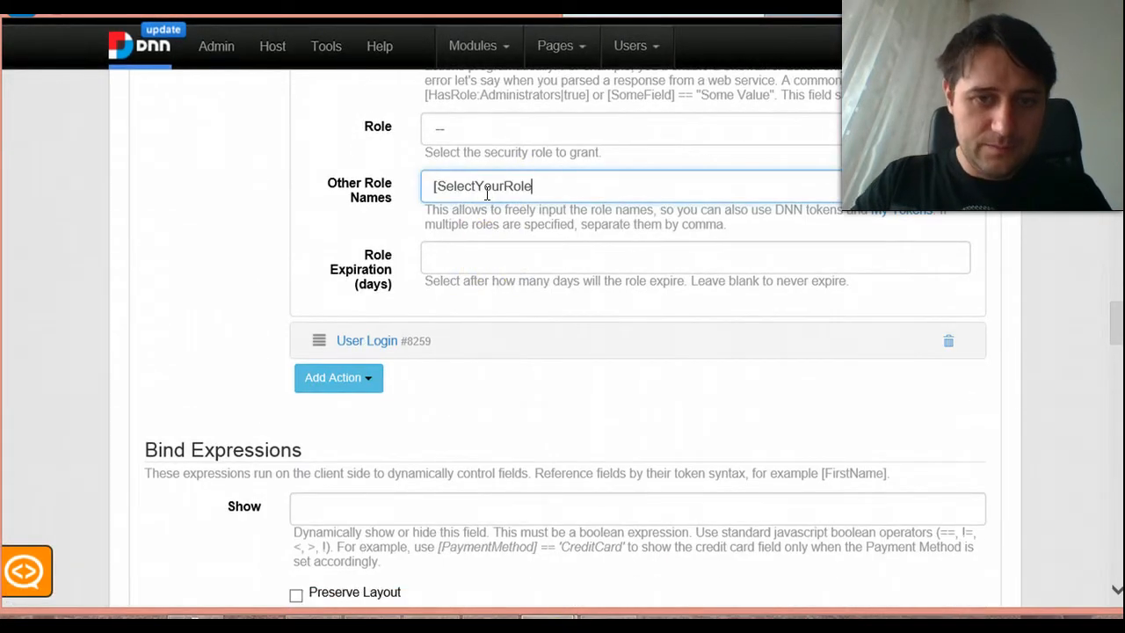
pyautogui.write(':Permissions')
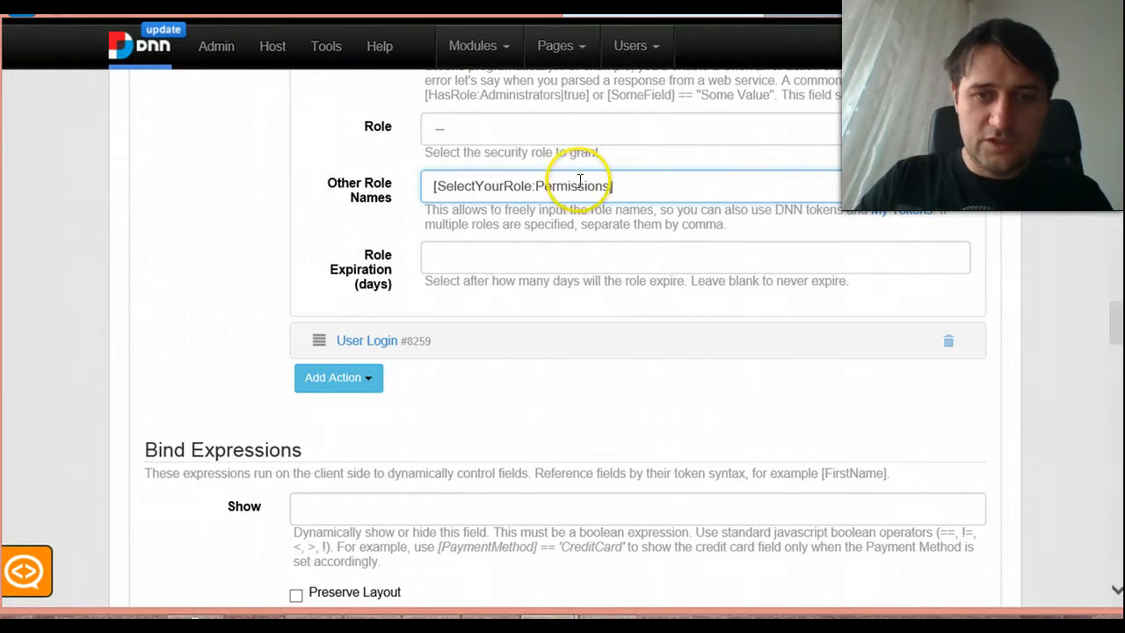
pyautogui.doubleClick(482, 186)
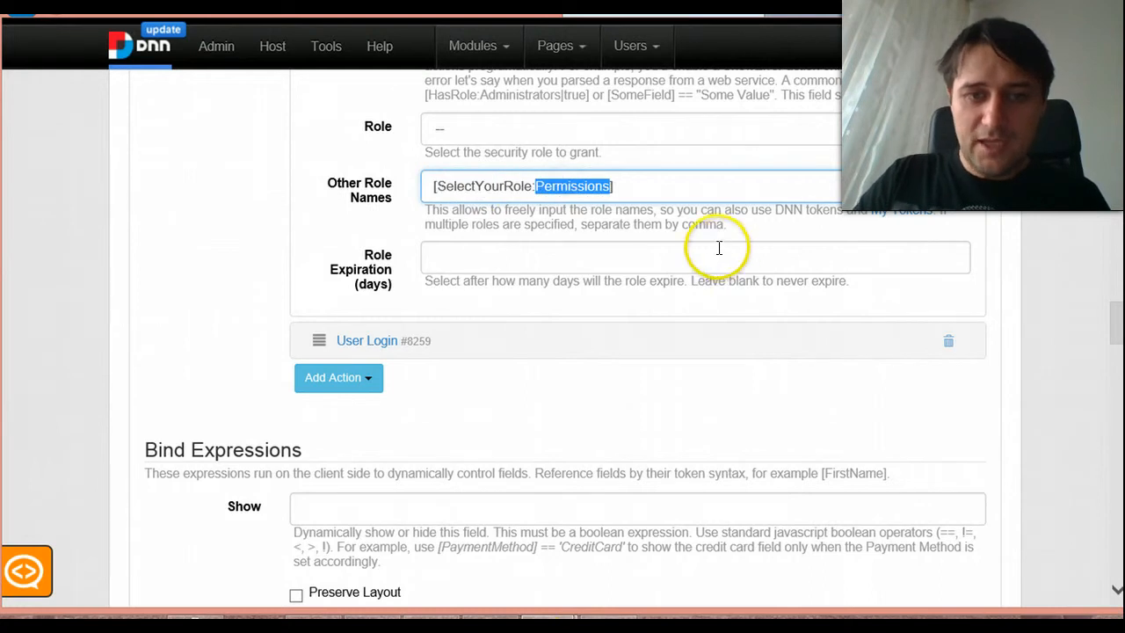
pyautogui.scroll(-3)
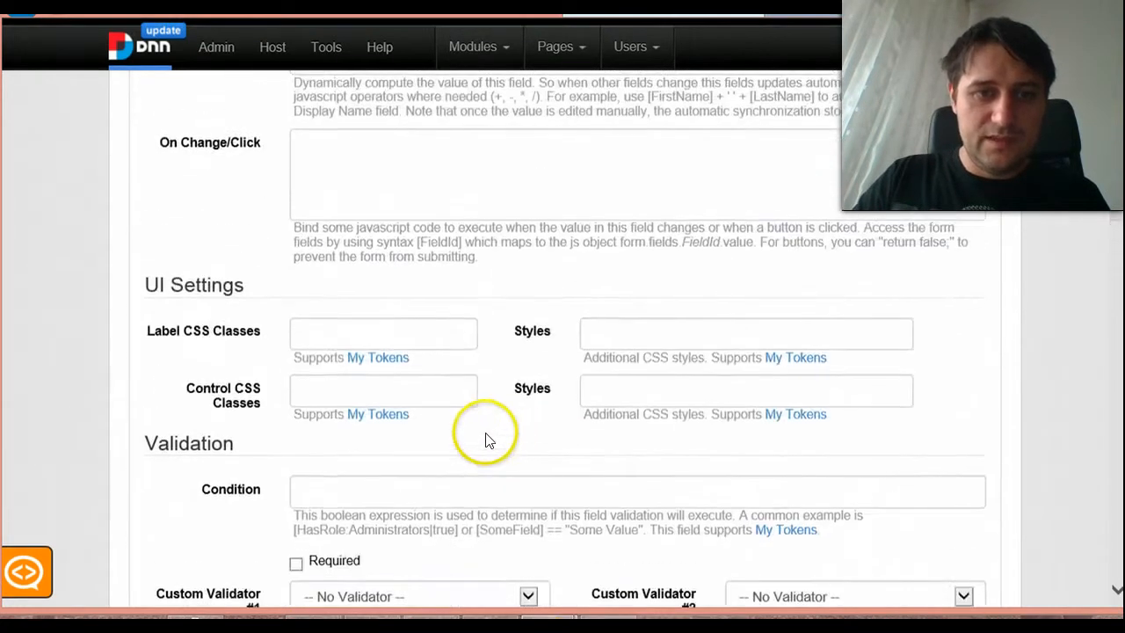
pyautogui.scroll(-3)
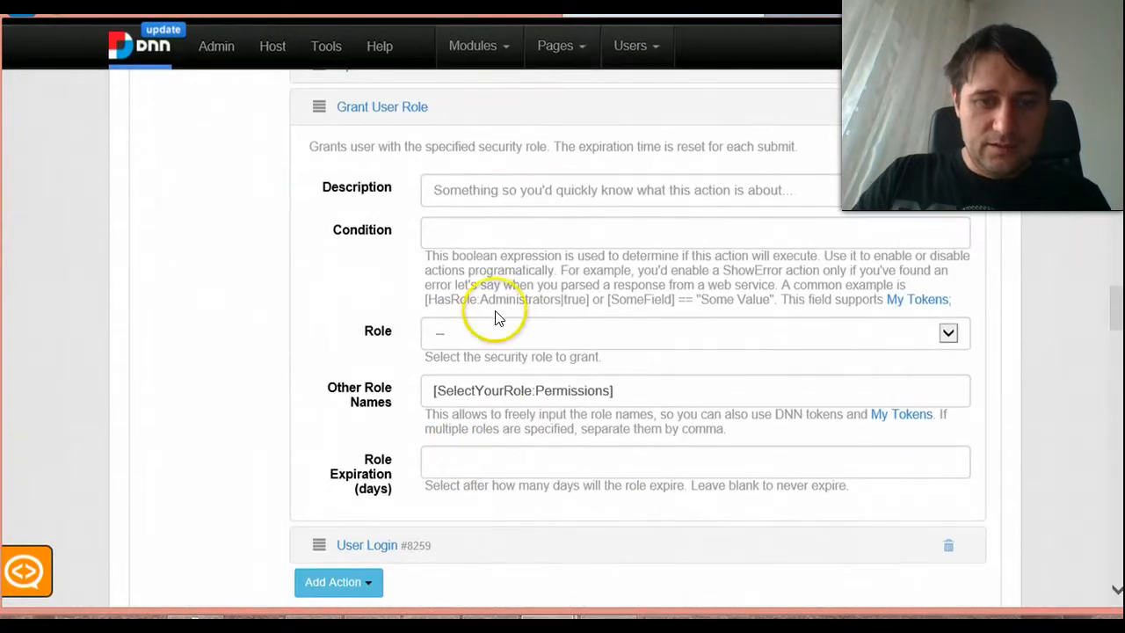
pyautogui.moveTo(381, 106)
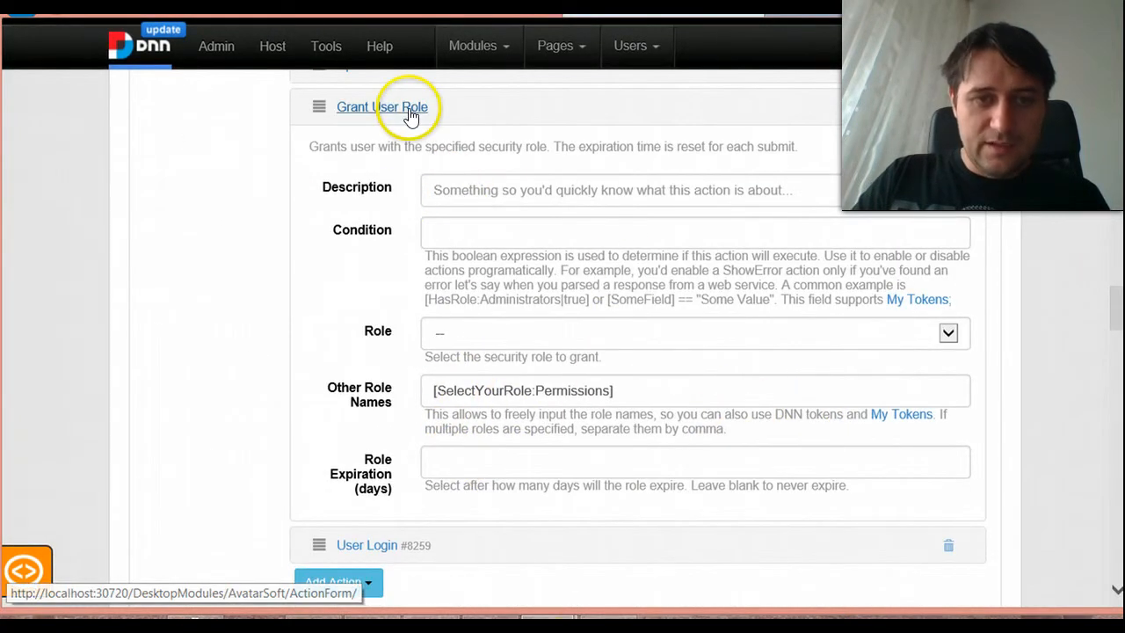
pyautogui.moveTo(406, 374)
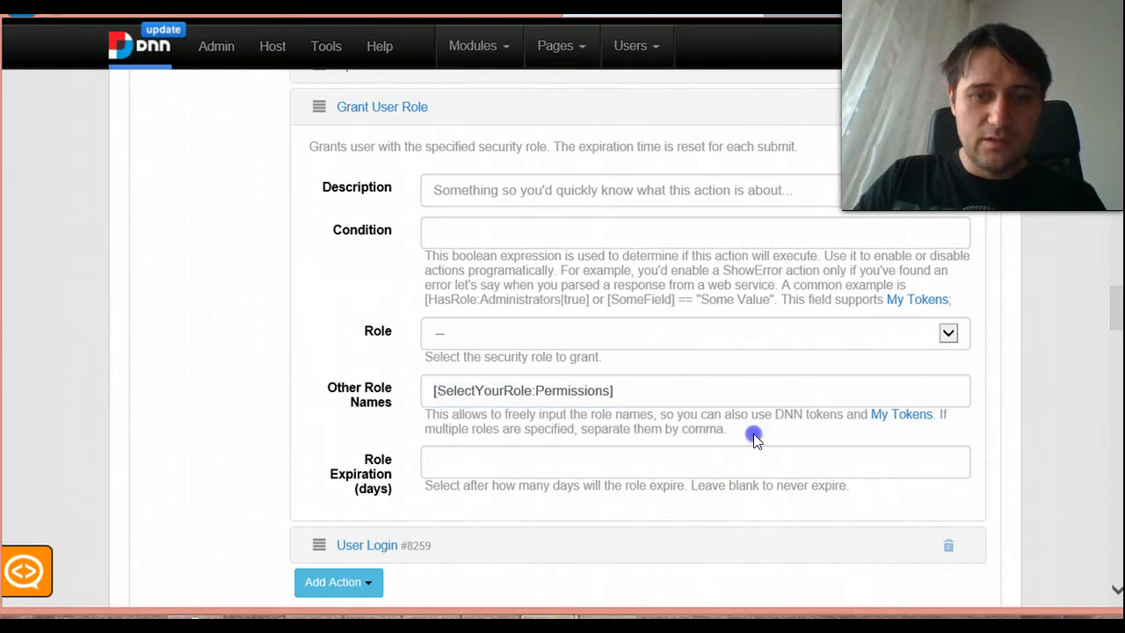
pyautogui.doubleClick(572, 390)
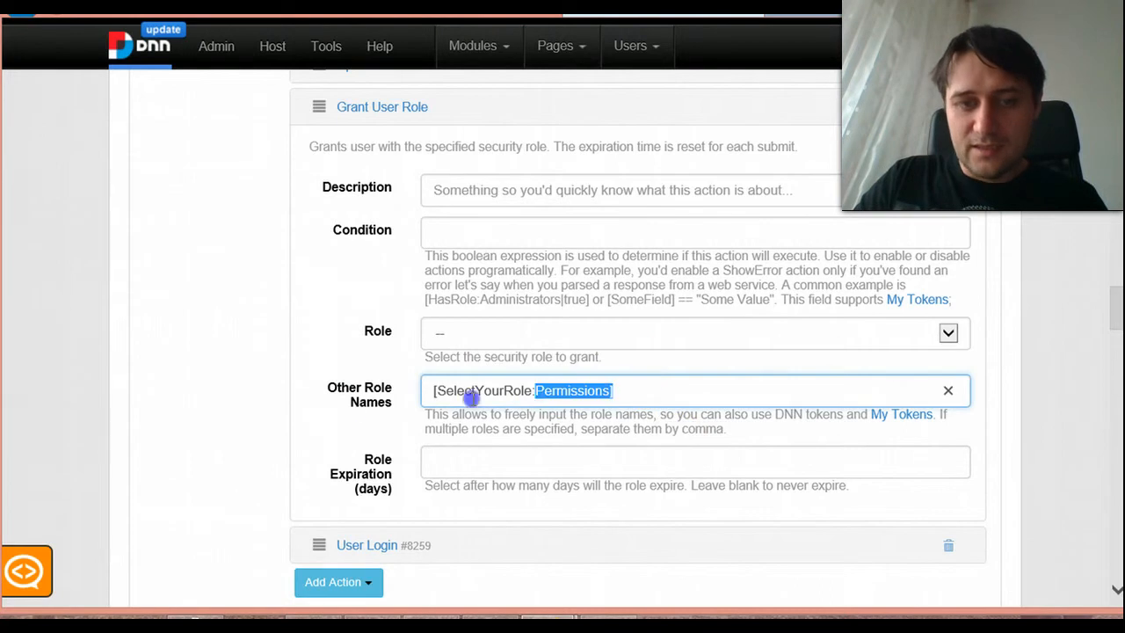
pyautogui.tripleClick(521, 391)
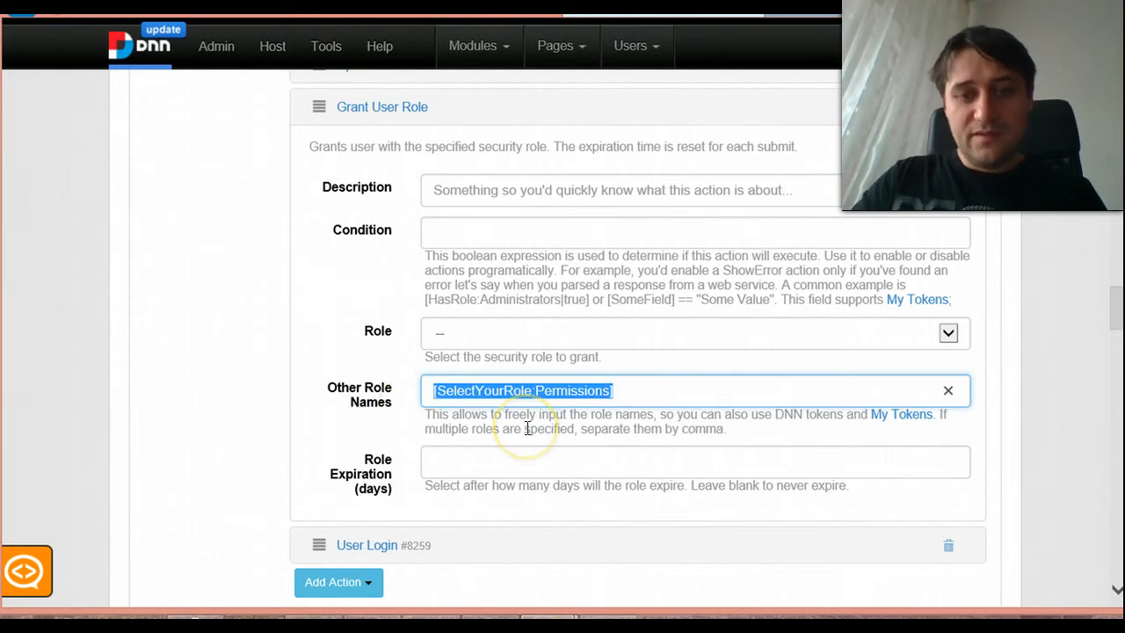
pyautogui.moveTo(321, 406)
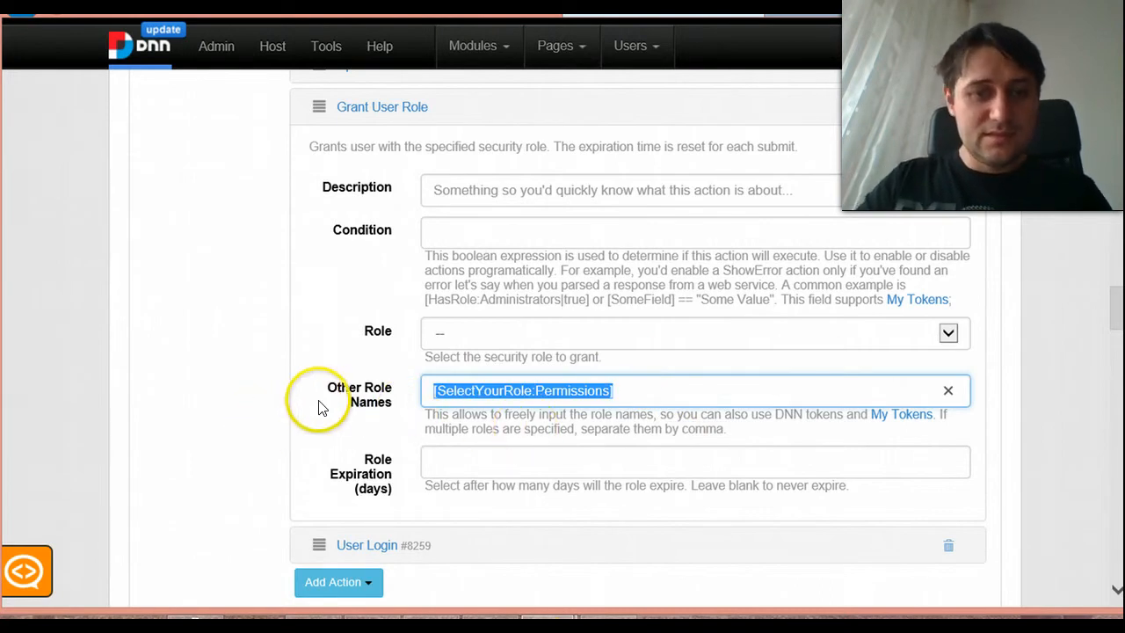
pyautogui.moveTo(650, 404)
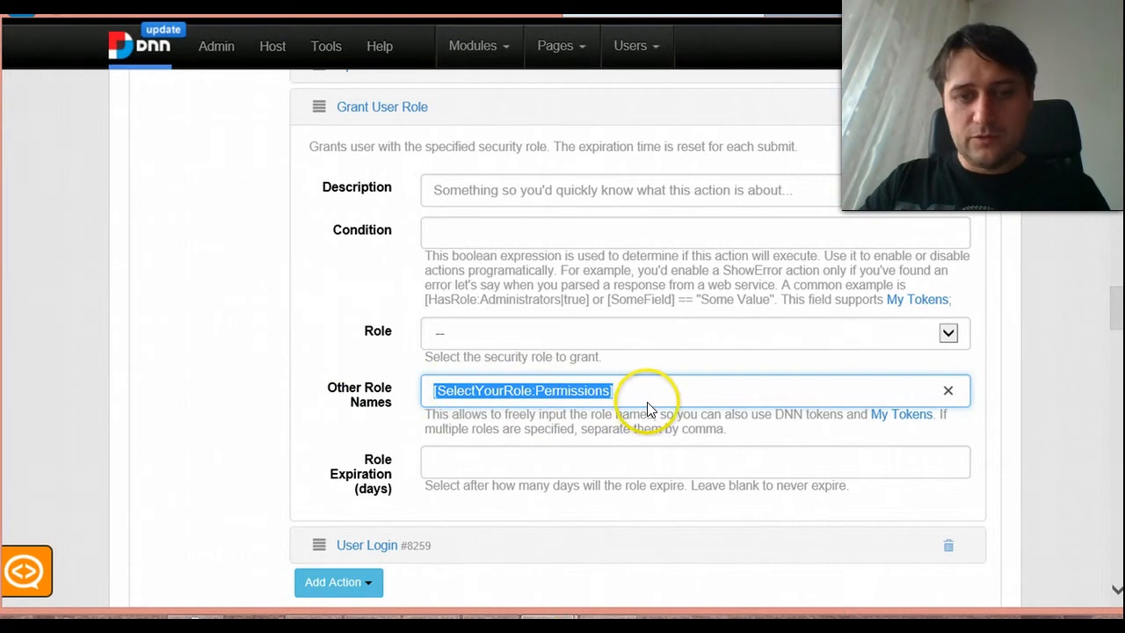
pyautogui.click(650, 391)
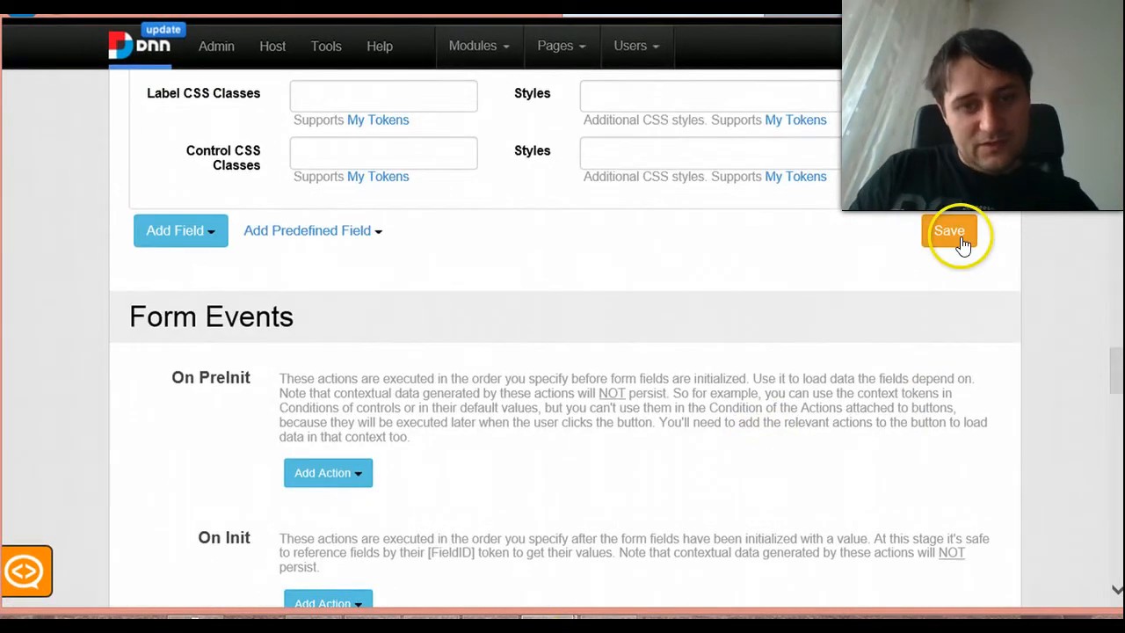
# Step: Save the form with its role-granting Register action and return to the Reg+Grant page
pyautogui.click(950, 230)
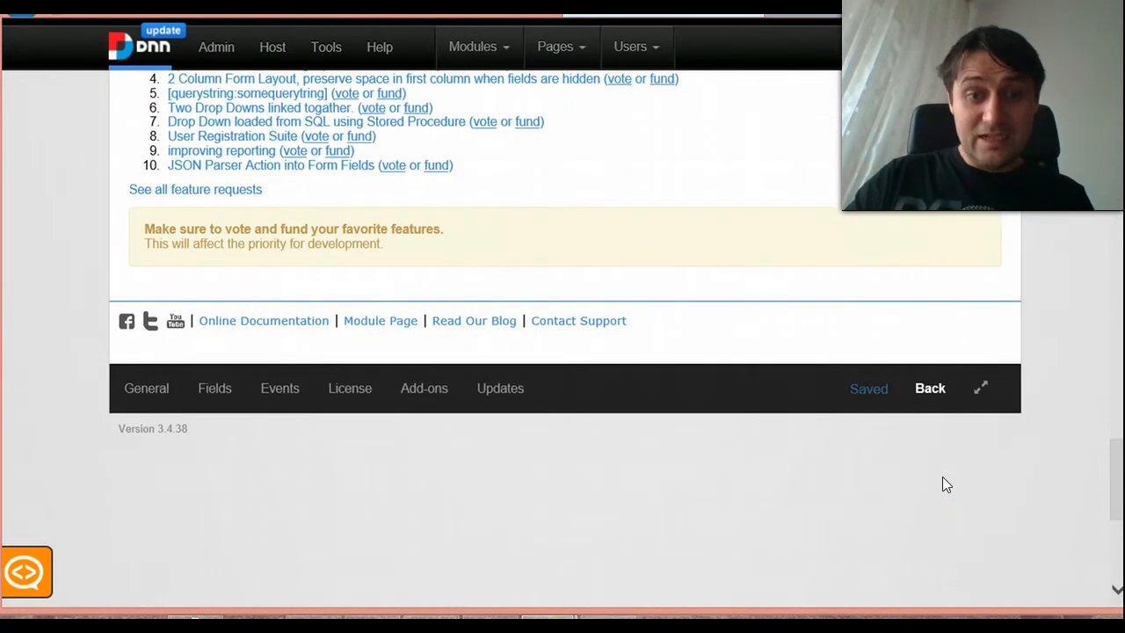
pyautogui.moveTo(930, 387)
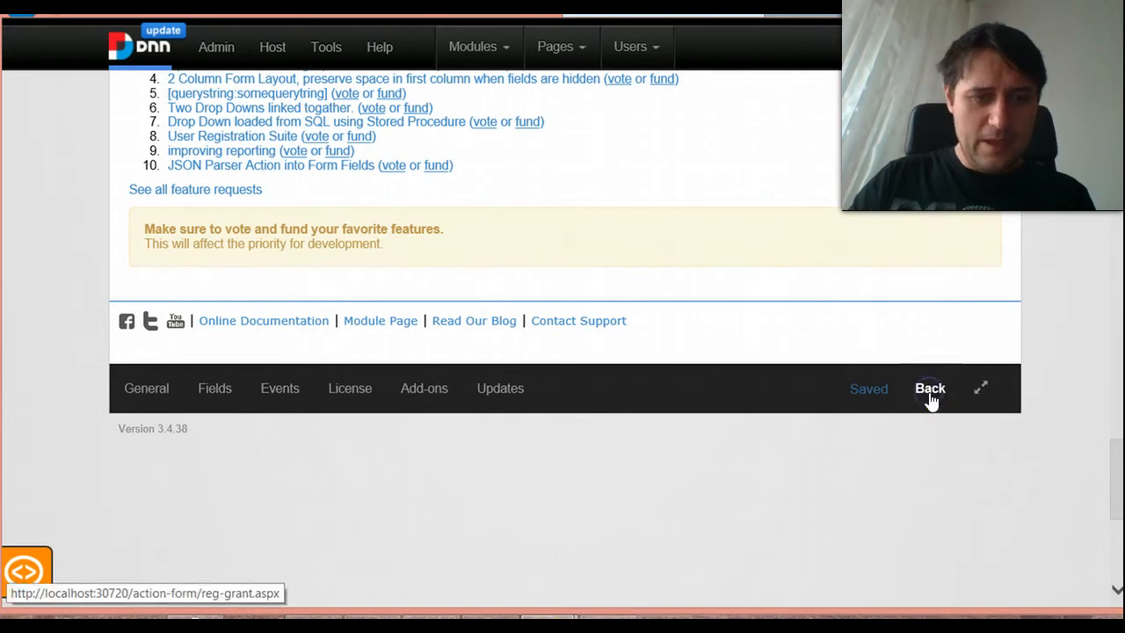
pyautogui.click(930, 389)
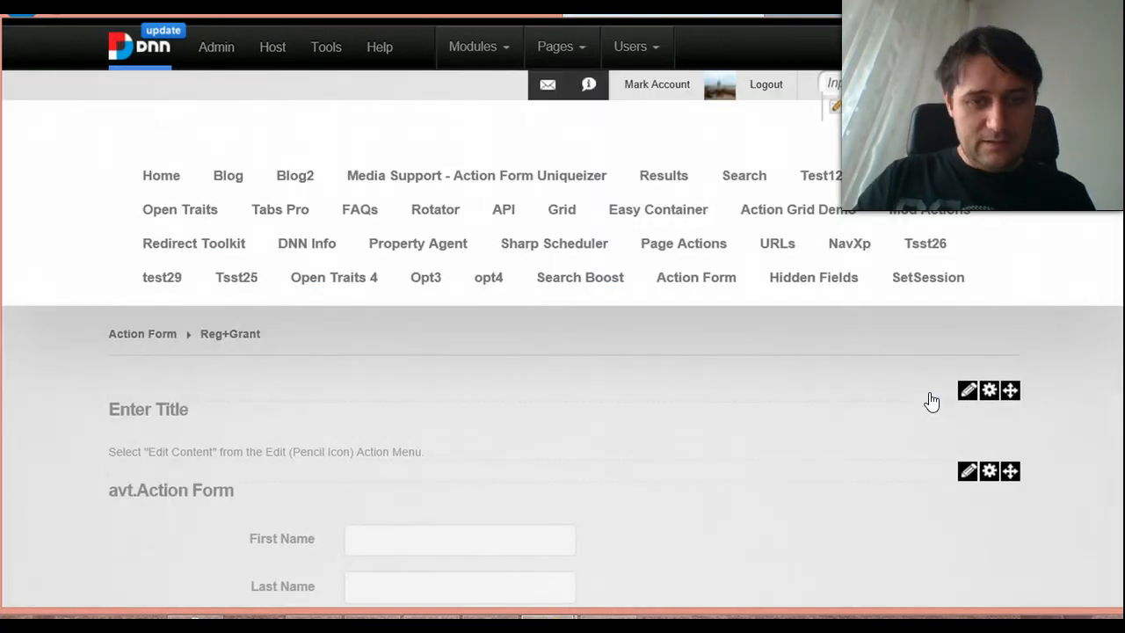
# Step: Scroll down the Reg+Grant page to view the registration form while logged out
pyautogui.scroll(-3)
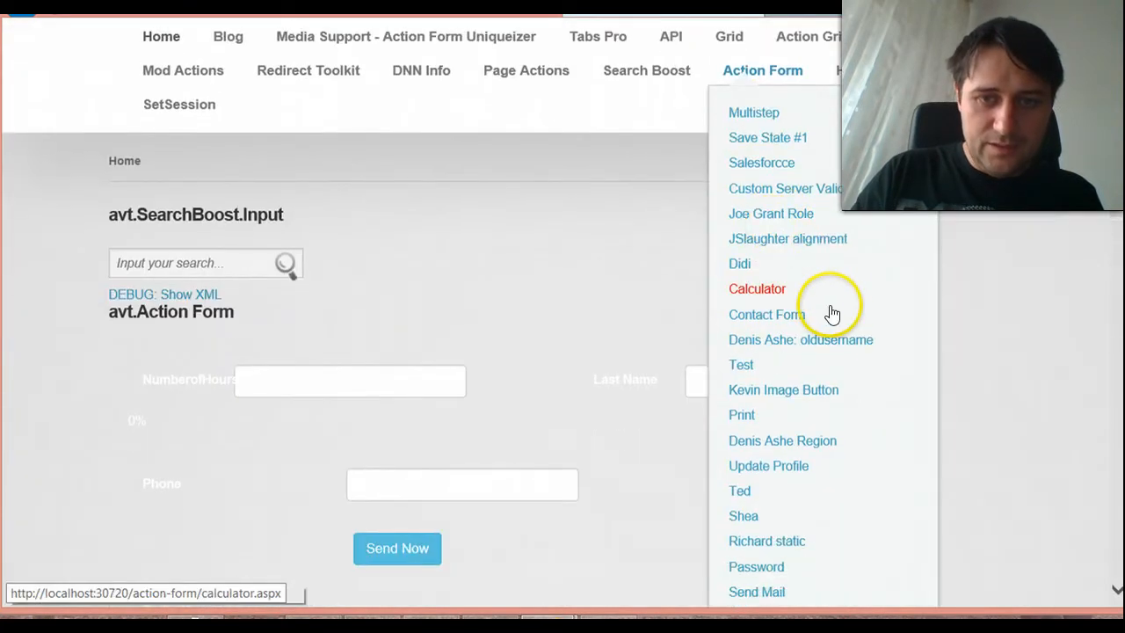
pyautogui.scroll(-3)
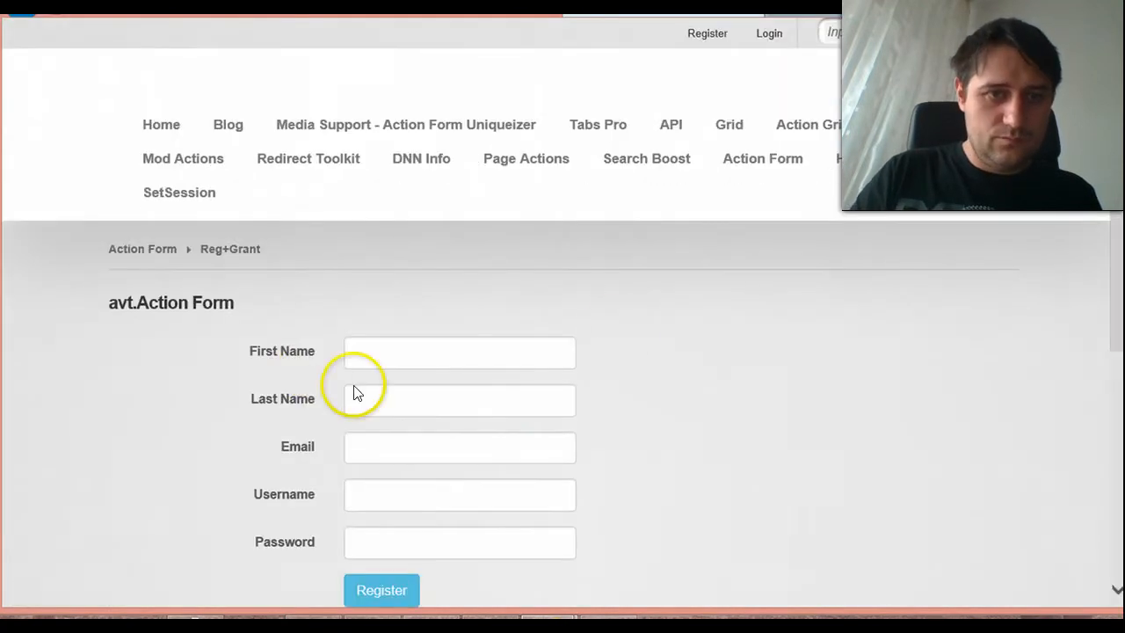
pyautogui.click(459, 352)
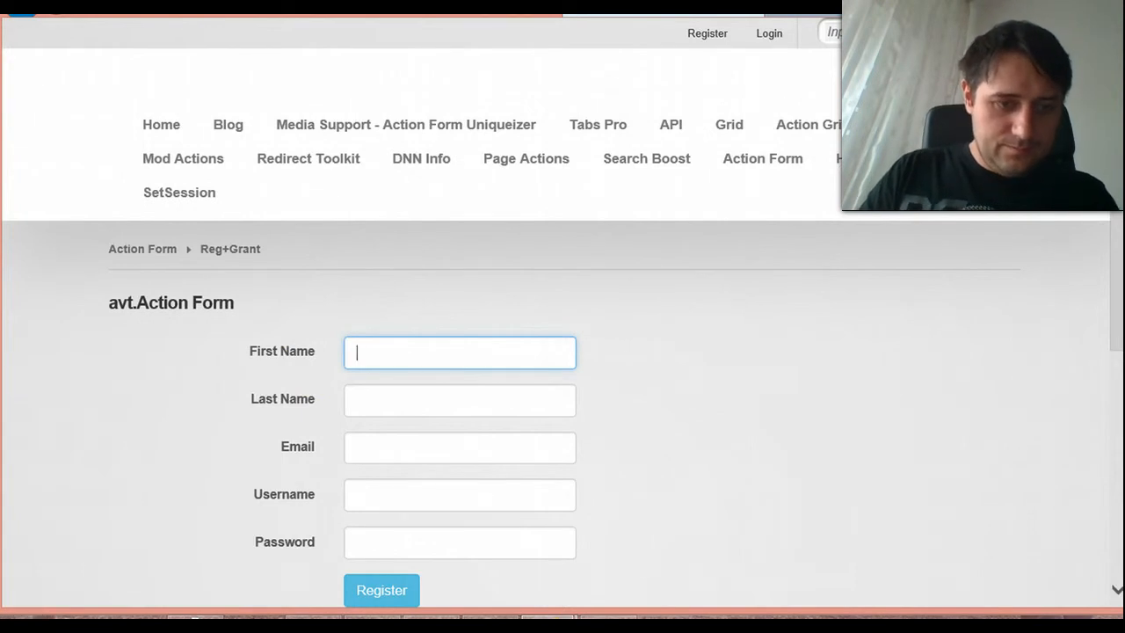
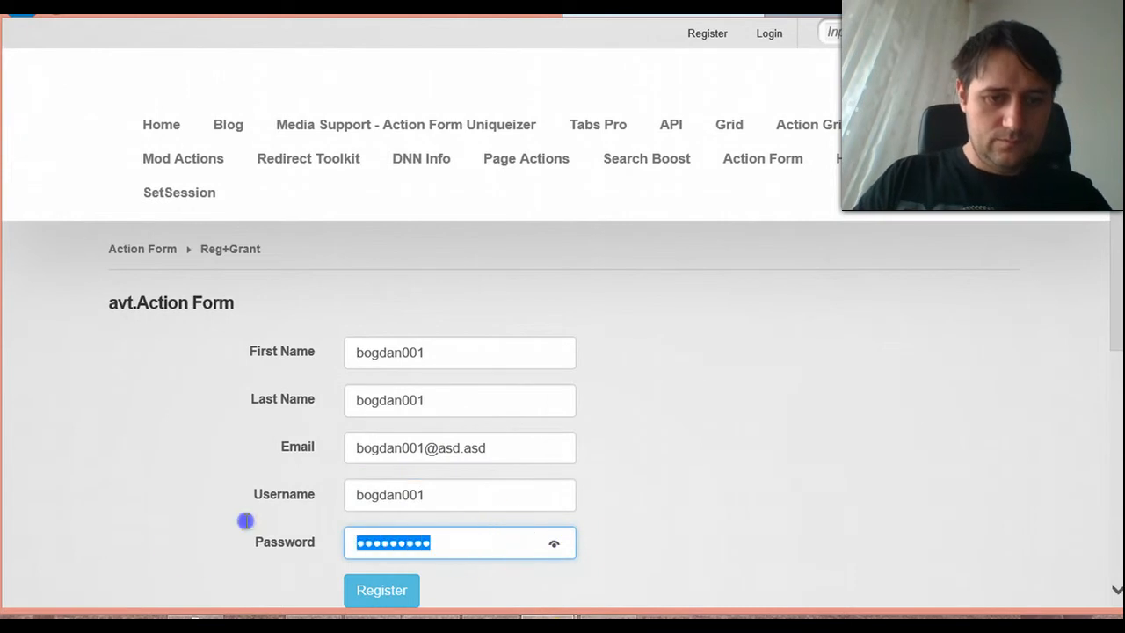
pyautogui.scroll(-3)
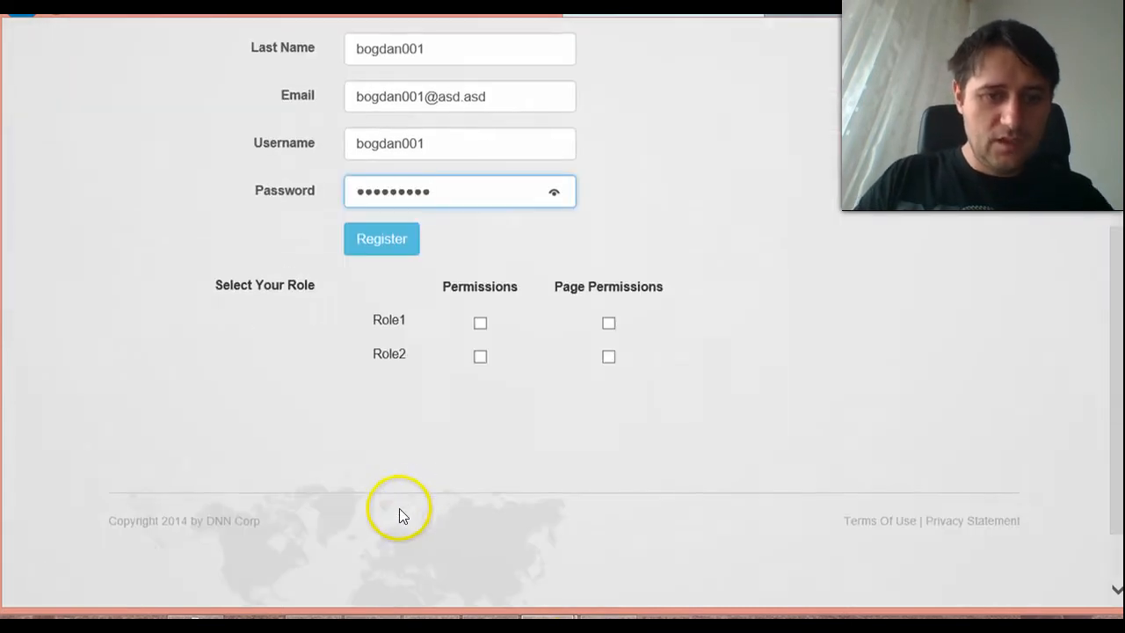
pyautogui.click(480, 323)
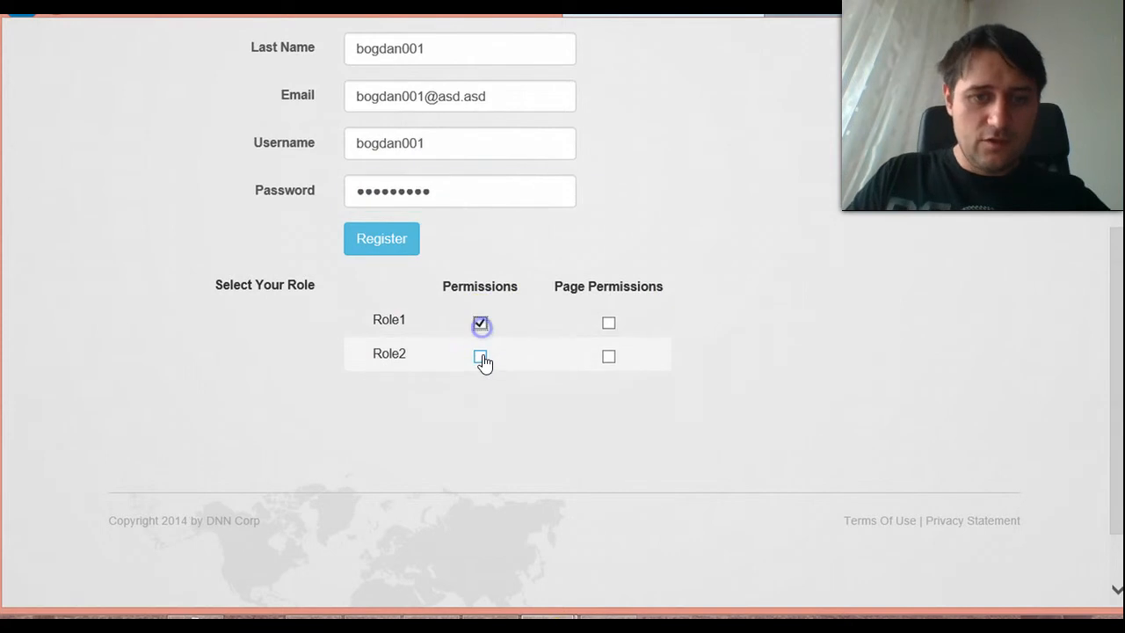
pyautogui.click(480, 356)
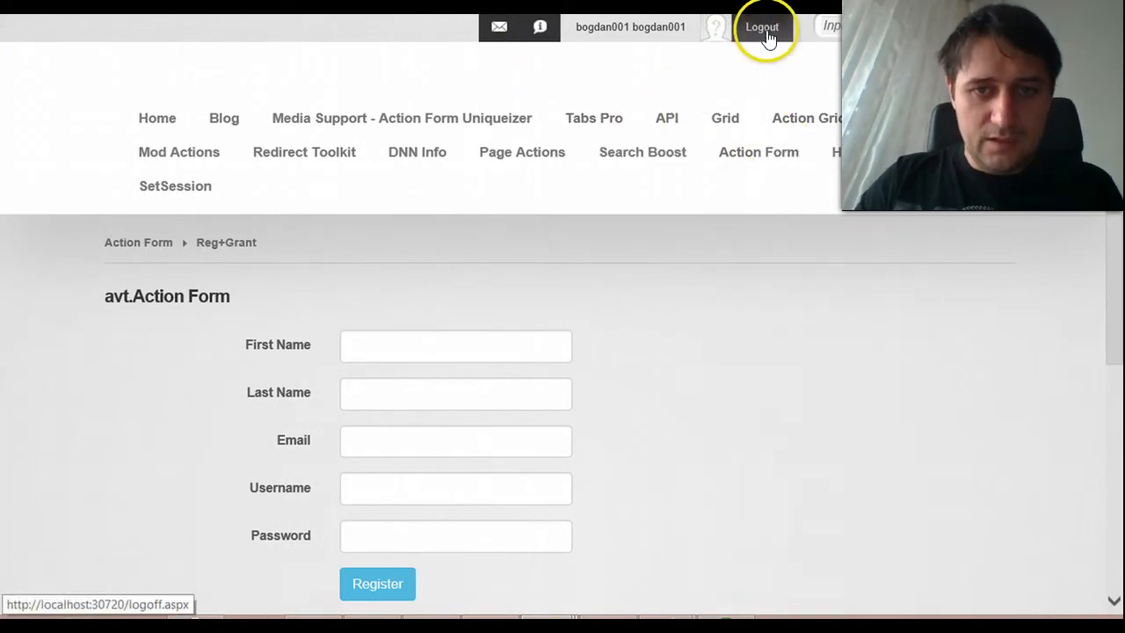
pyautogui.moveTo(199, 369)
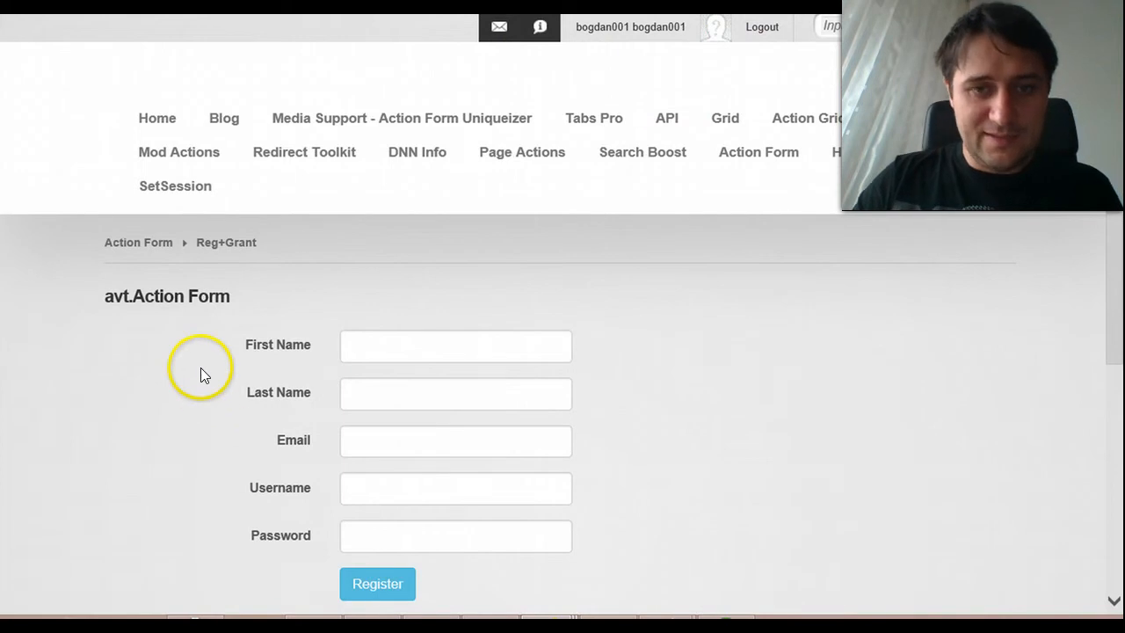
pyautogui.moveTo(673, 430)
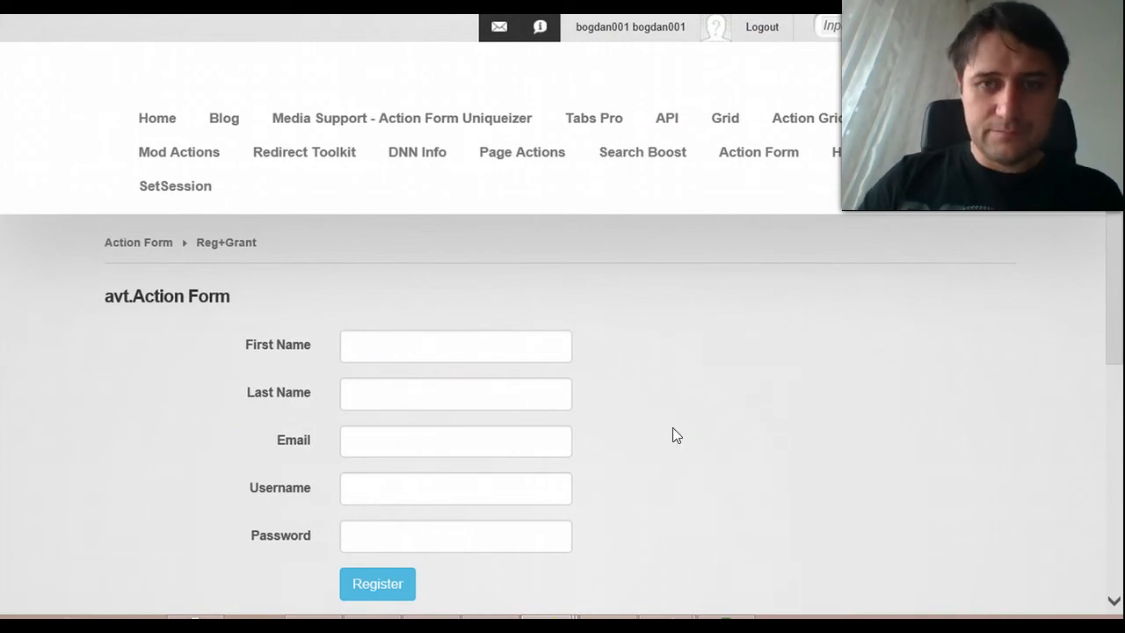
# Step: Log back in with the host account and open the admin tools menu
pyautogui.scroll(-3)
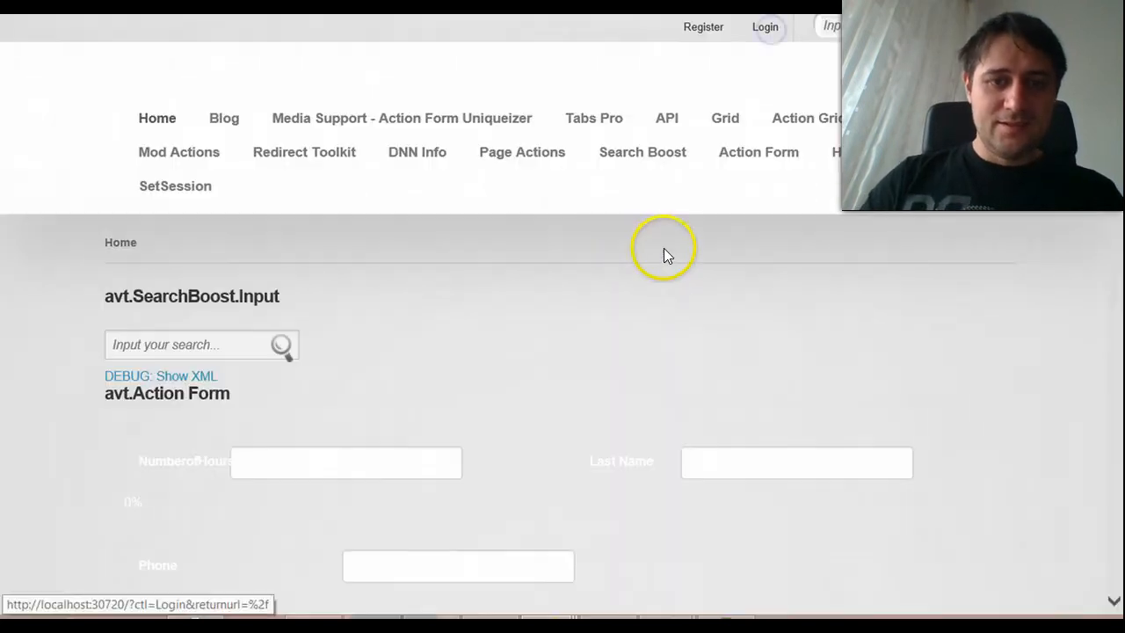
pyautogui.click(763, 26)
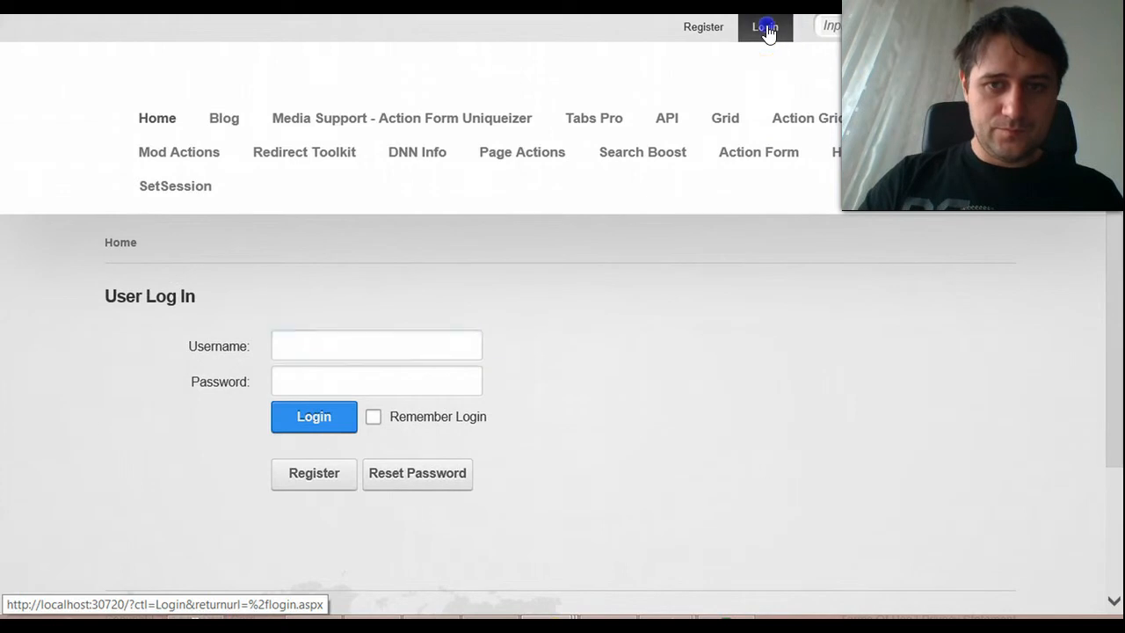
pyautogui.write('host')
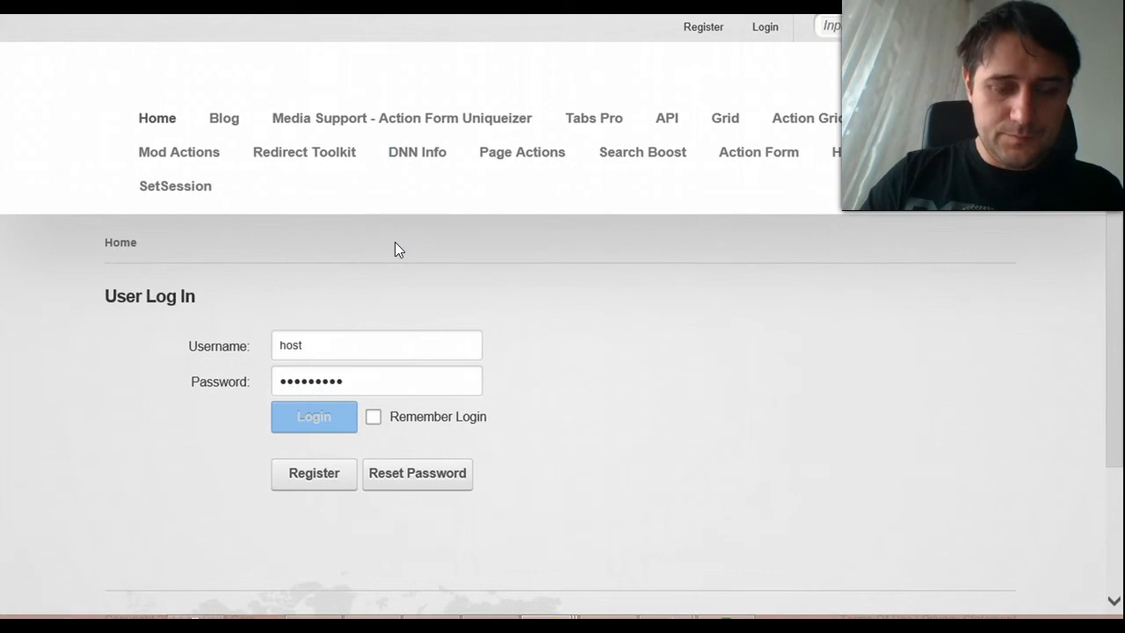
pyautogui.click(313, 415)
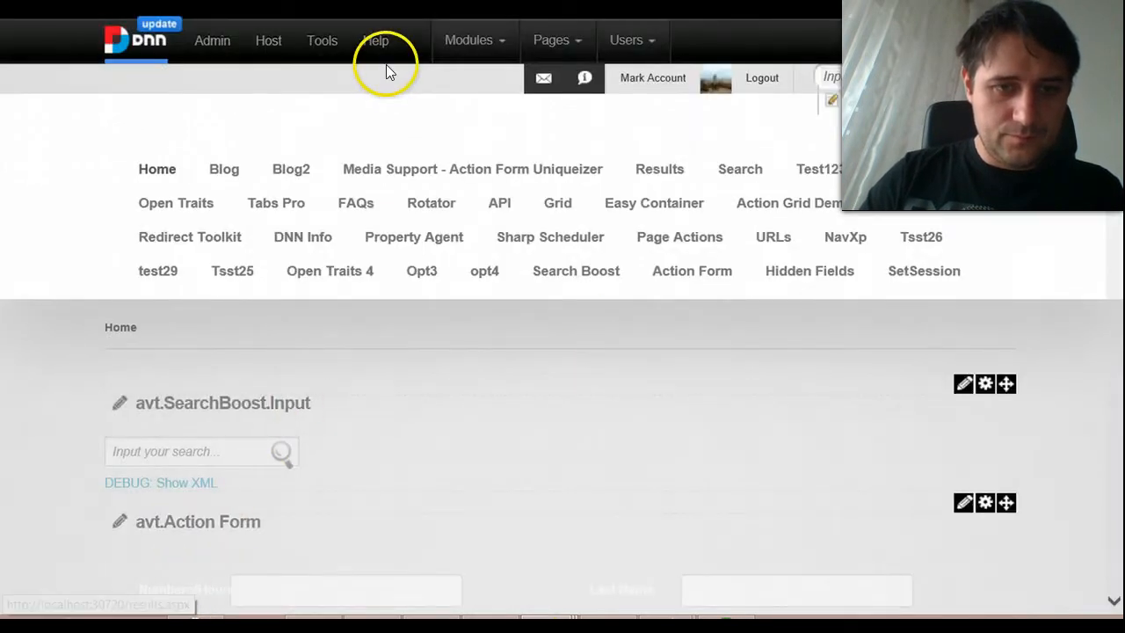
pyautogui.click(211, 40)
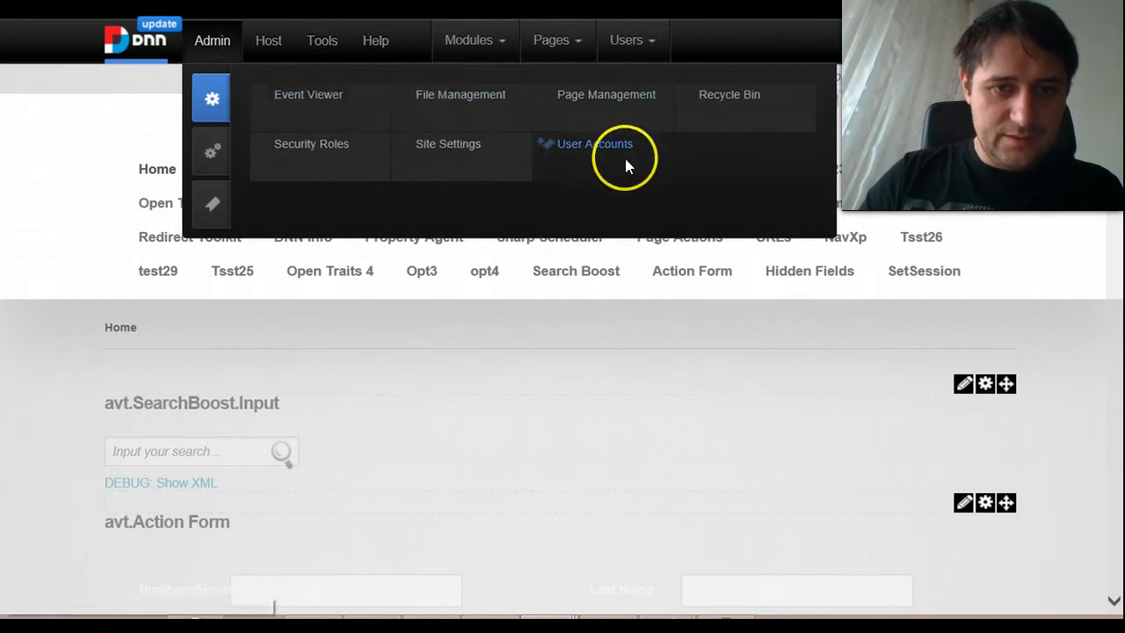
pyautogui.click(594, 143)
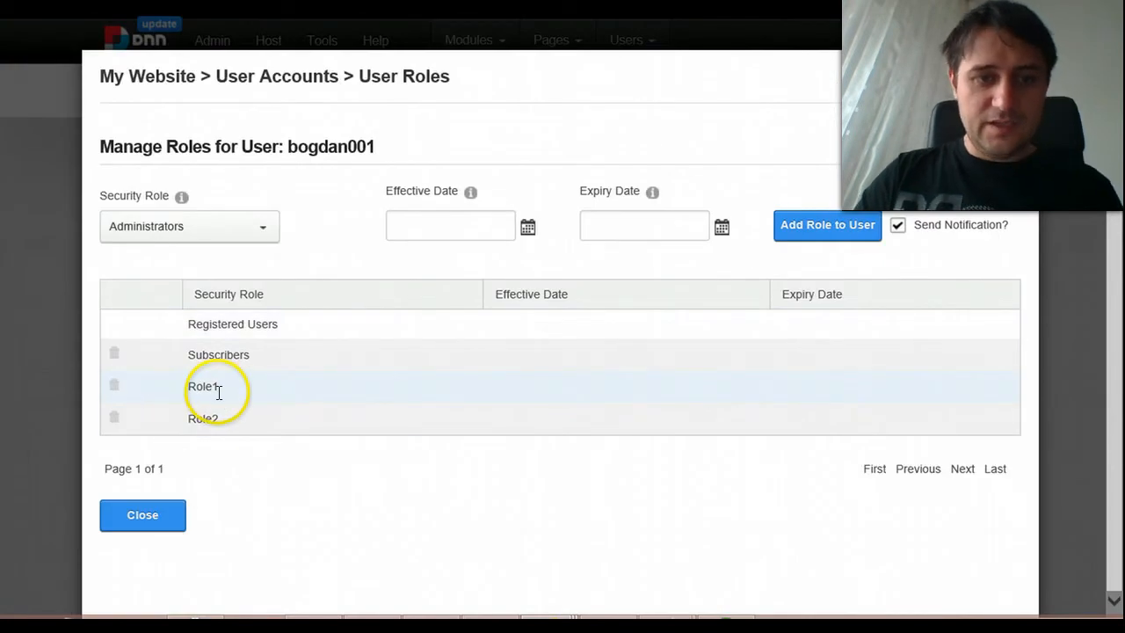
pyautogui.moveTo(234, 428)
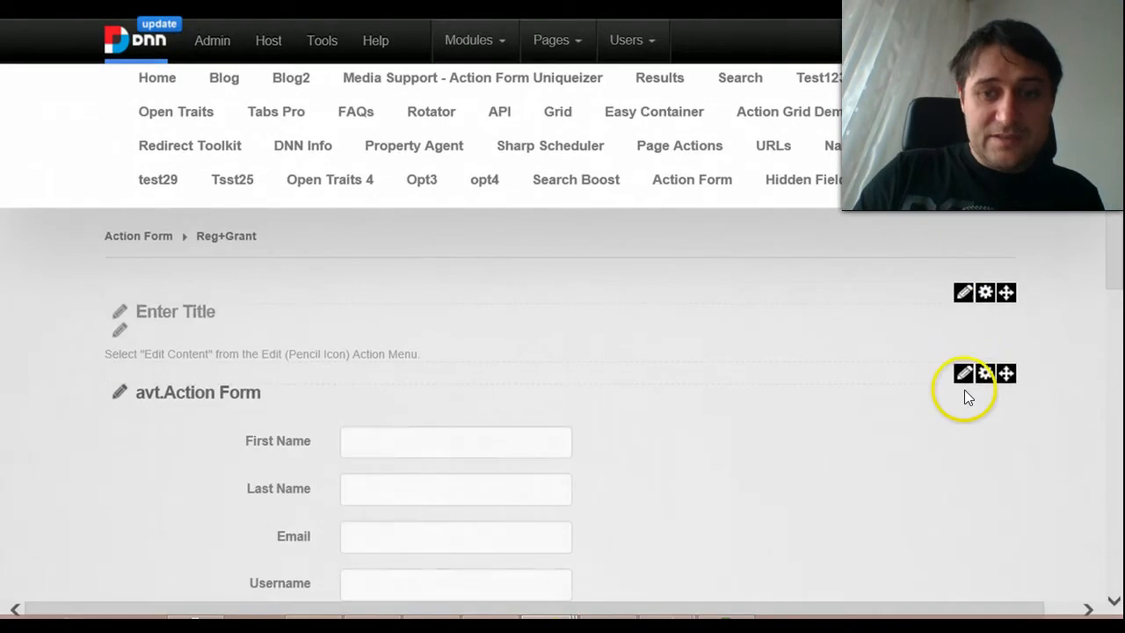
# Step: Reopen the Action Form manager full screen and open the Register button's settings
pyautogui.click(985, 373)
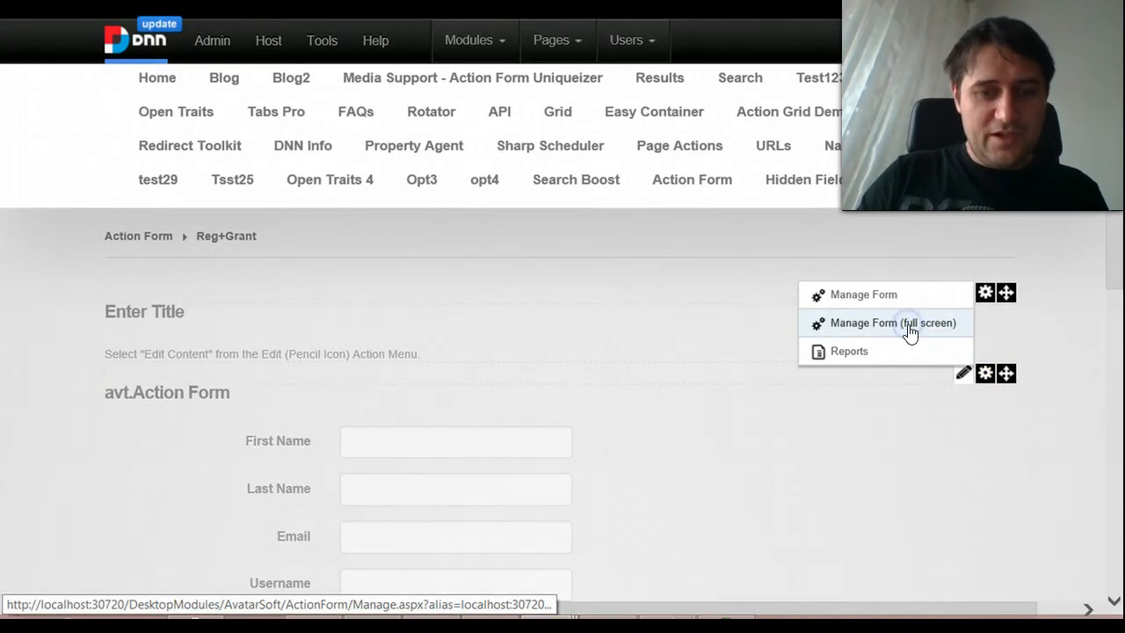
pyautogui.click(892, 323)
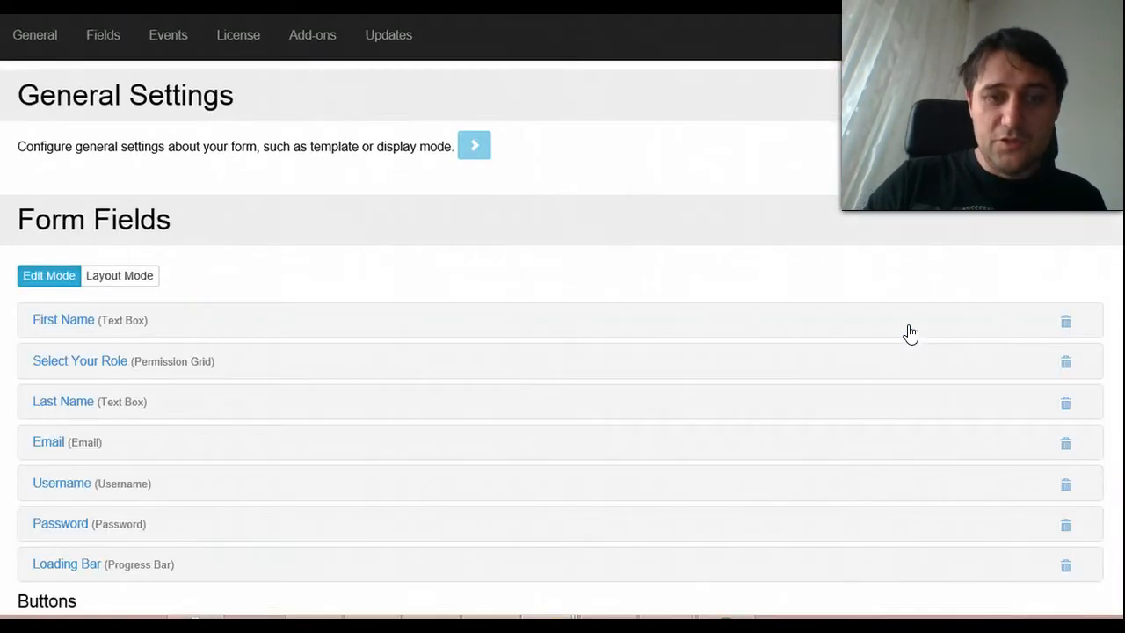
pyautogui.scroll(-3)
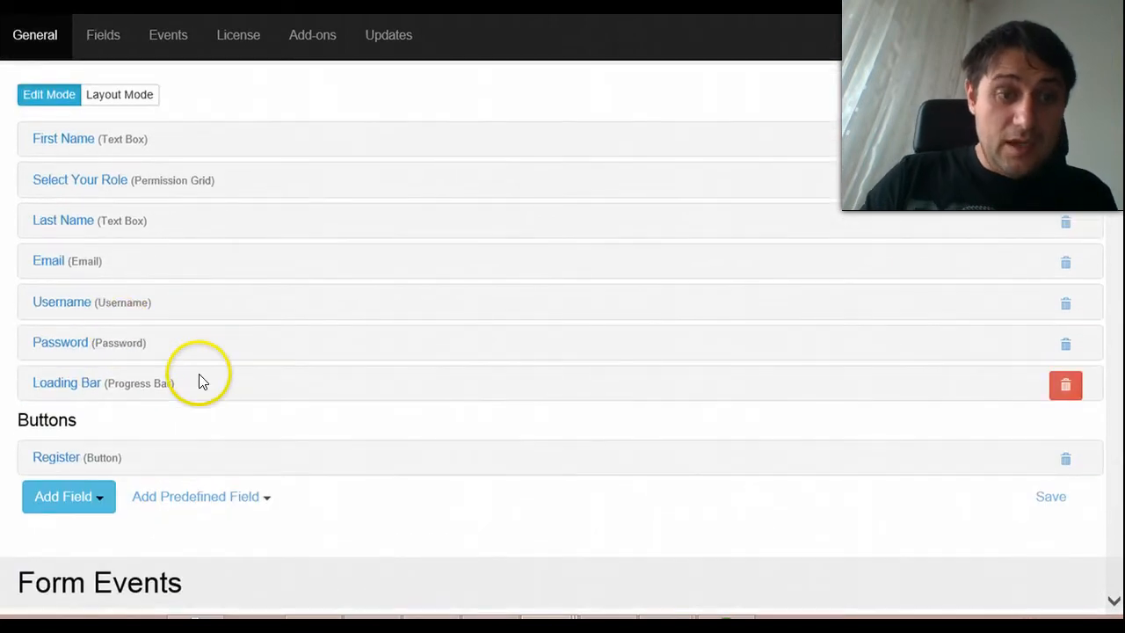
pyautogui.moveTo(207, 331)
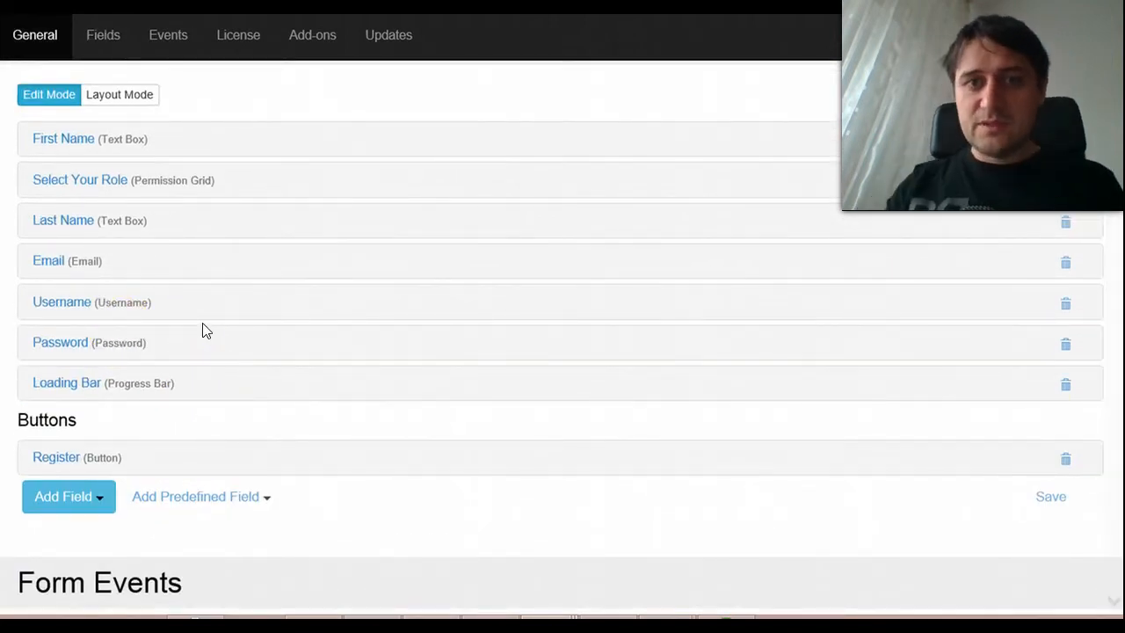
pyautogui.scroll(3)
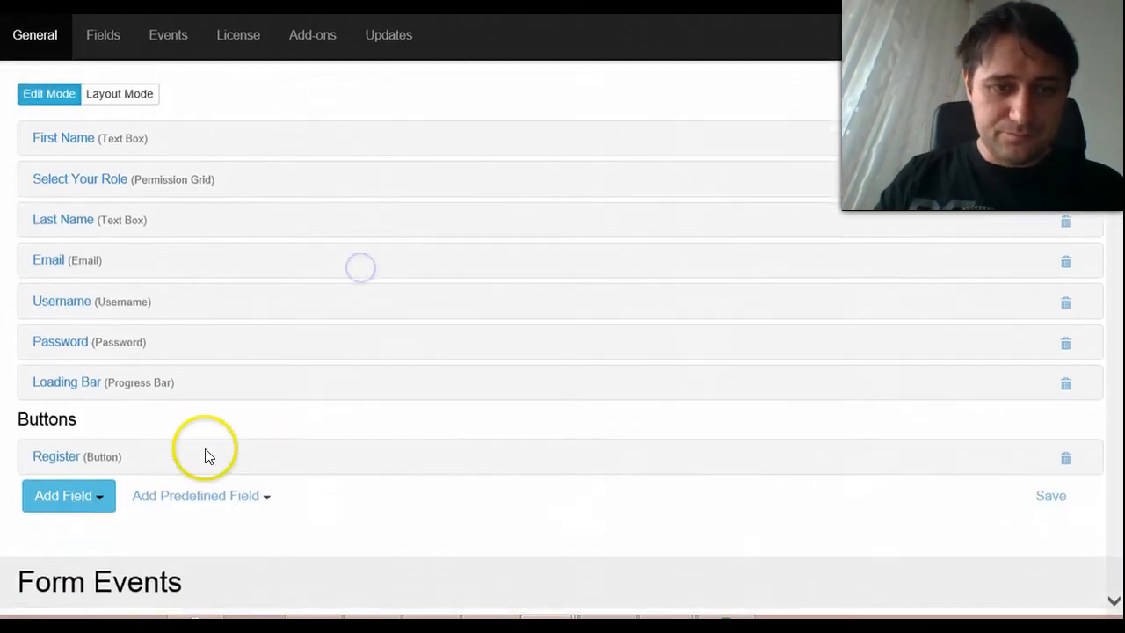
pyautogui.click(57, 457)
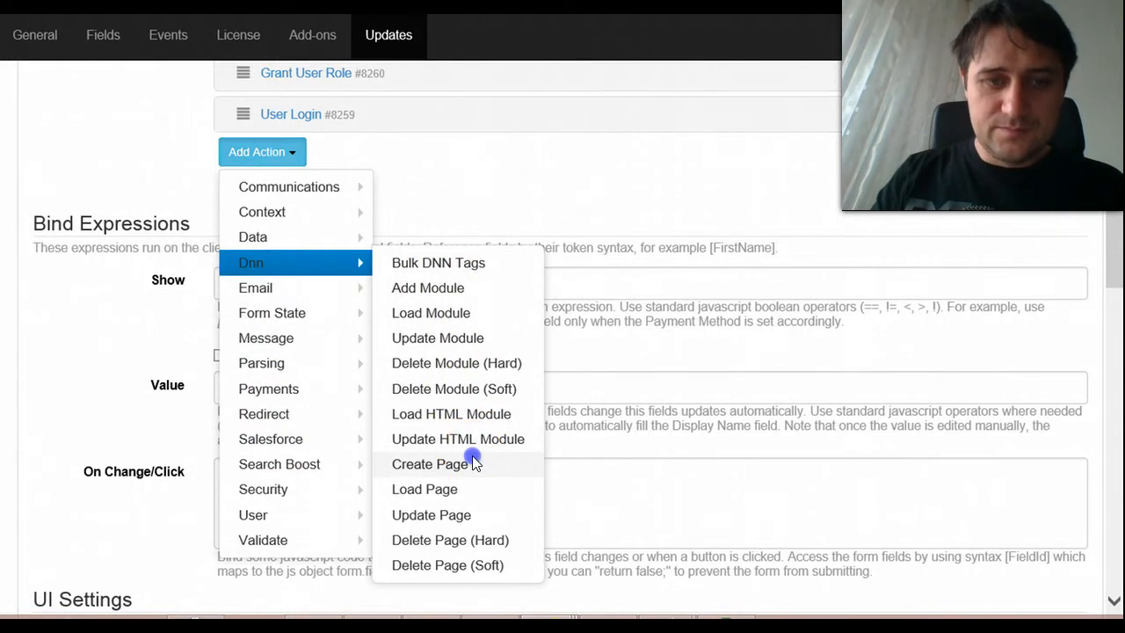
# Step: Add Create Page to Register with View permission for role list [SelectYourRole:PagePermissions]
pyautogui.click(430, 464)
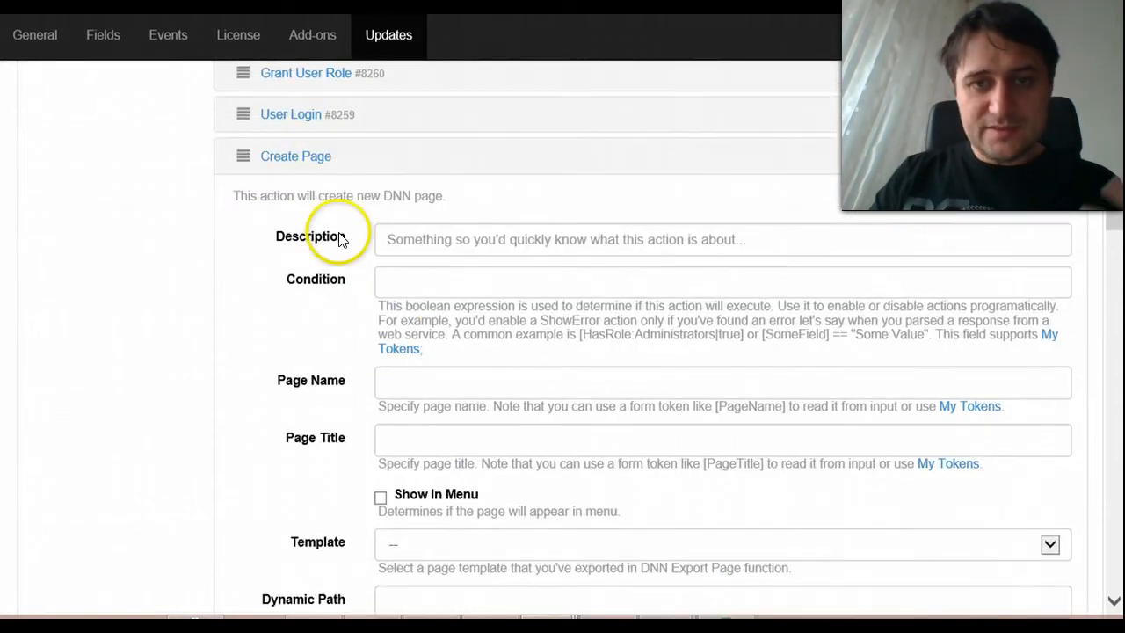
pyautogui.scroll(-3)
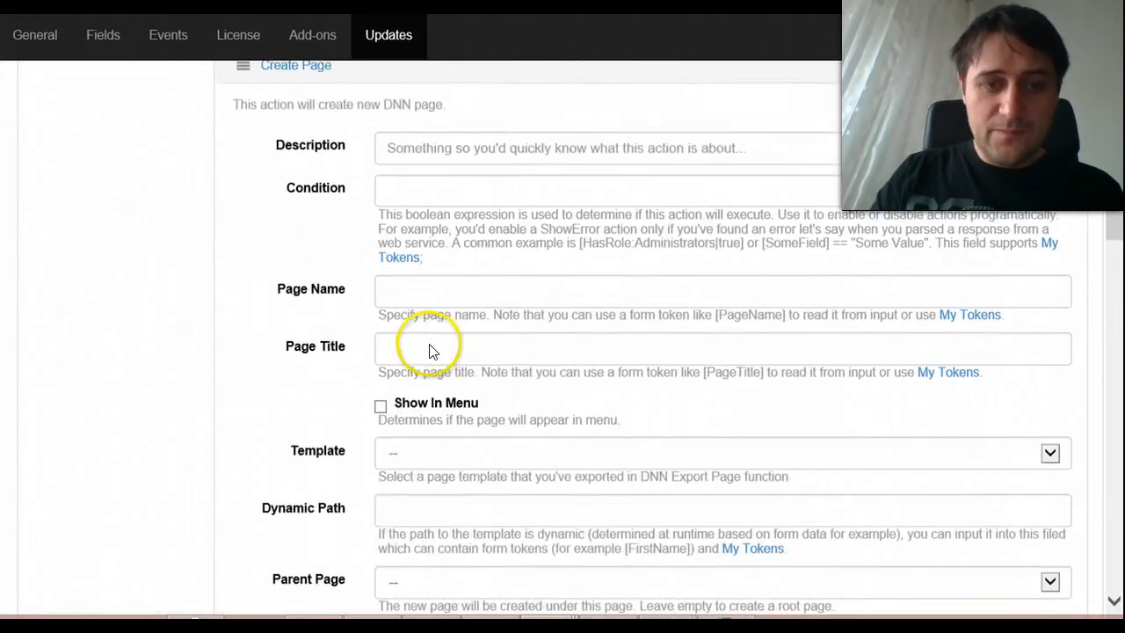
pyautogui.scroll(-3)
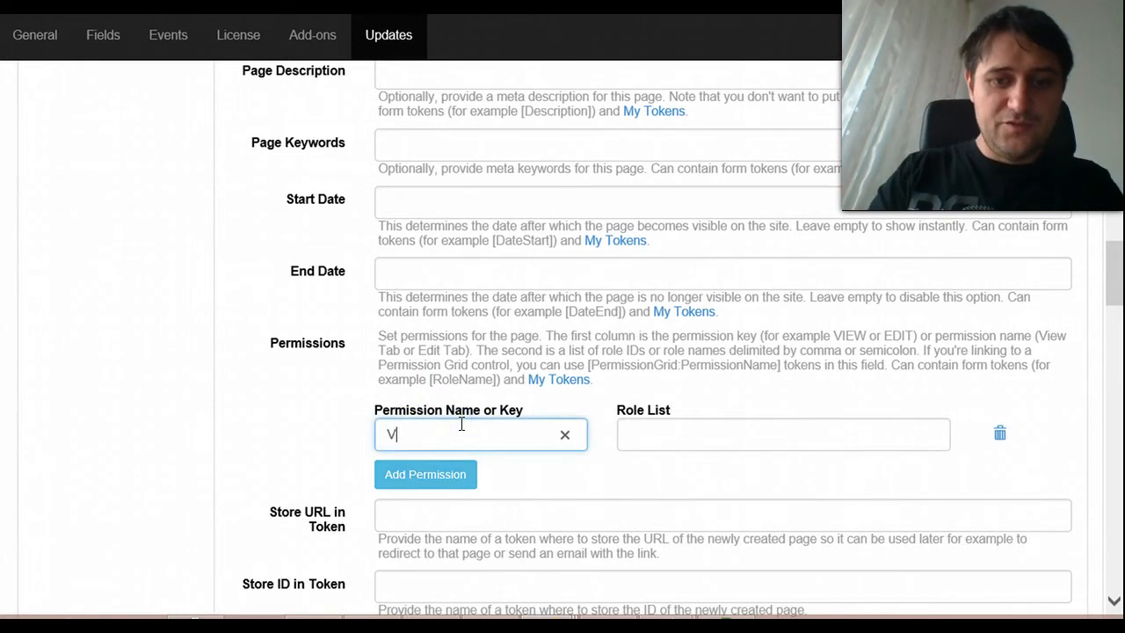
pyautogui.click(783, 433)
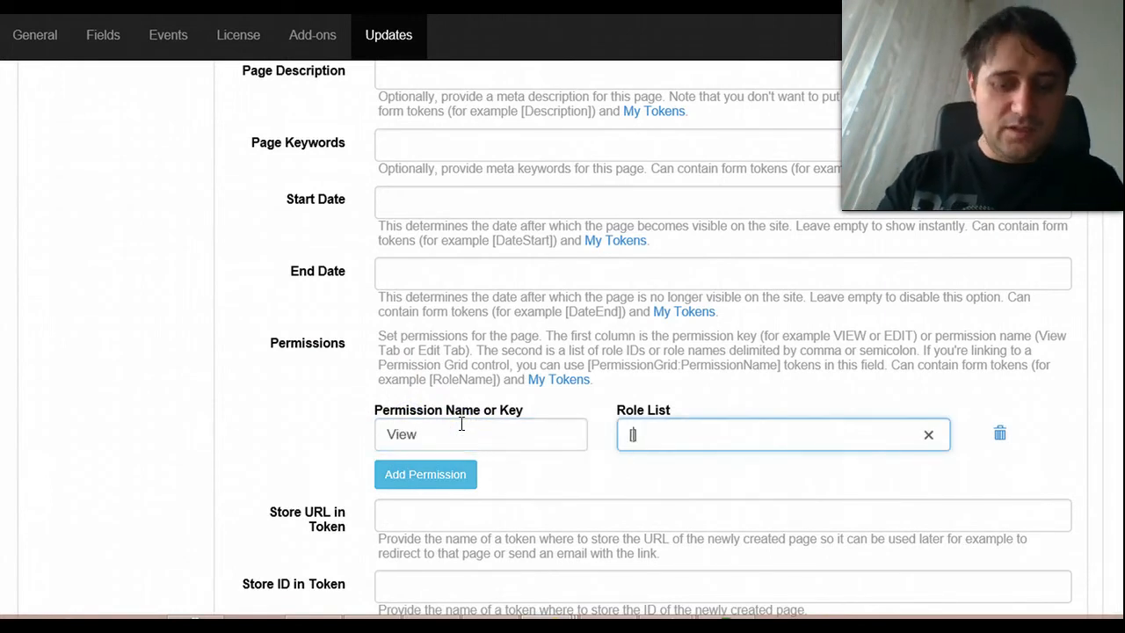
pyautogui.write('[Select]')
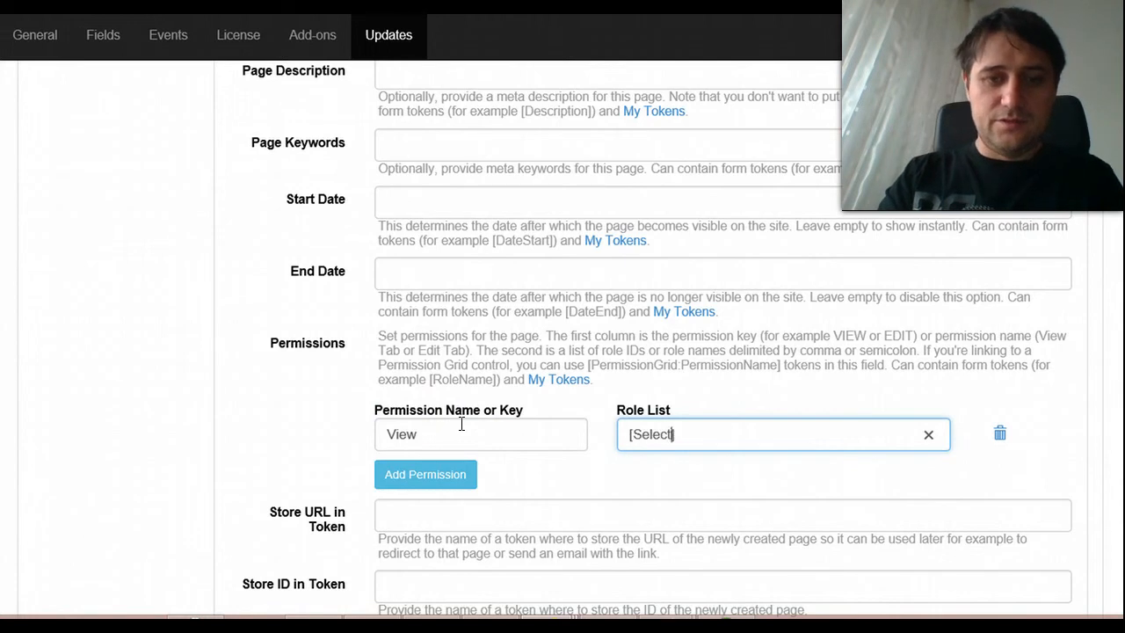
pyautogui.write('YourRole:PagePermissions]')
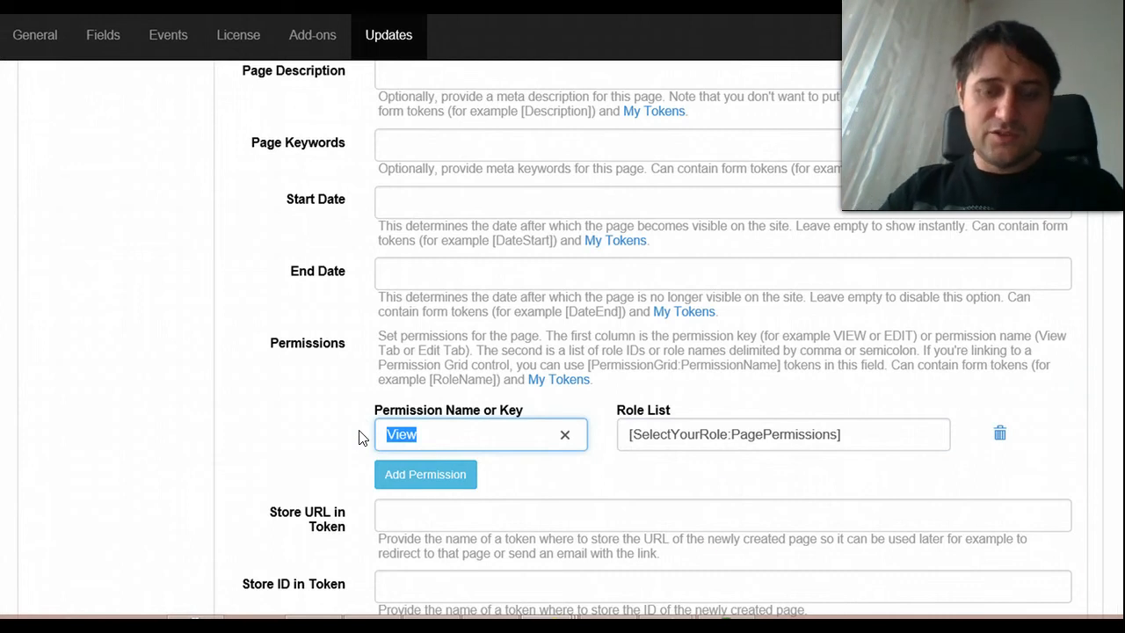
pyautogui.click(734, 434)
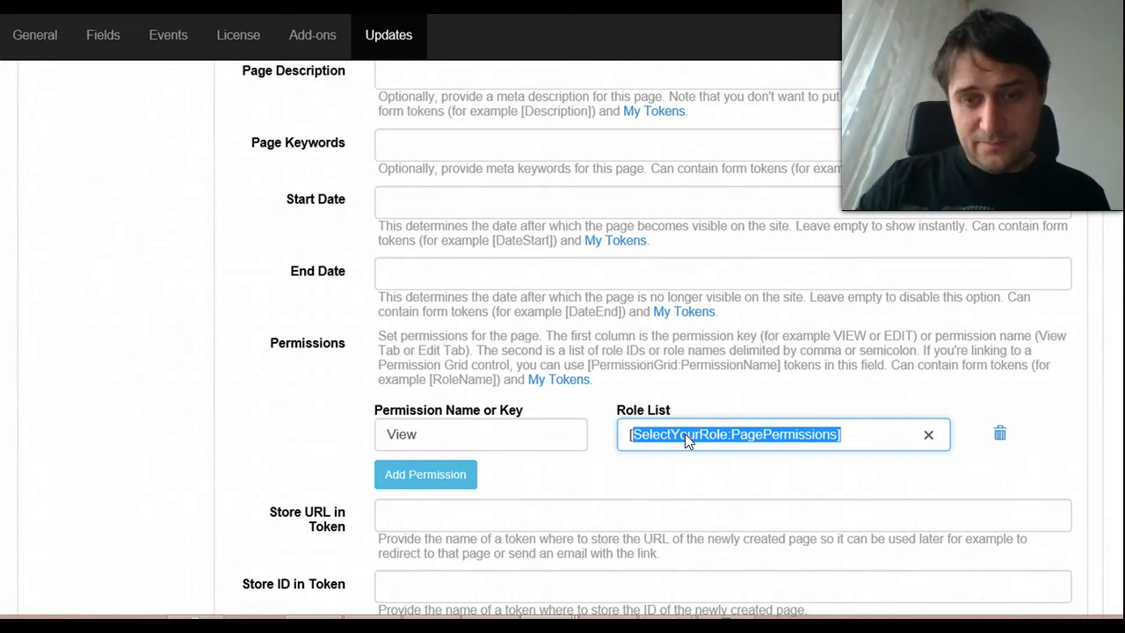
pyautogui.moveTo(760, 470)
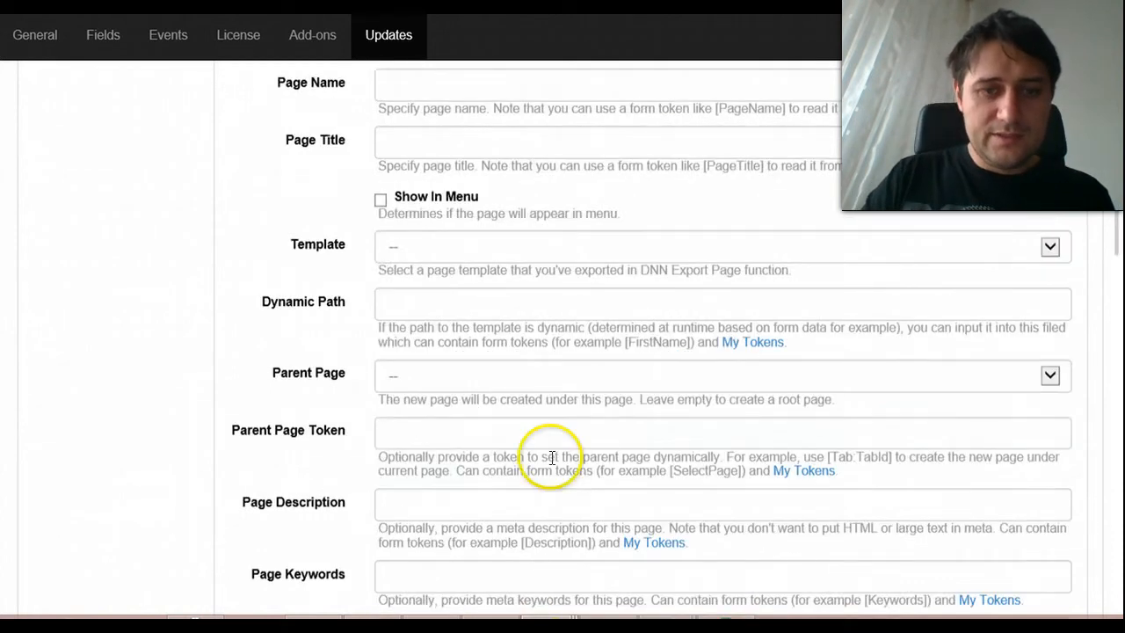
# Step: In Grant User Role, type '10,11,Administrators,[]' into Other Role Names, then clear it
pyautogui.click(312, 35)
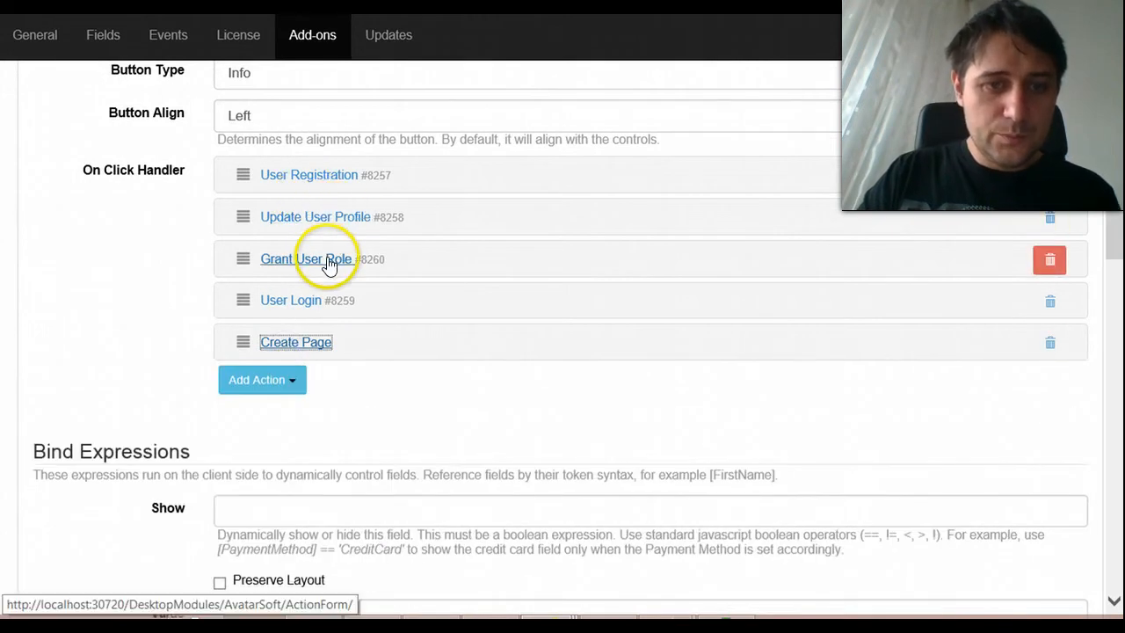
pyautogui.click(306, 259)
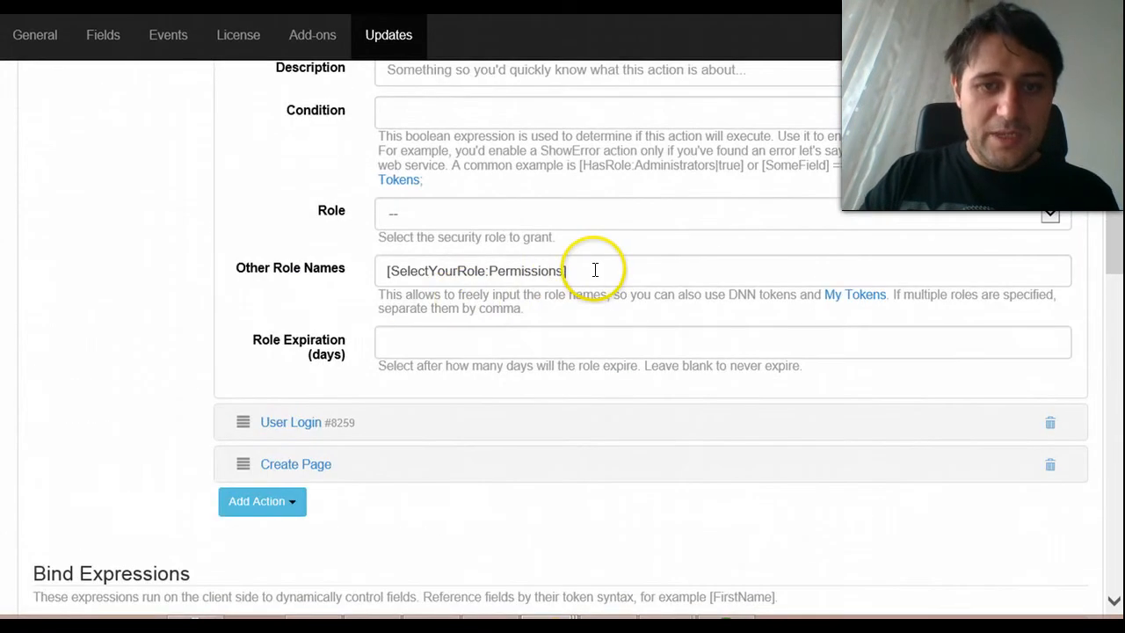
pyautogui.write('10,')
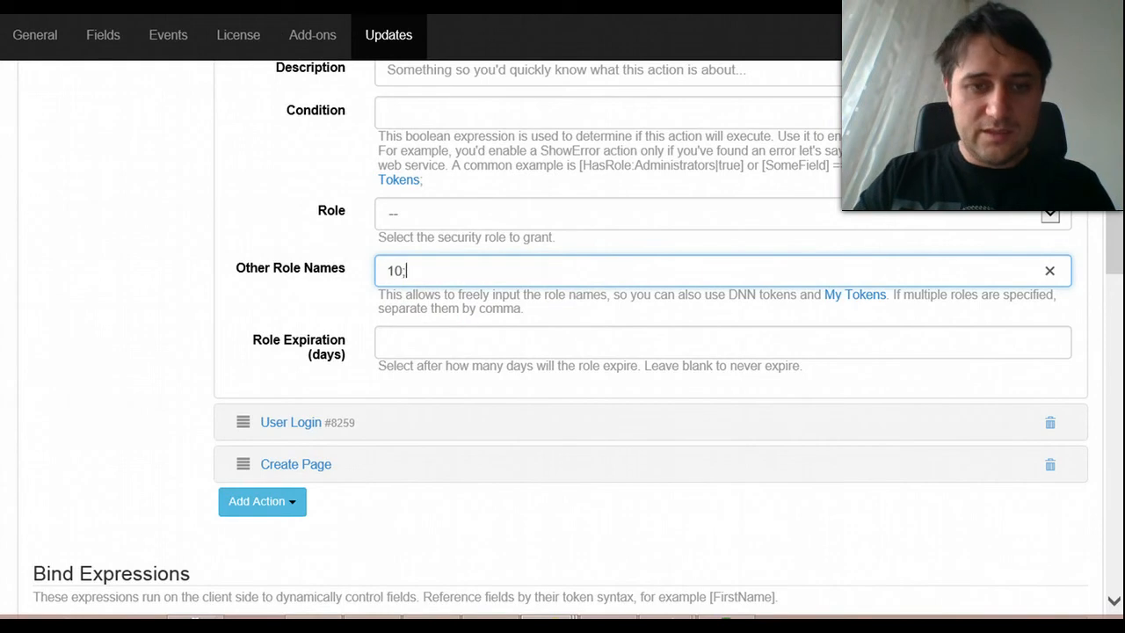
pyautogui.write('11')
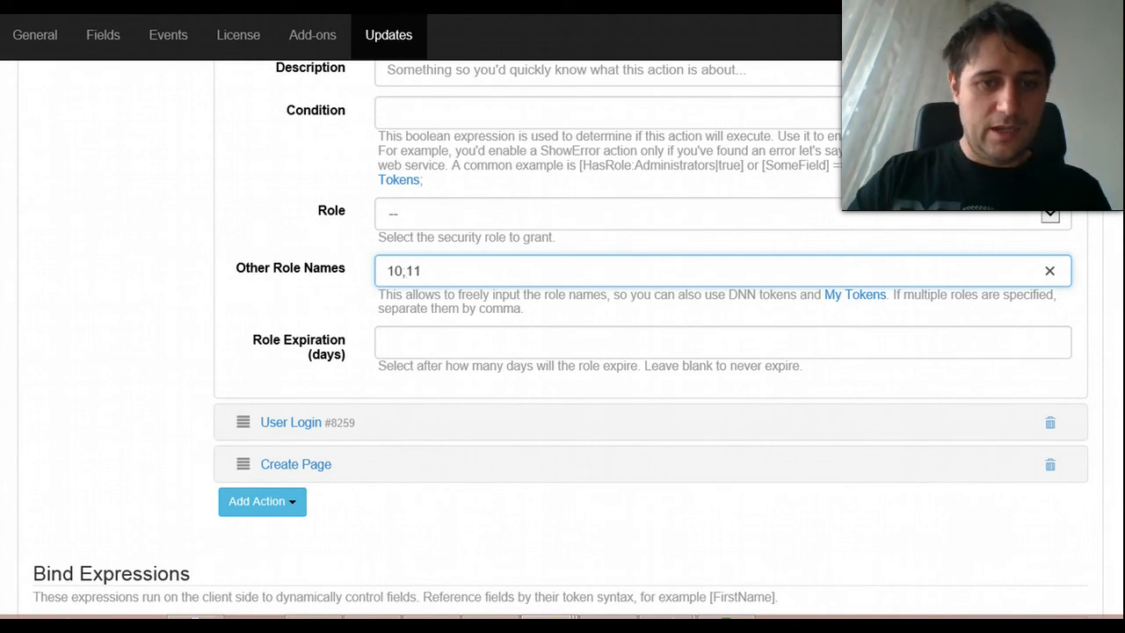
pyautogui.write(',')
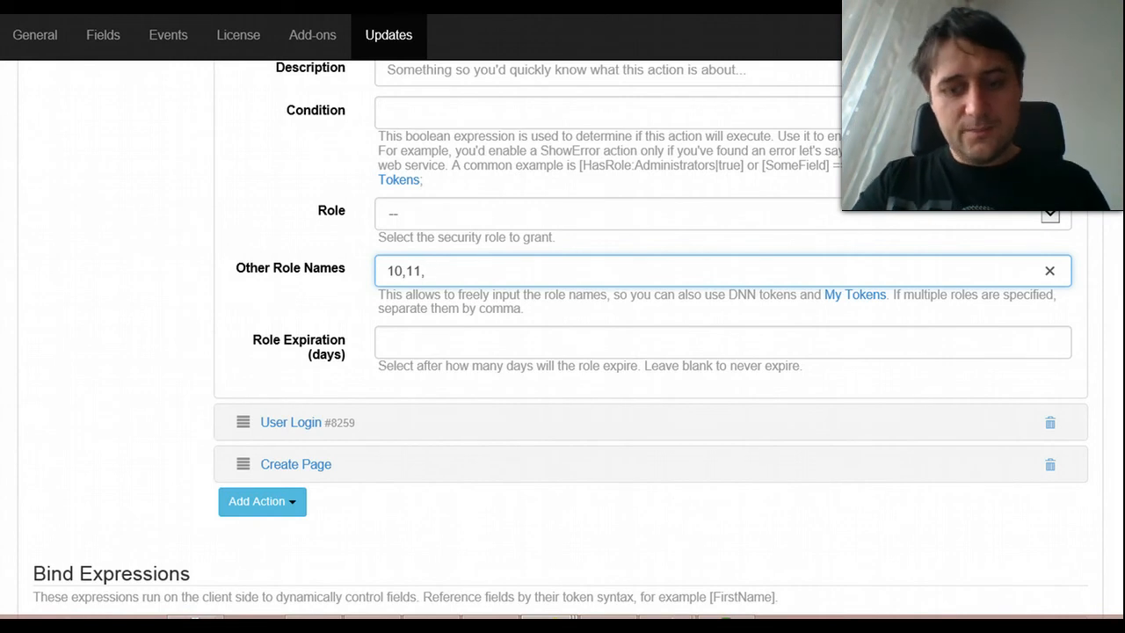
pyautogui.write('Administrato')
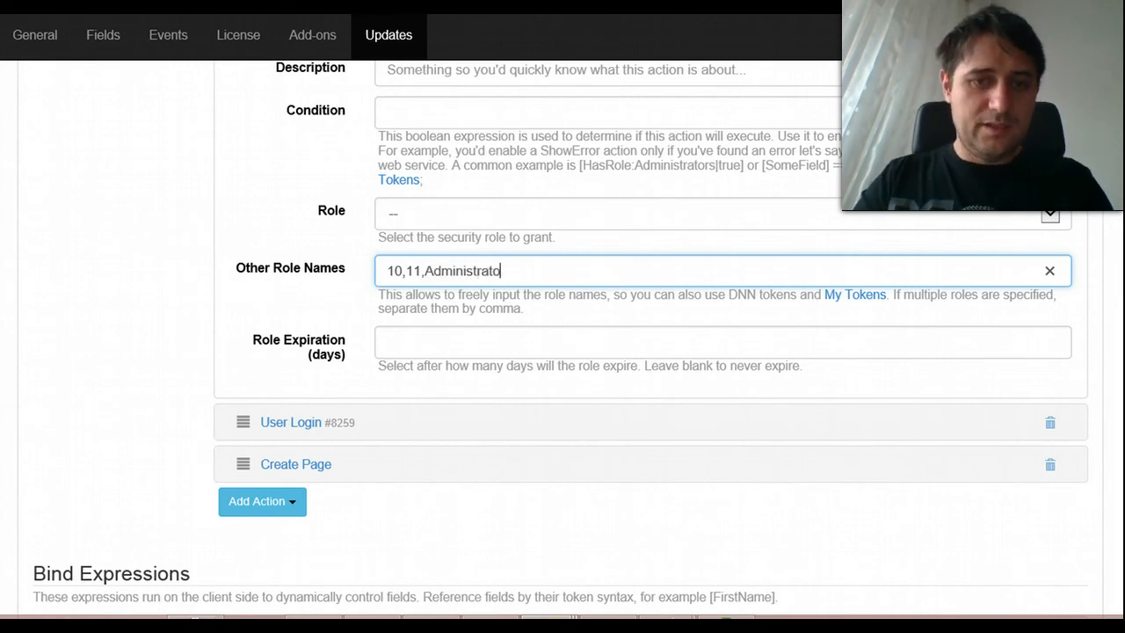
pyautogui.write('rs')
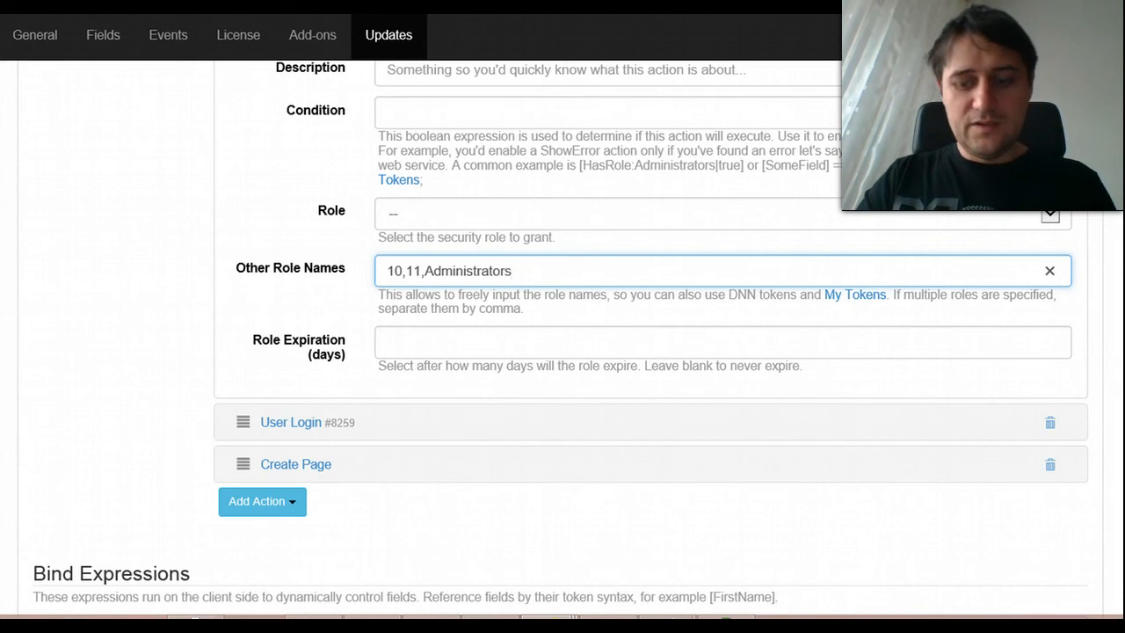
pyautogui.write(',[]')
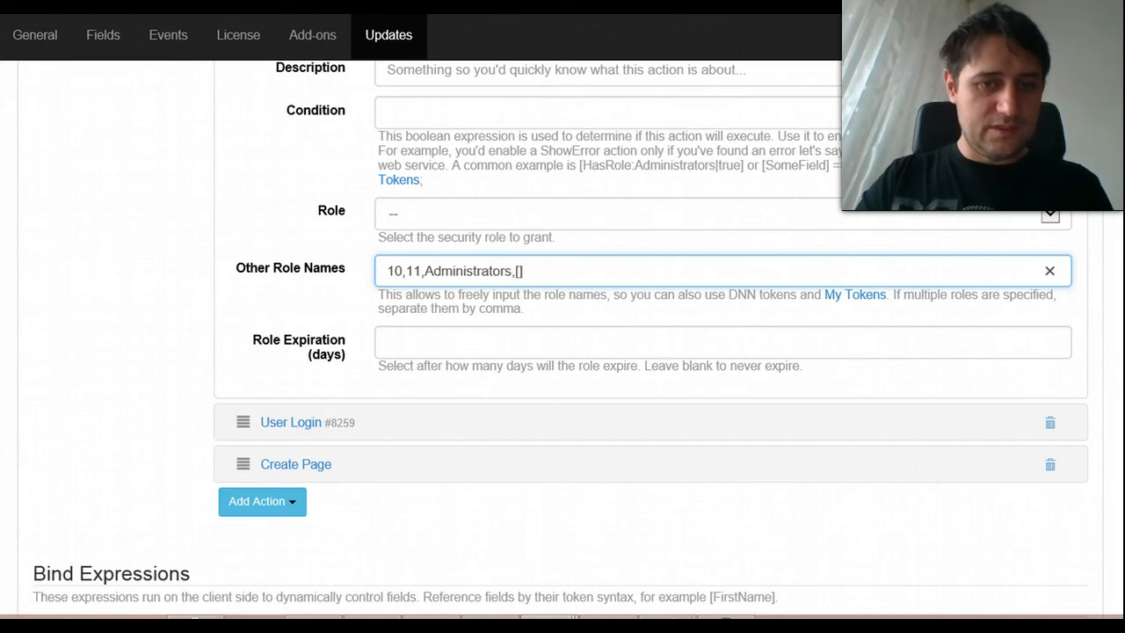
pyautogui.click(1050, 271)
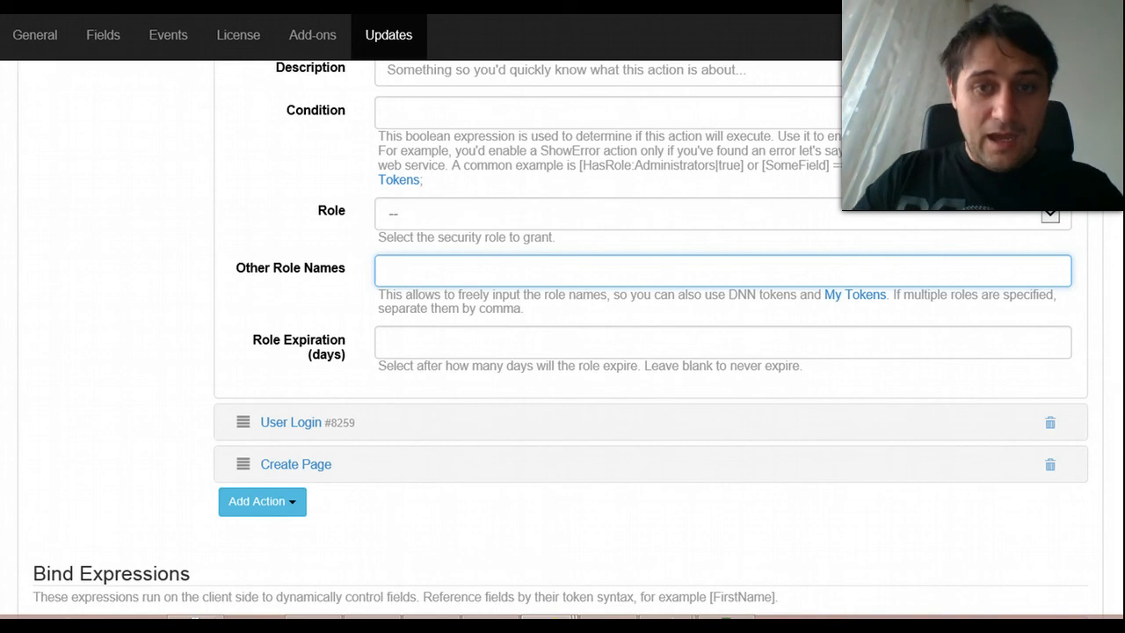
pyautogui.click(721, 270)
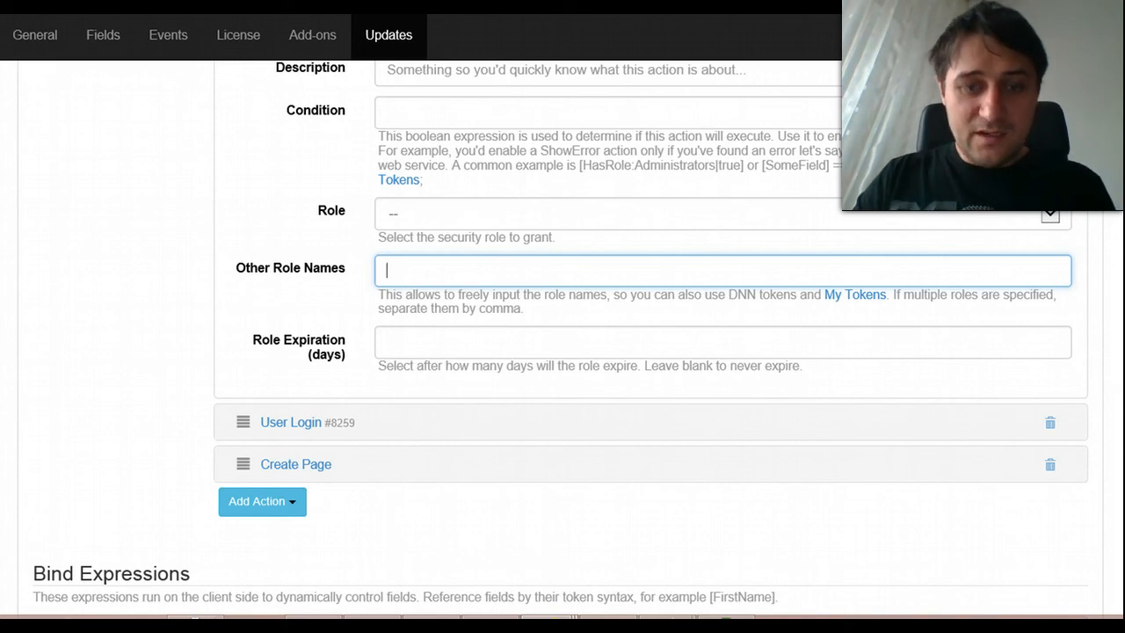